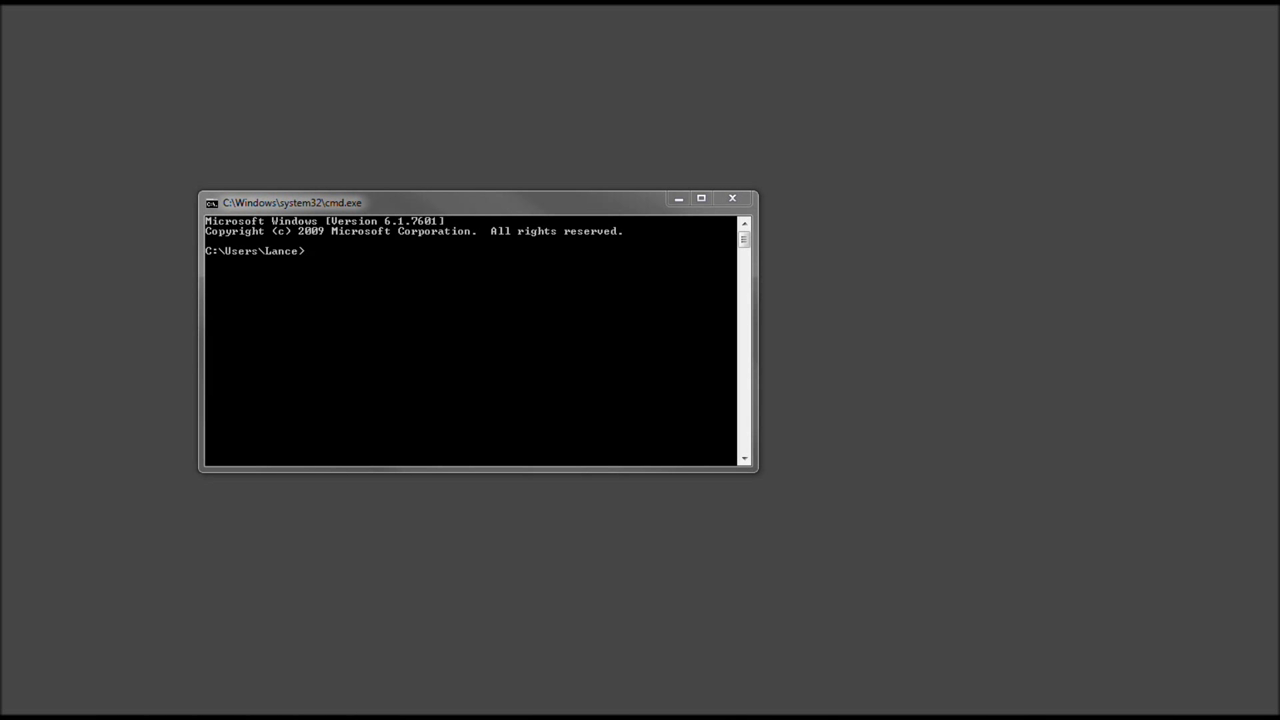
pyautogui.moveTo(364, 218)
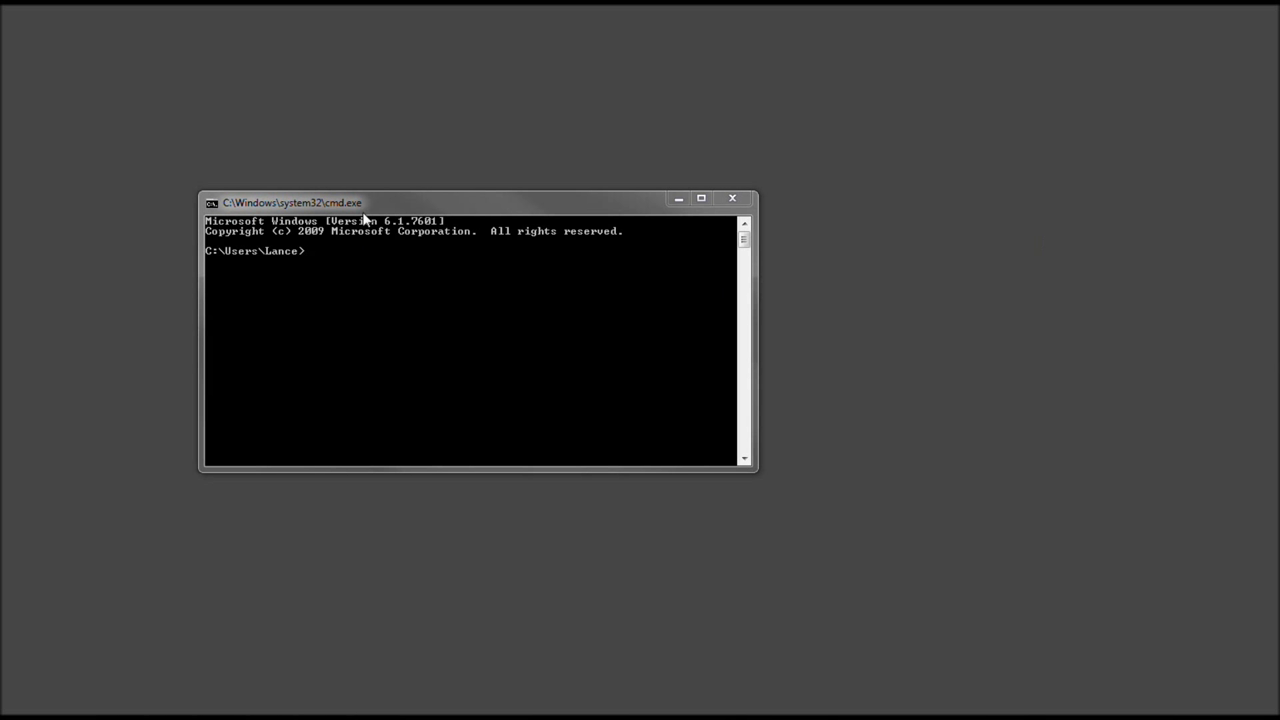
# Step: Move the console window toward the upper-left of the desktop and begin typing a command
pyautogui.moveTo(290, 202); pyautogui.dragTo(310, 216)
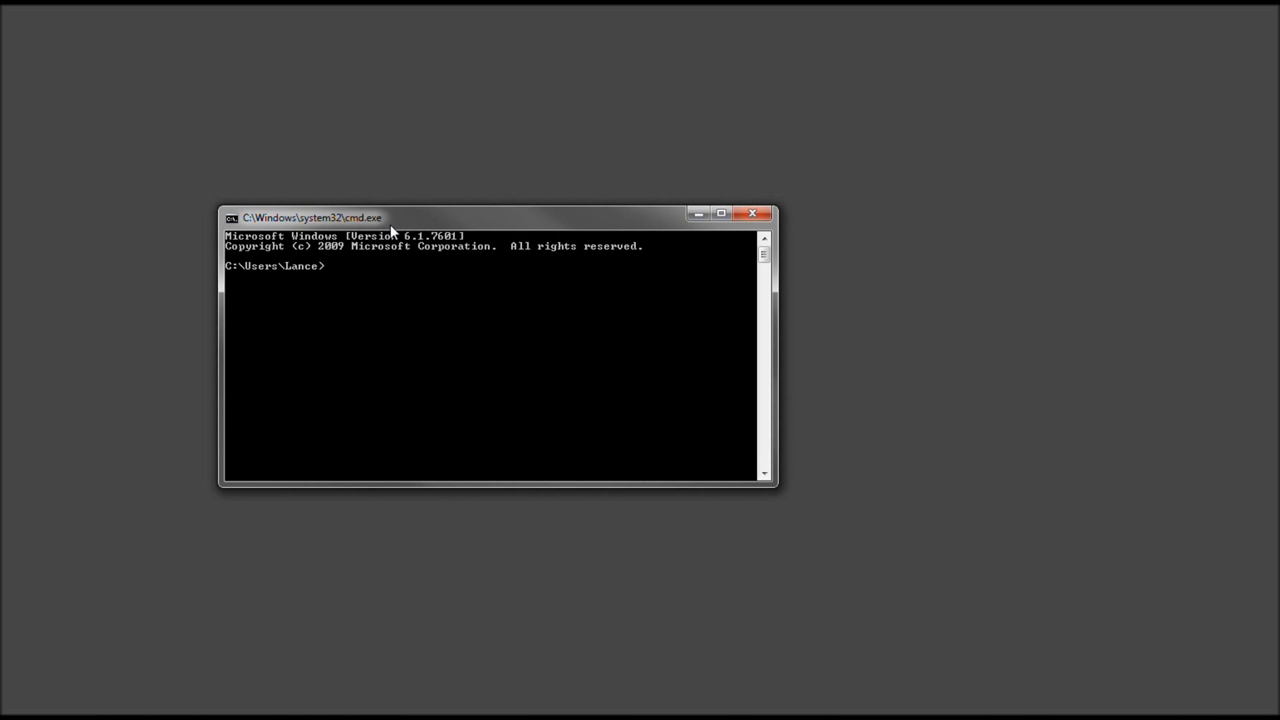
pyautogui.moveTo(548, 214)
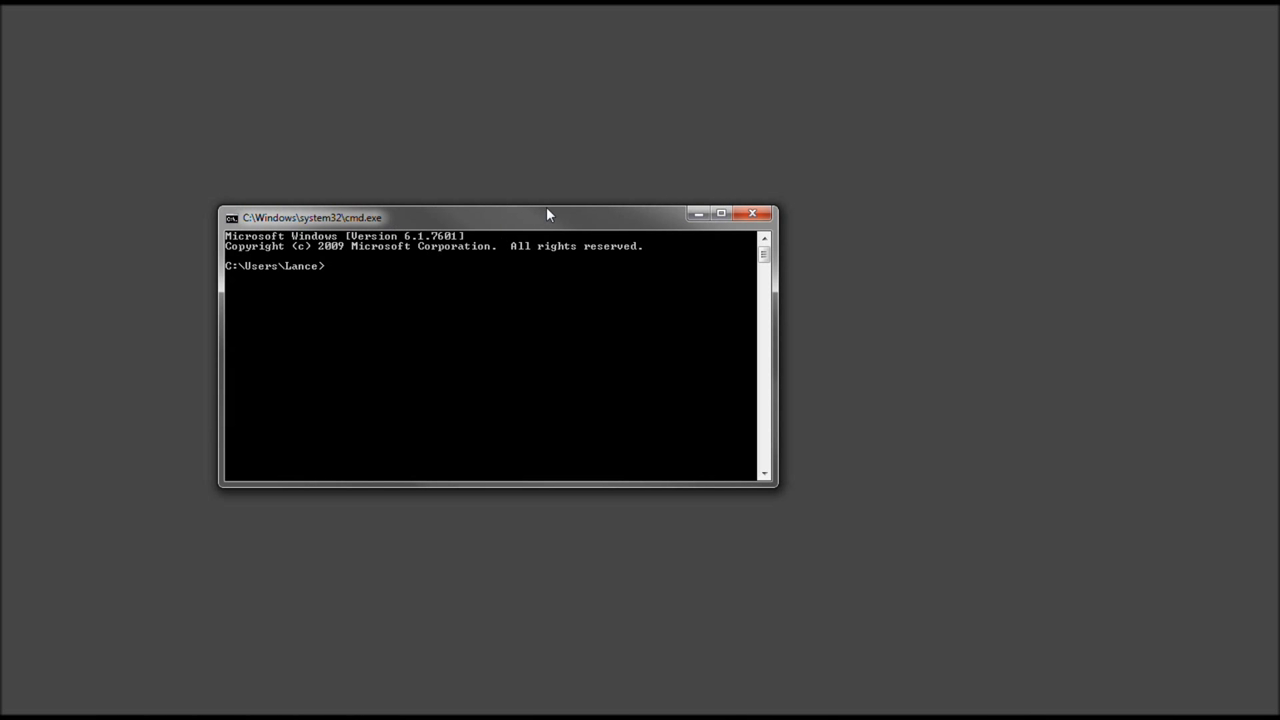
pyautogui.write('c')
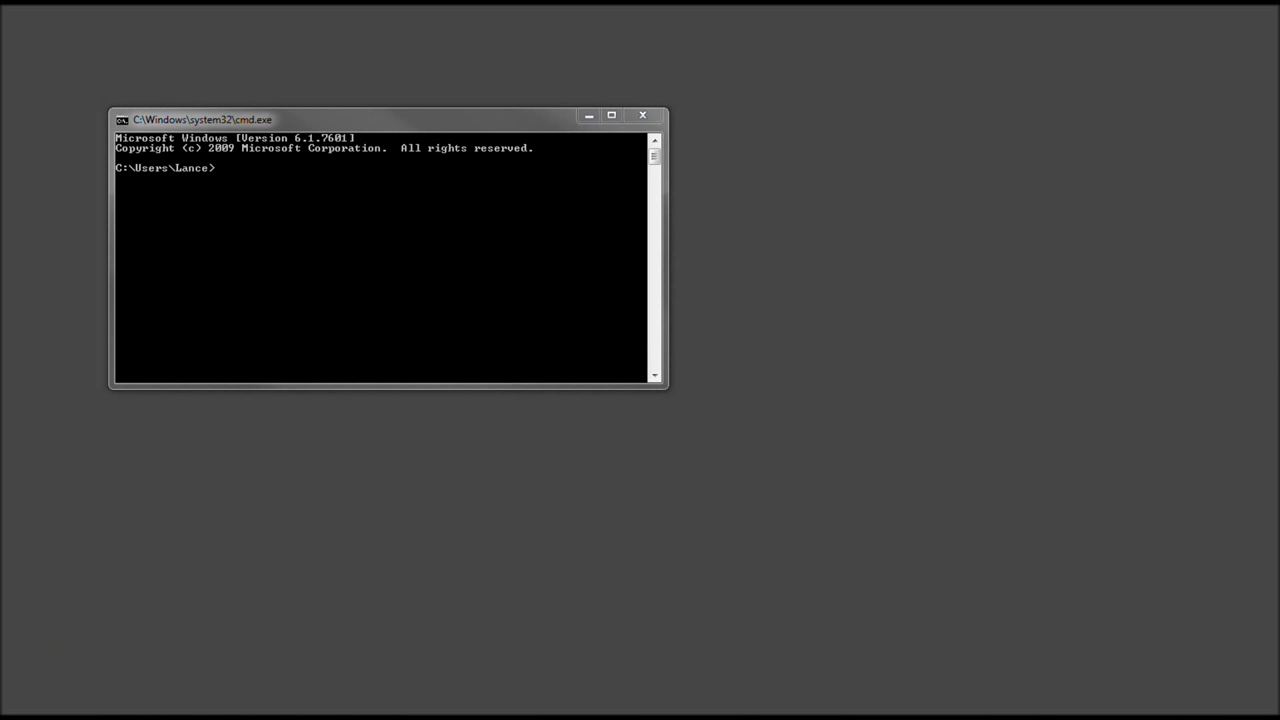
# Step: Search the Start menu for 'cm' to launch a new Command Prompt
pyautogui.click(12, 710)
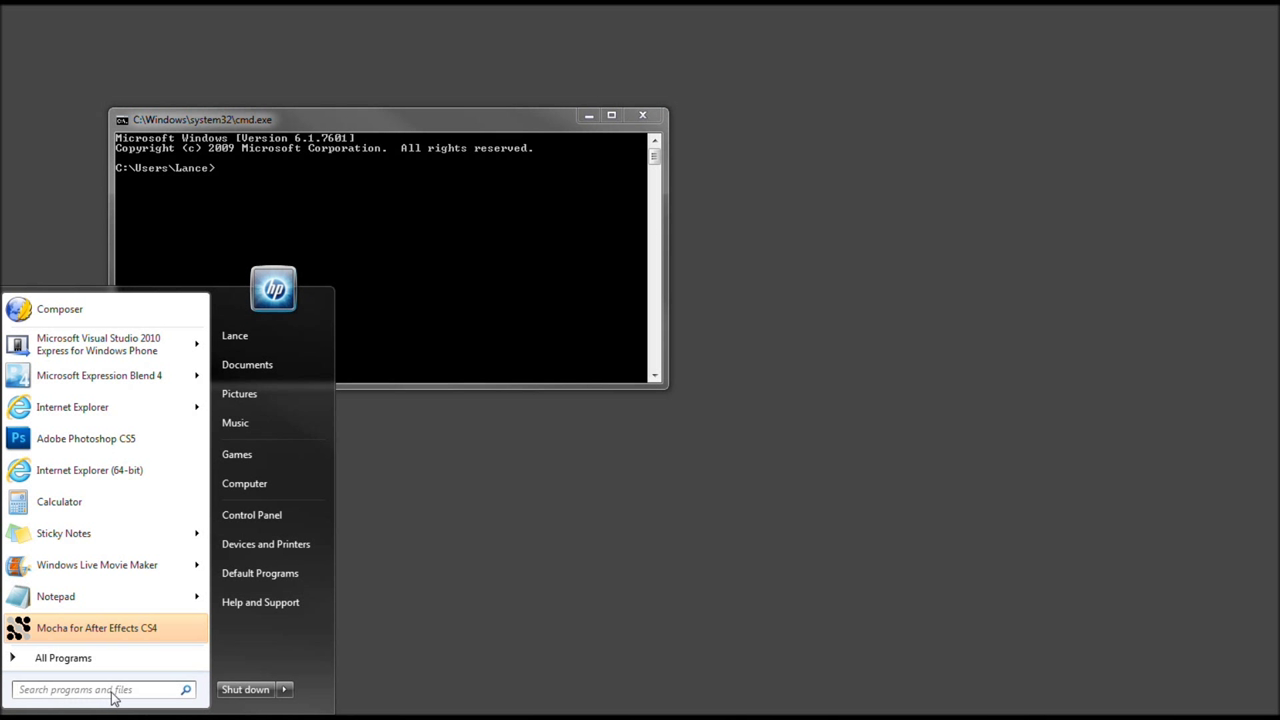
pyautogui.write('cm')
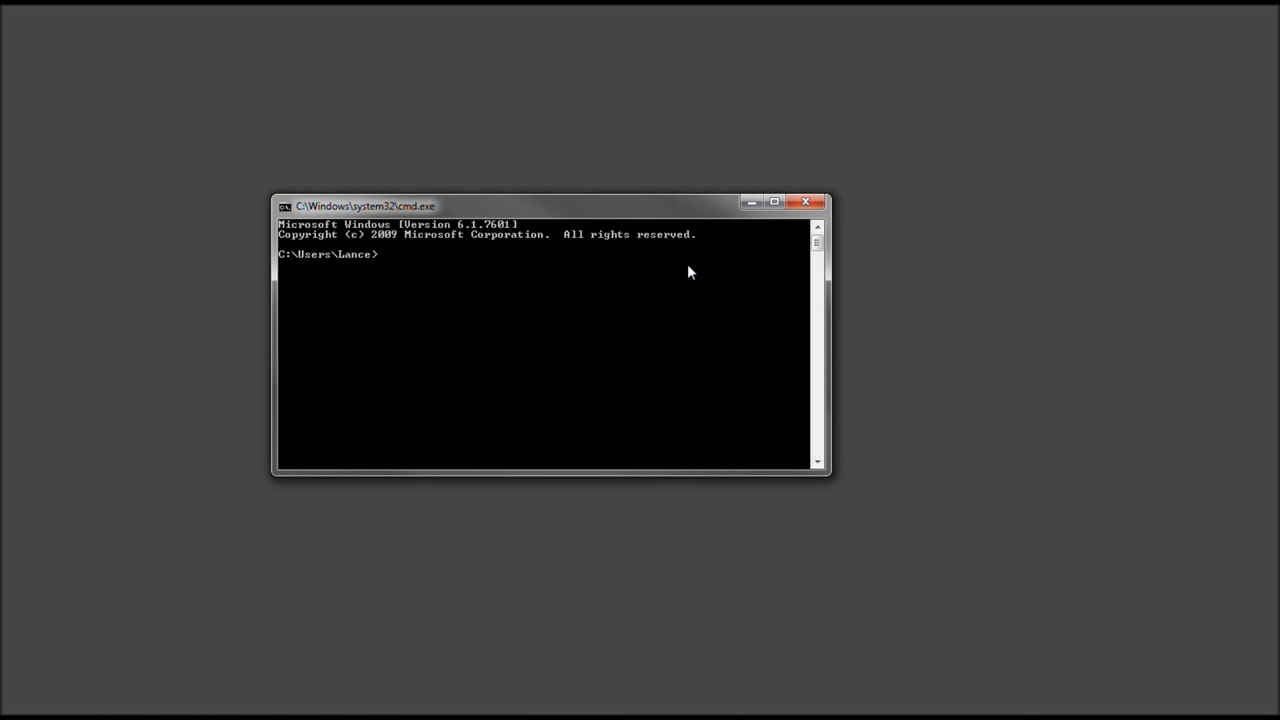
# Step: Run netstat -a to list all active connections and listening ports
pyautogui.write('net')
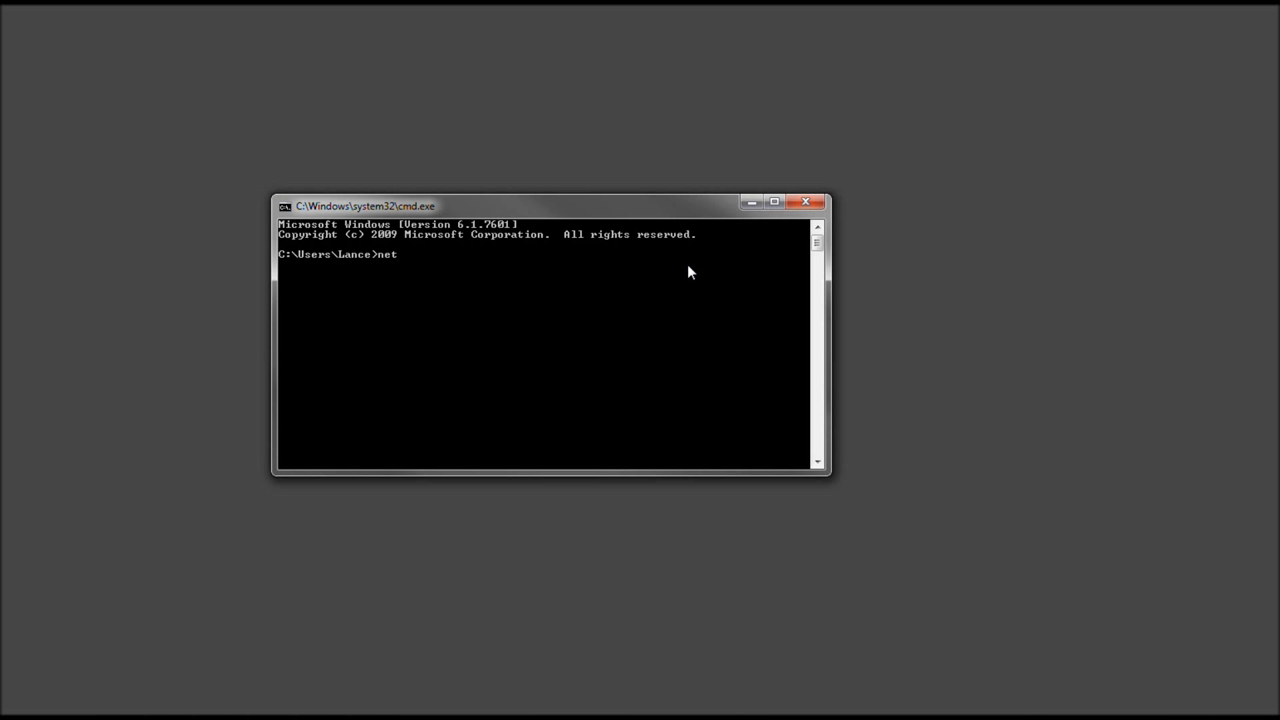
pyautogui.write('stat -')
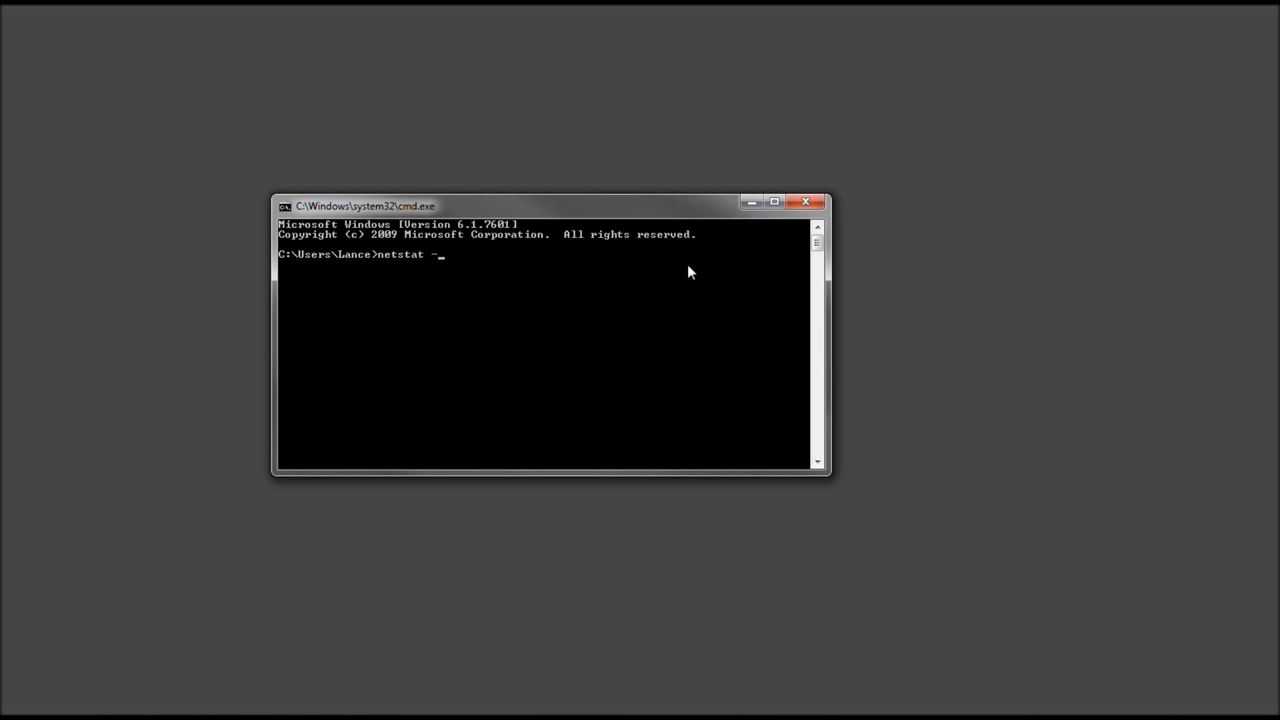
pyautogui.write('a')
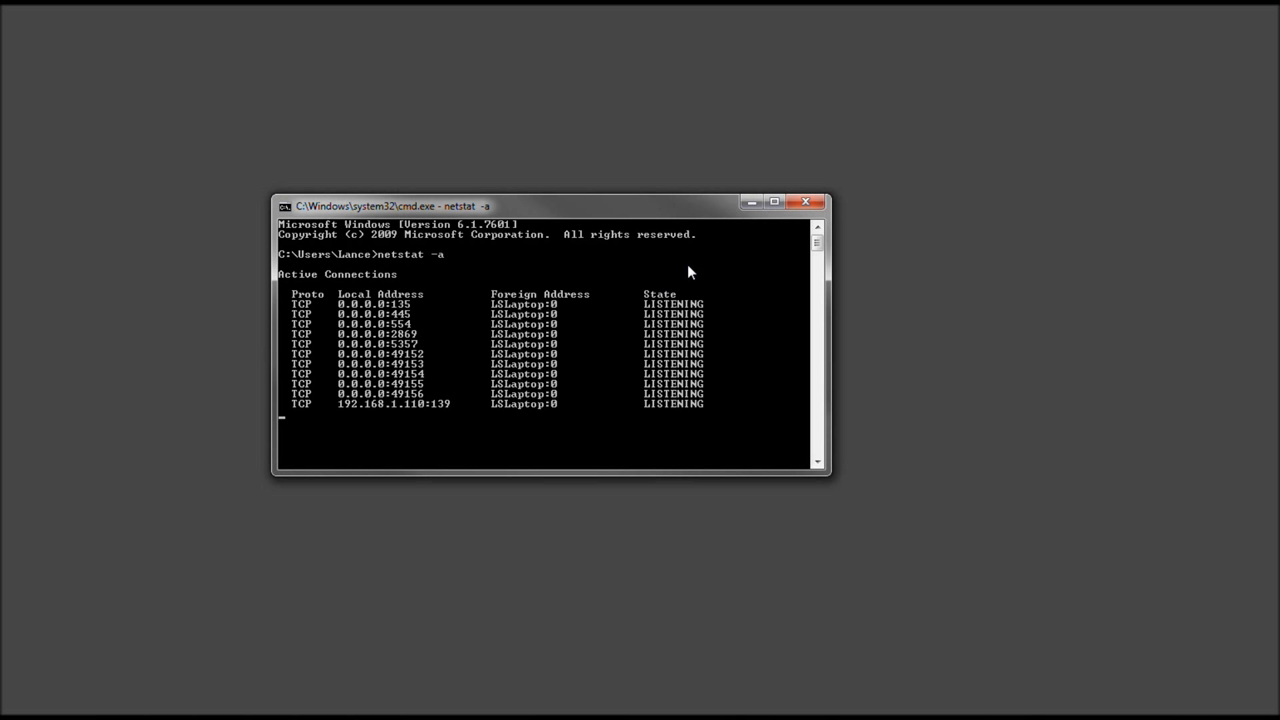
pyautogui.moveTo(464, 308)
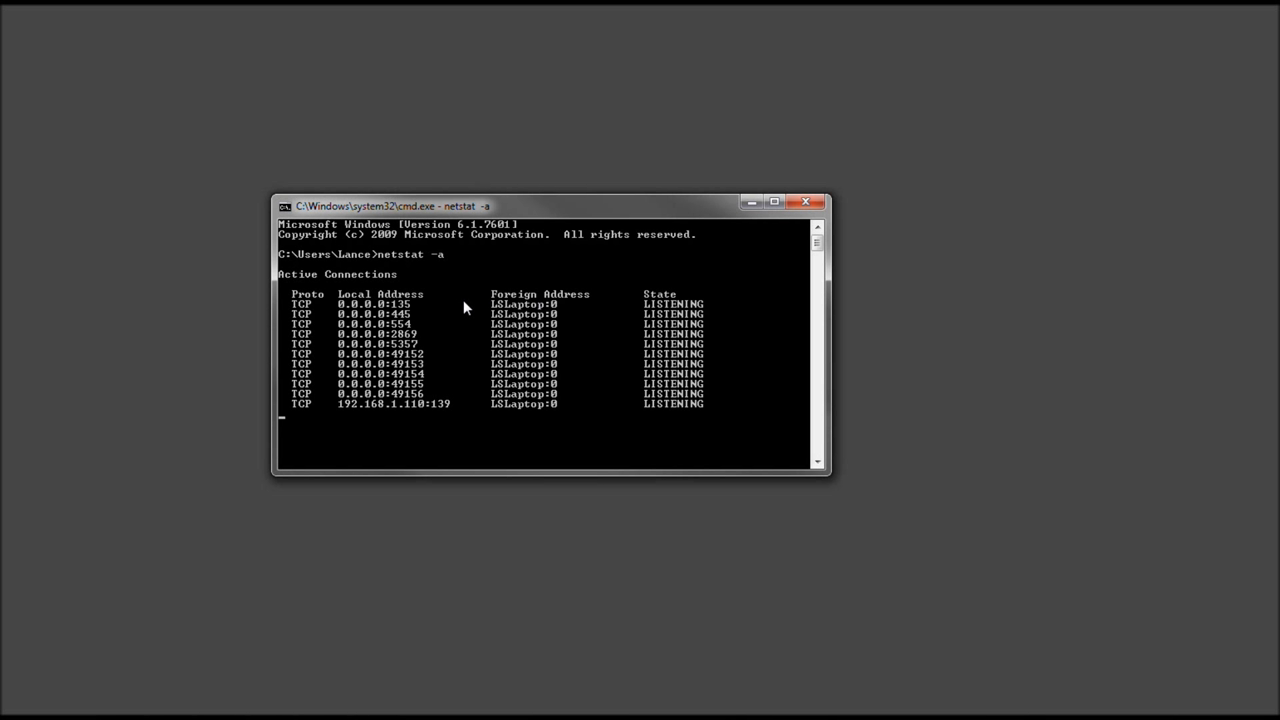
pyautogui.press('Return')
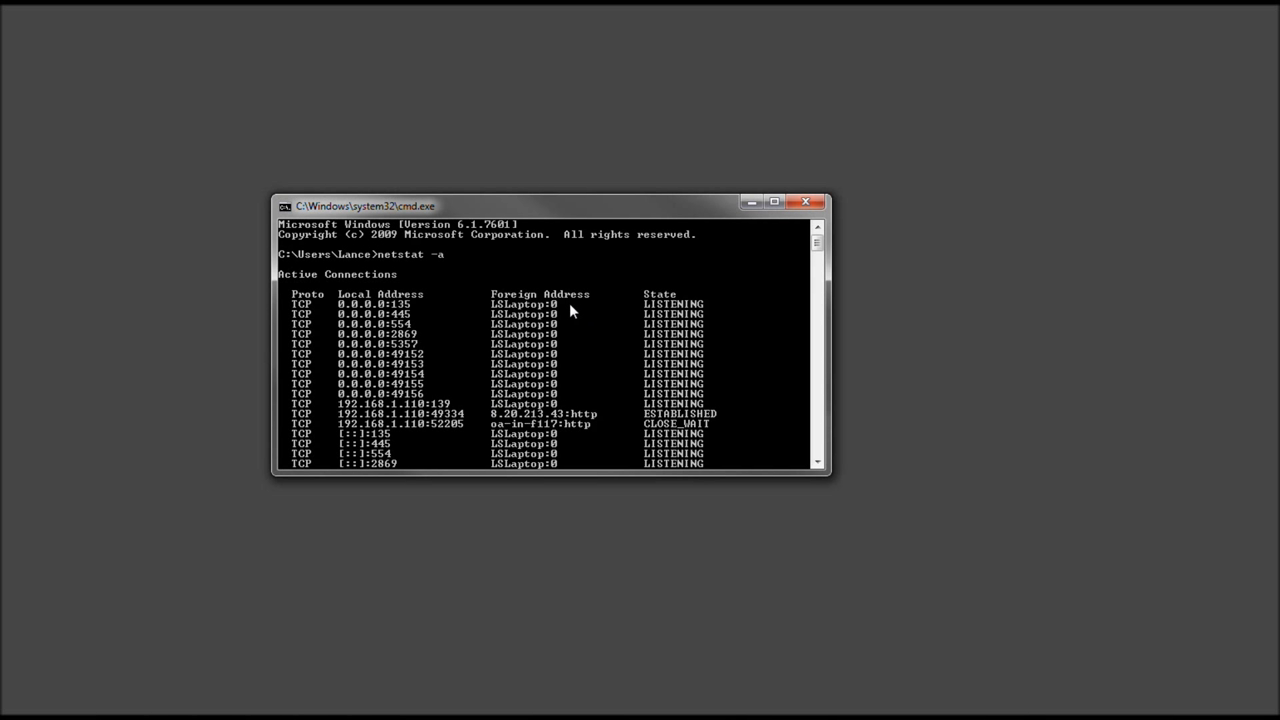
pyautogui.moveTo(540, 318)
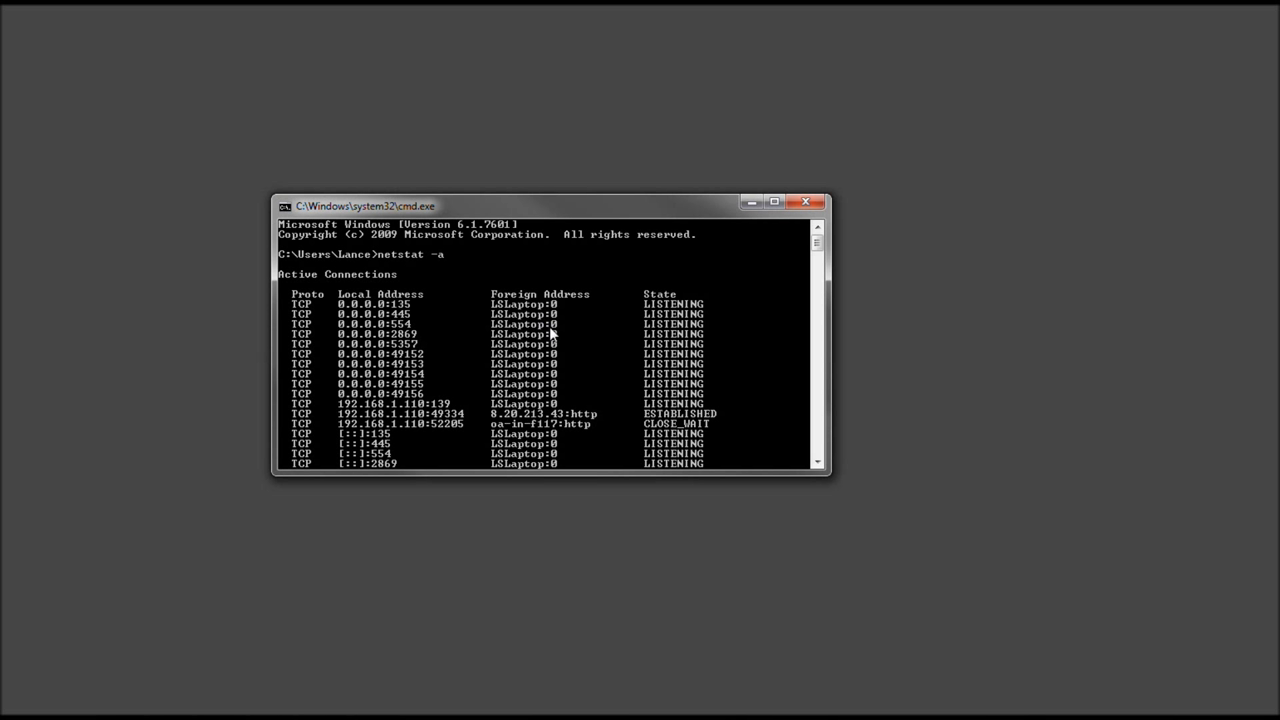
pyautogui.moveTo(590, 290)
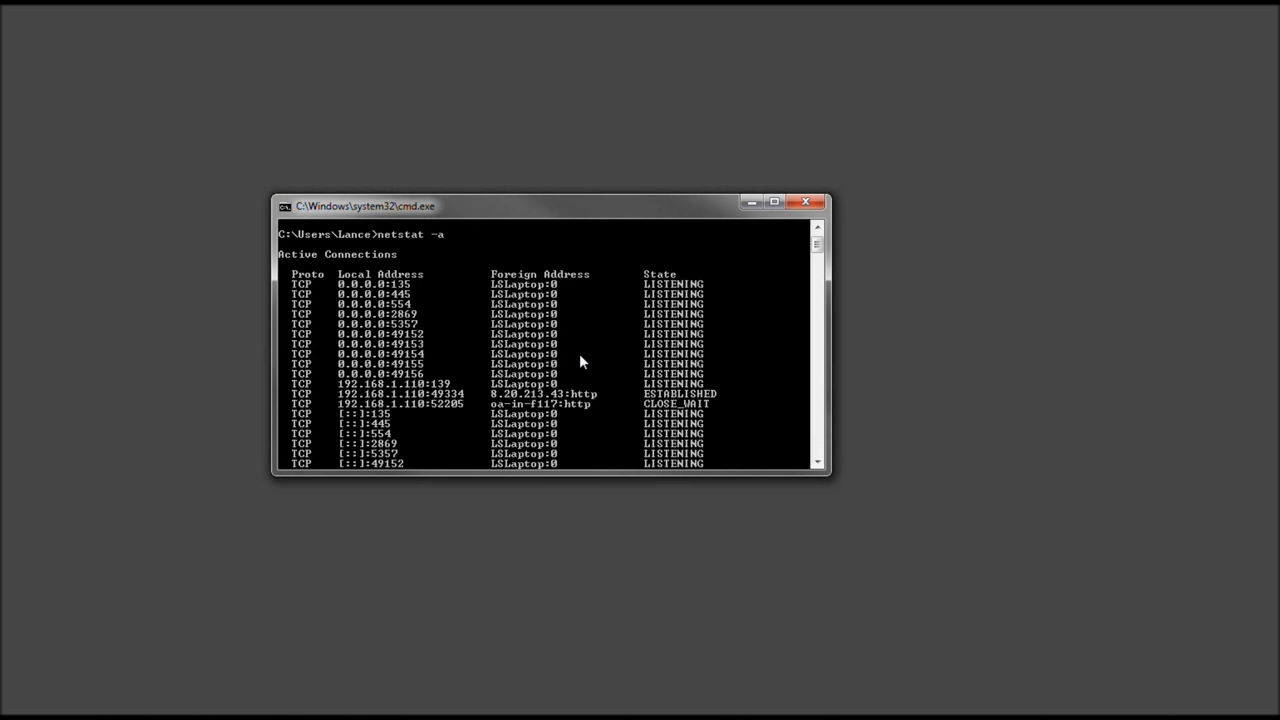
pyautogui.moveTo(610, 374)
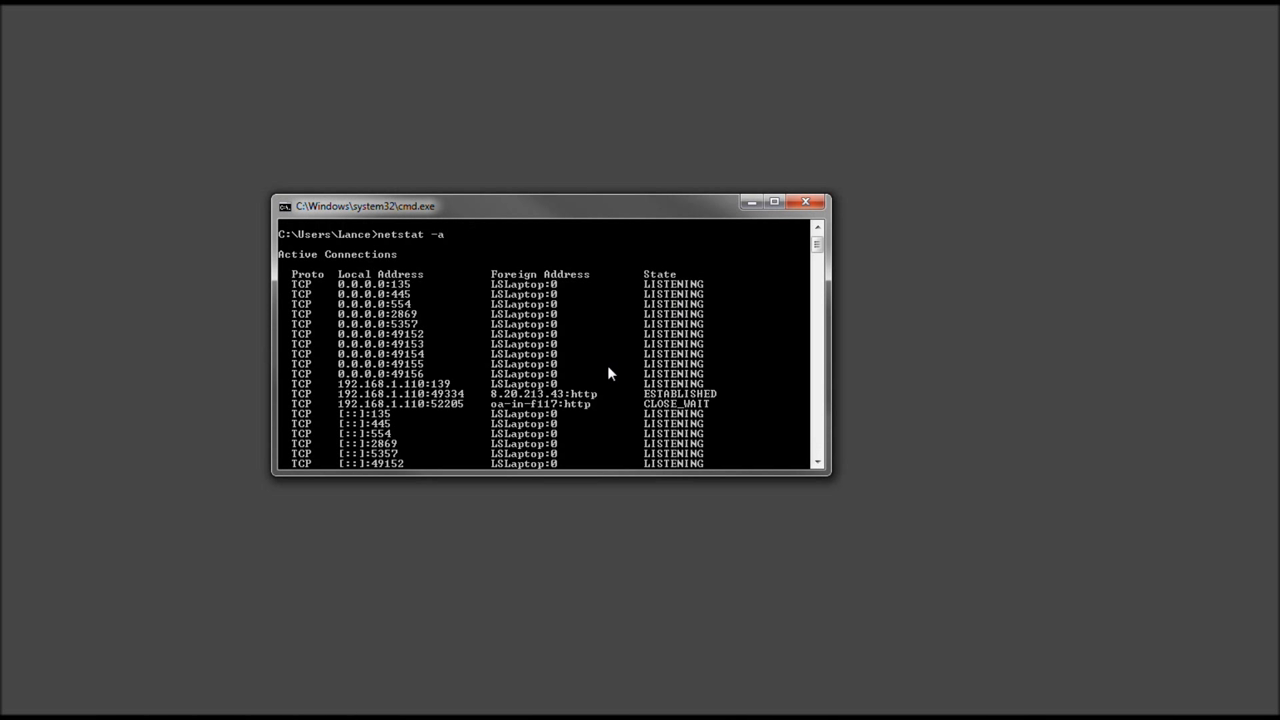
pyautogui.scroll(-3)
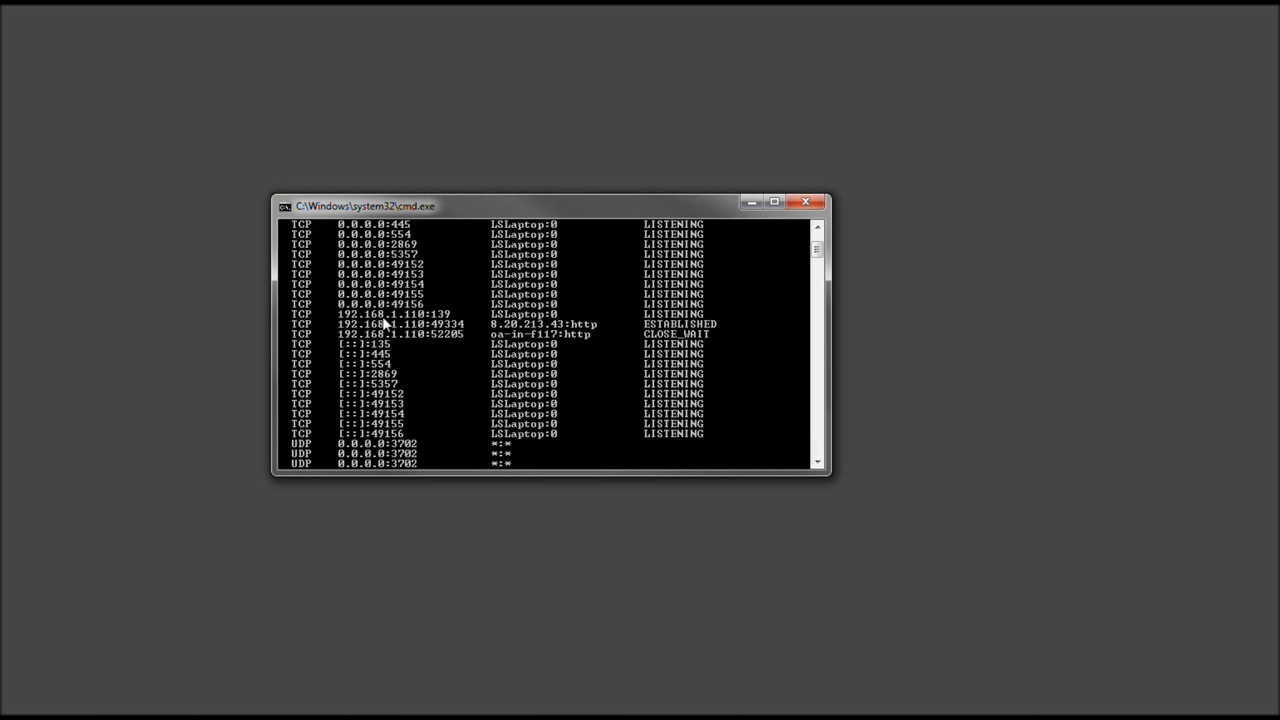
pyautogui.moveTo(336, 336)
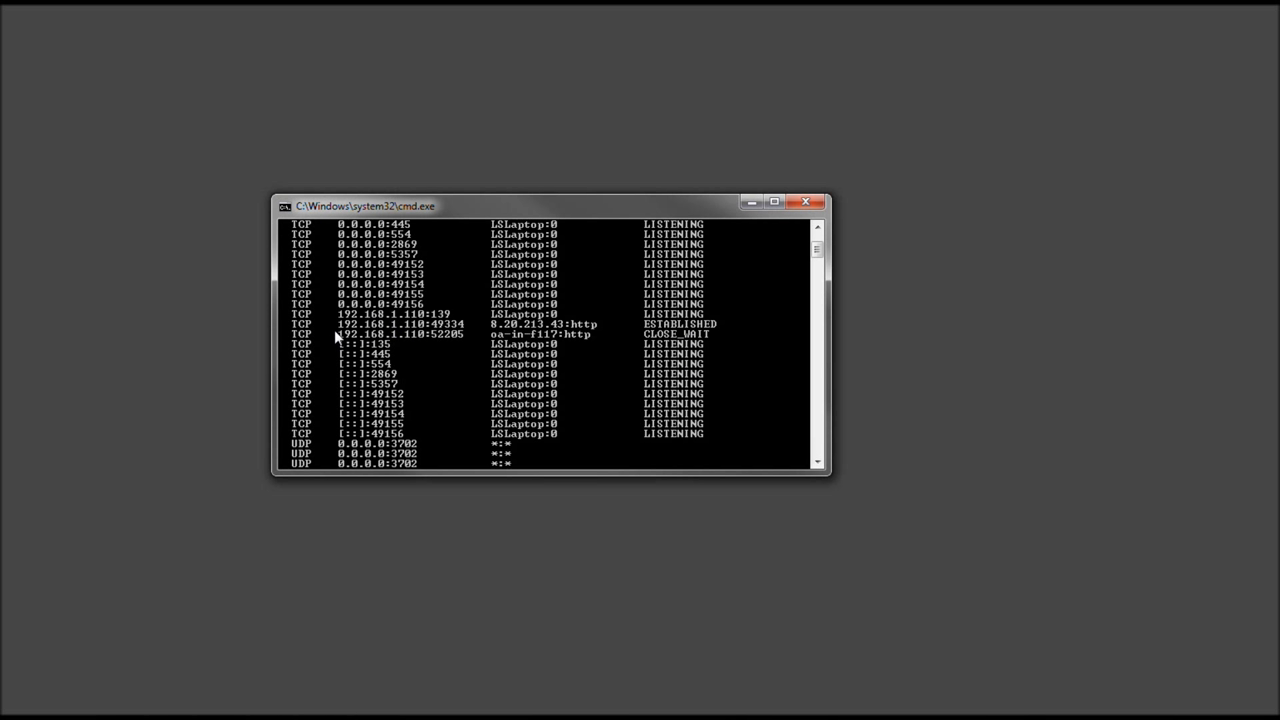
pyautogui.moveTo(458, 348)
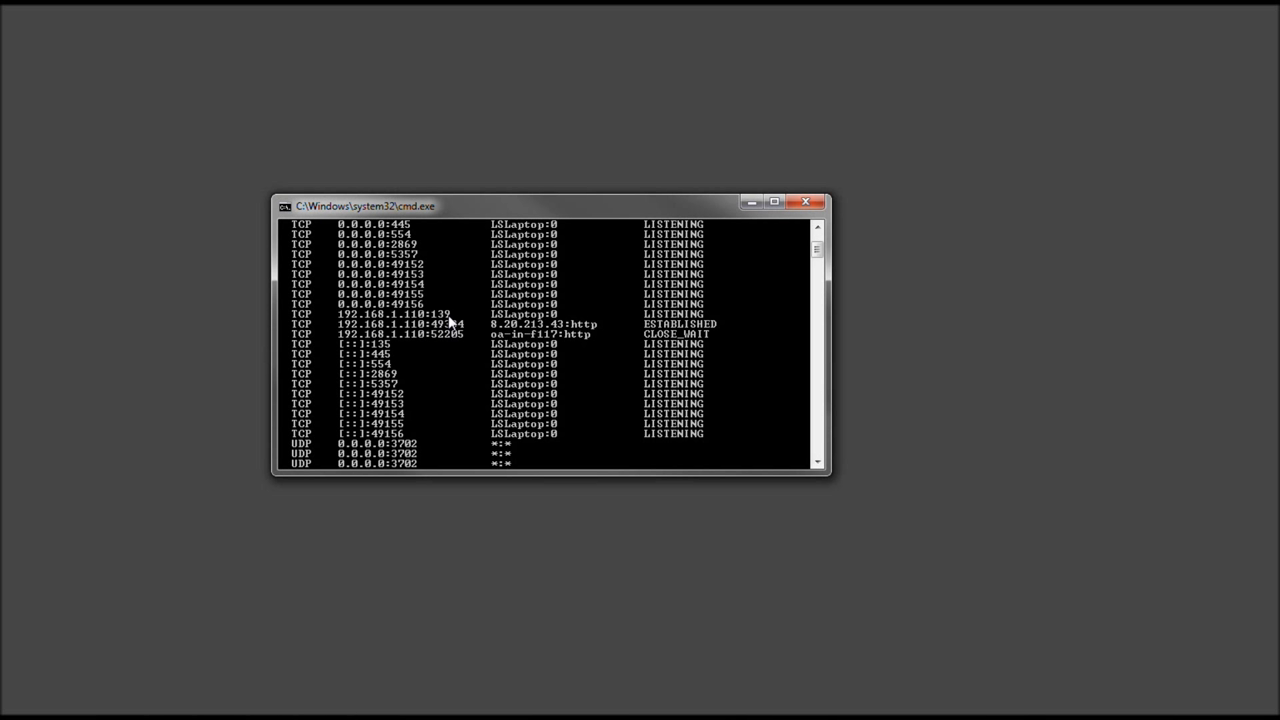
pyautogui.moveTo(456, 322)
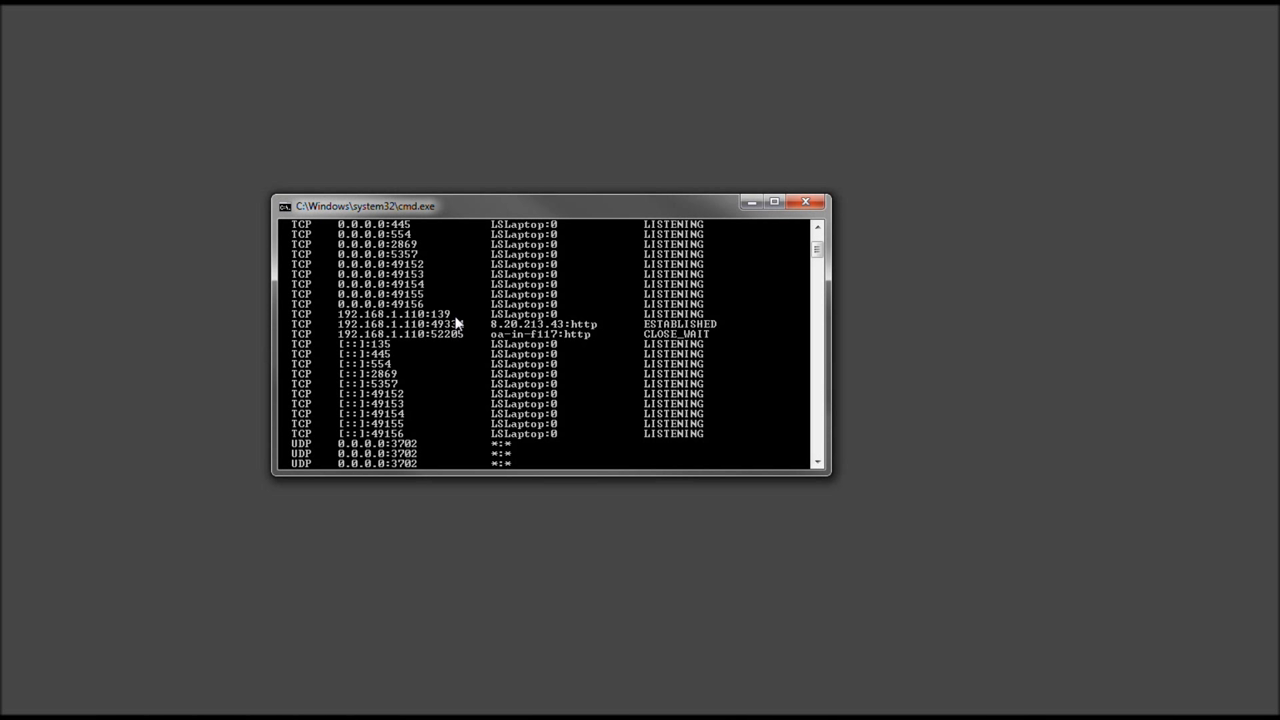
pyautogui.moveTo(456, 324)
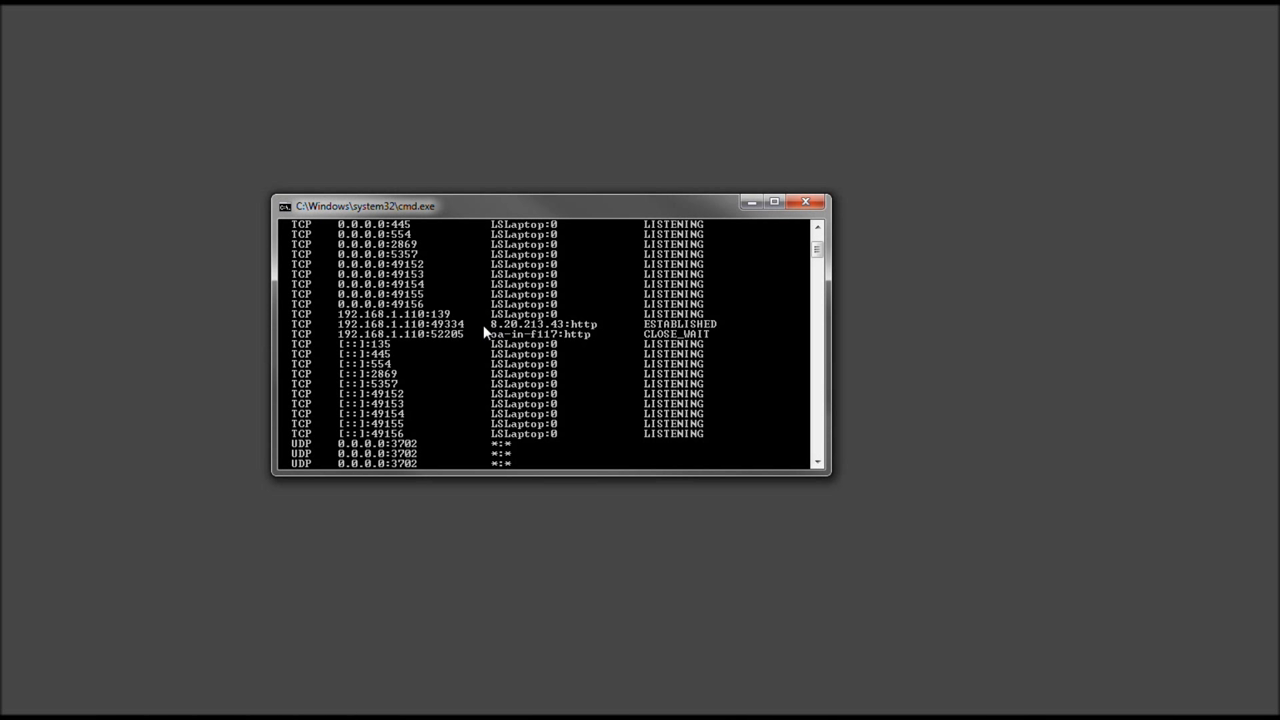
pyautogui.moveTo(444, 336)
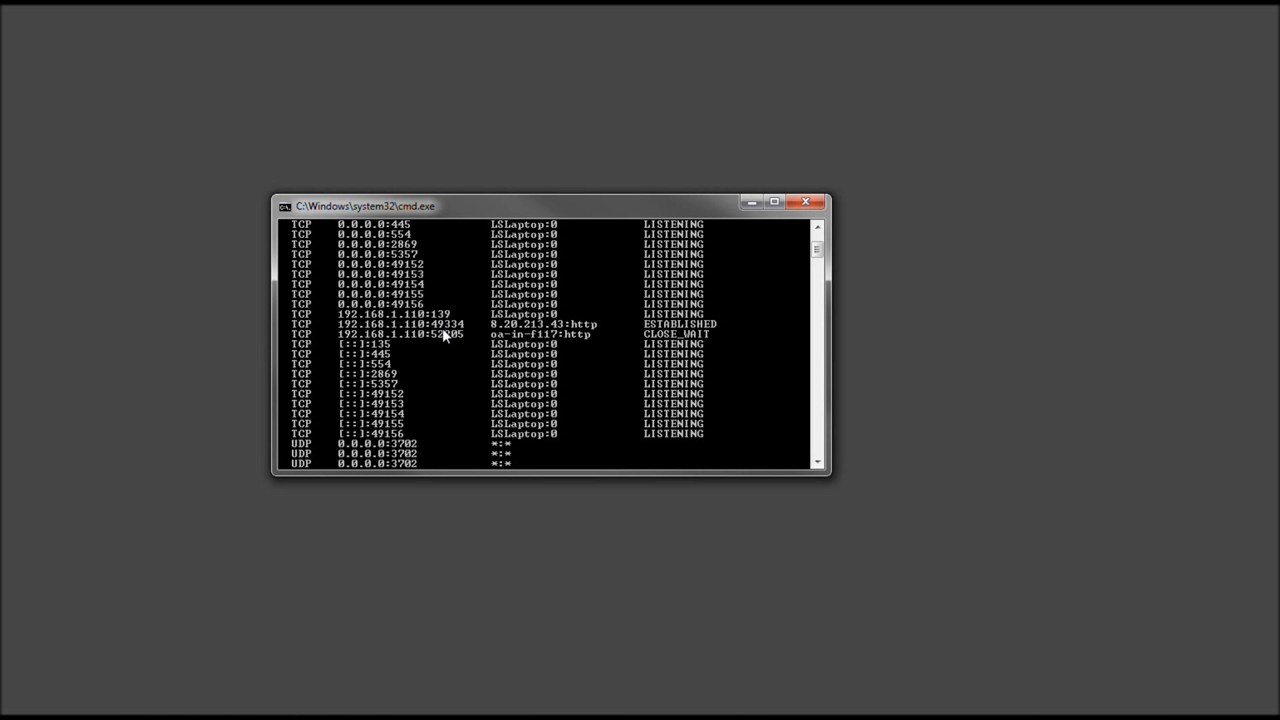
pyautogui.moveTo(464, 336)
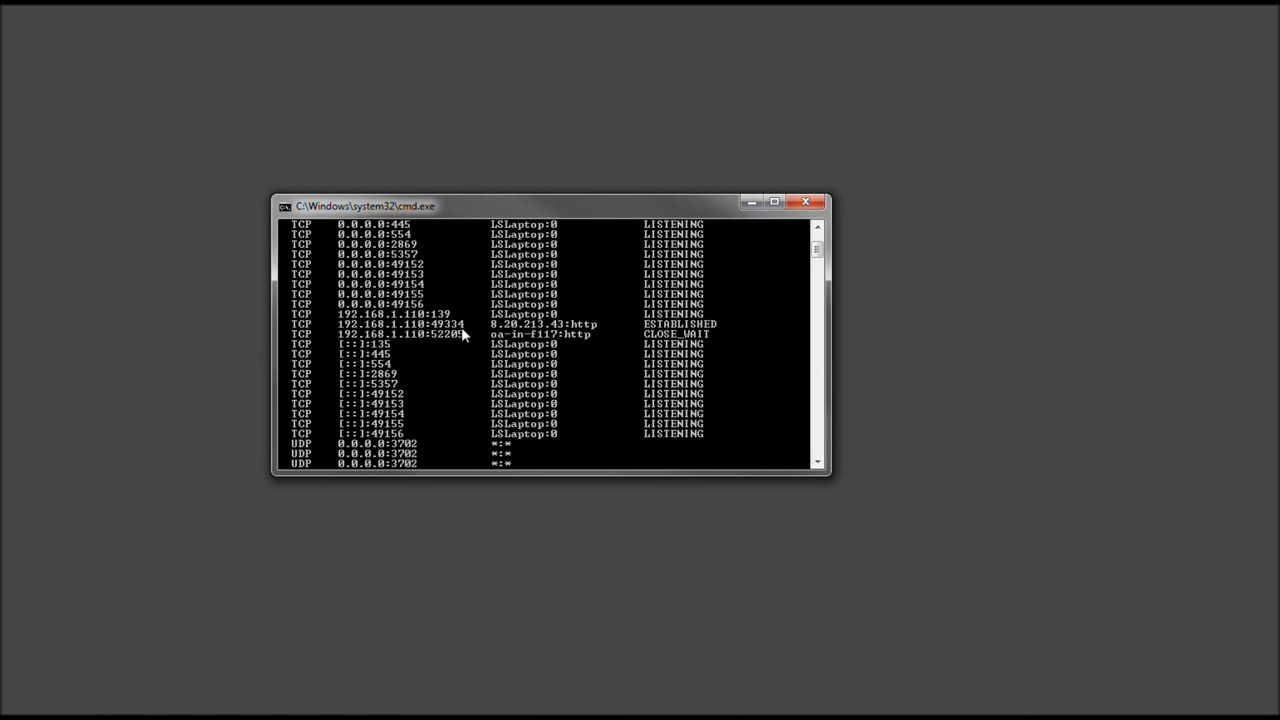
pyautogui.moveTo(588, 338)
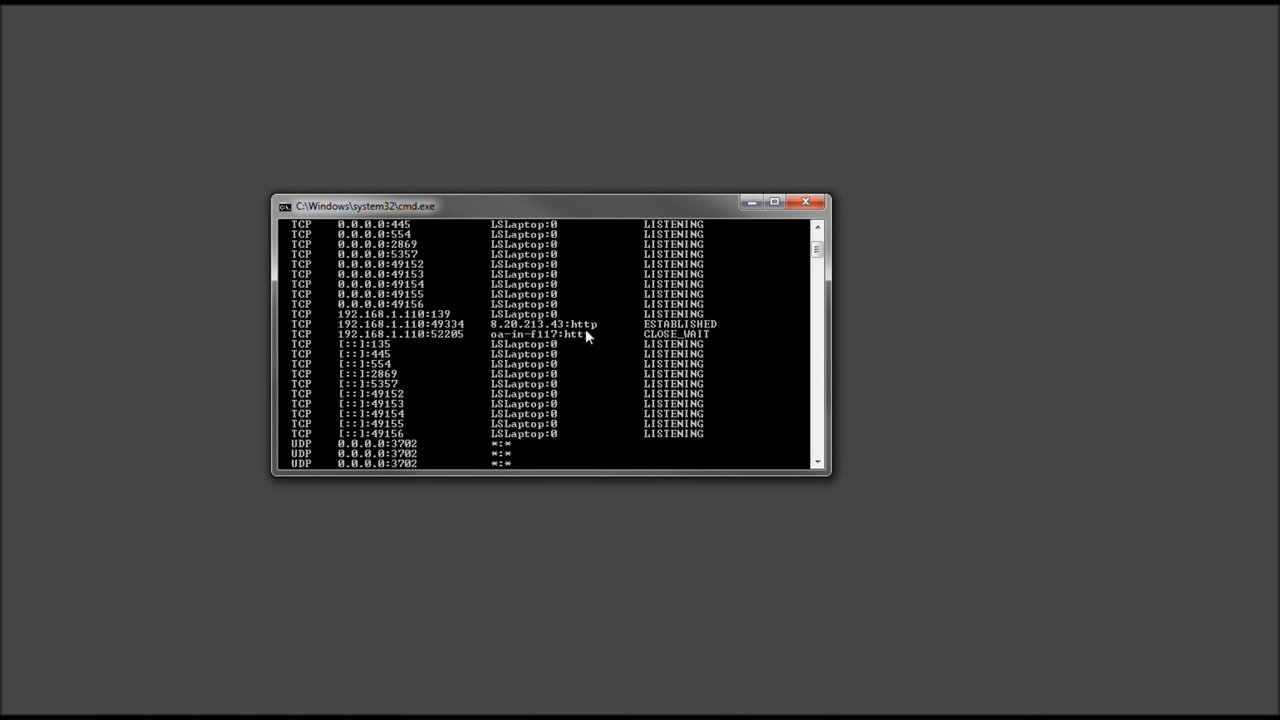
pyautogui.moveTo(450, 340)
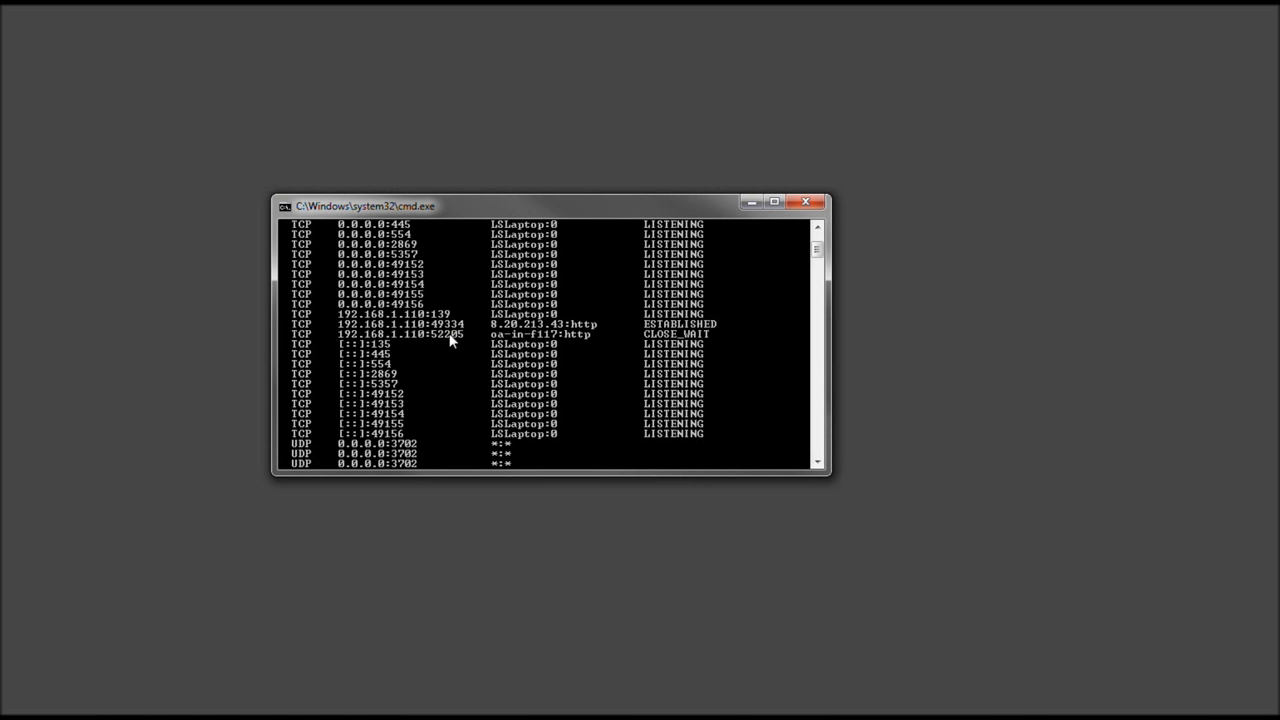
pyautogui.moveTo(562, 344)
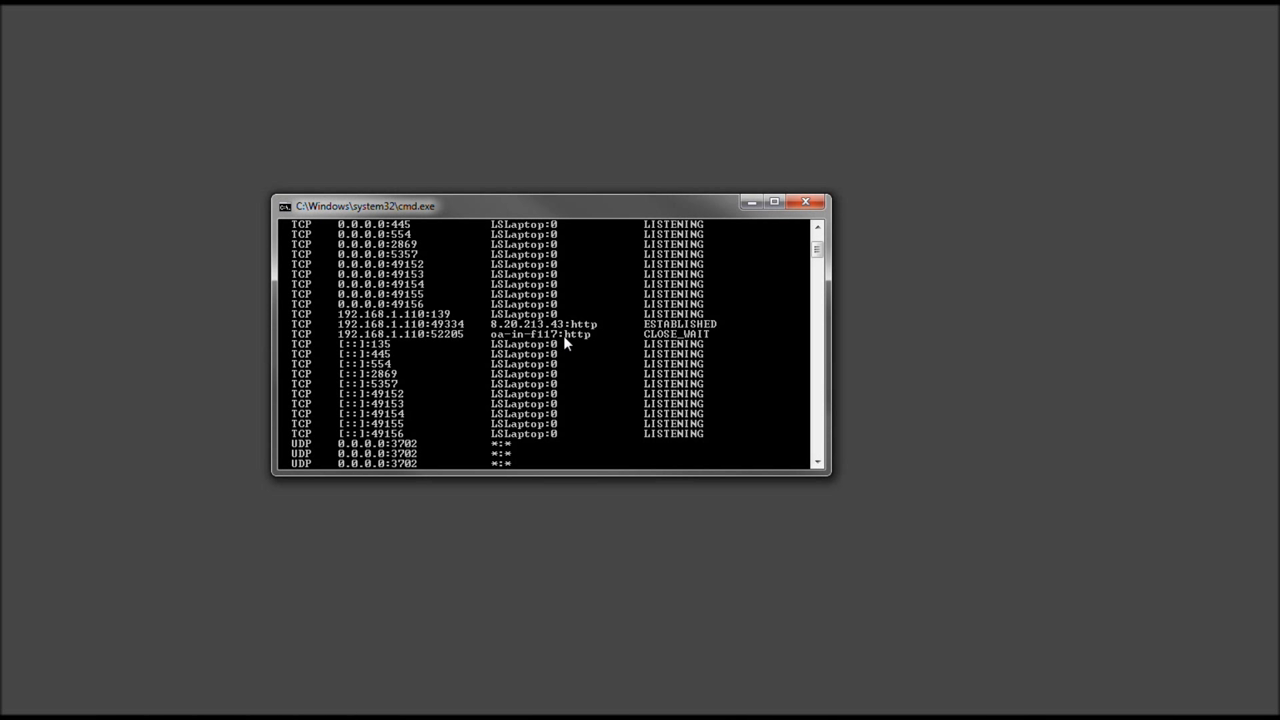
pyautogui.scroll(-3)
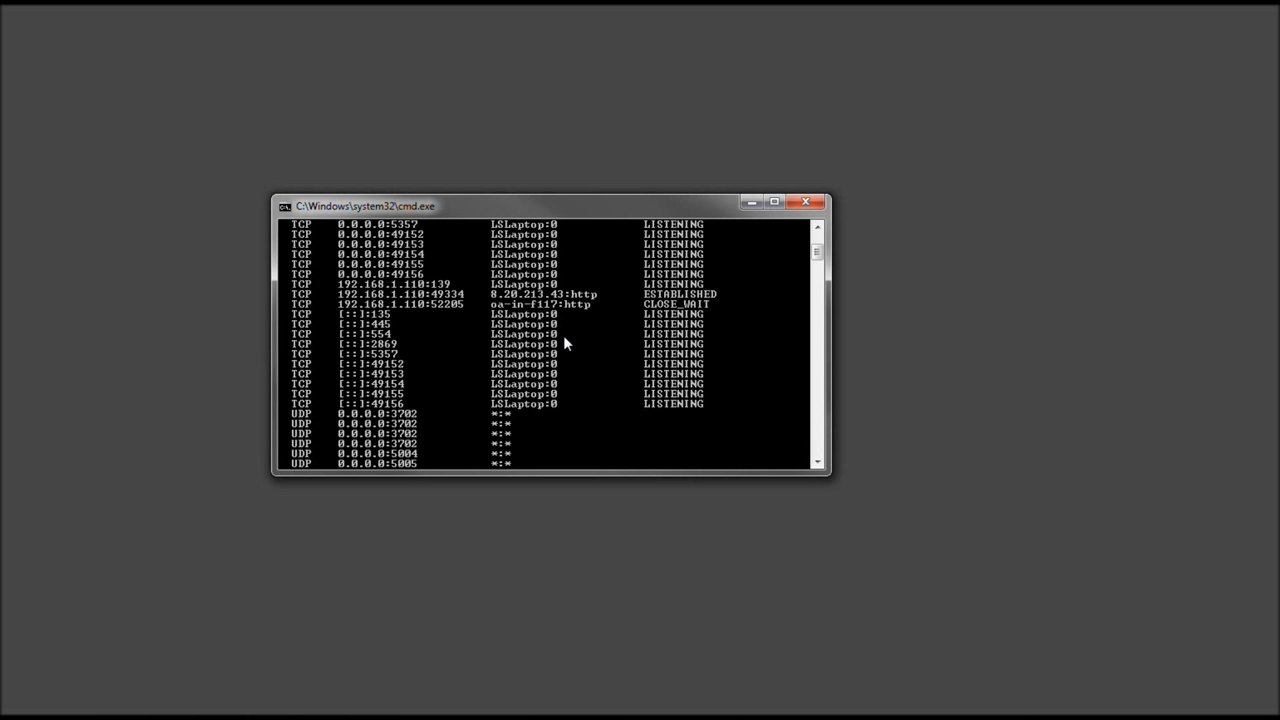
pyautogui.scroll(-3)
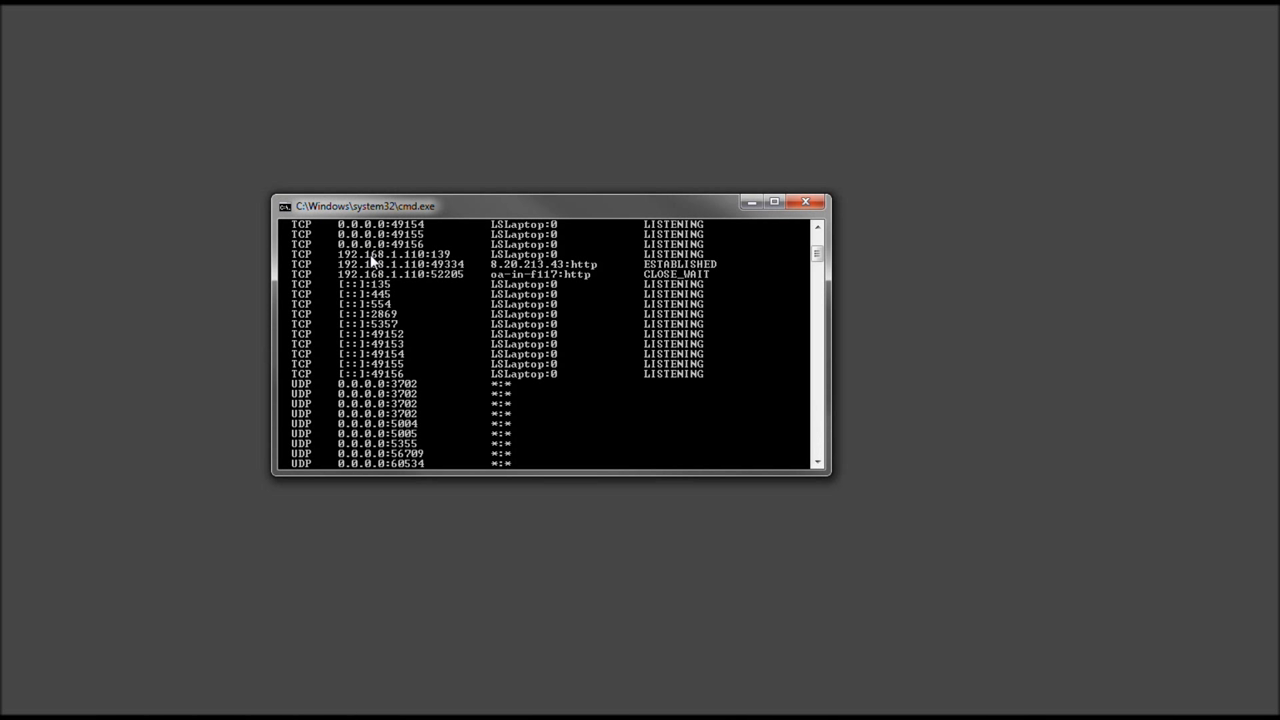
pyautogui.moveTo(392, 262)
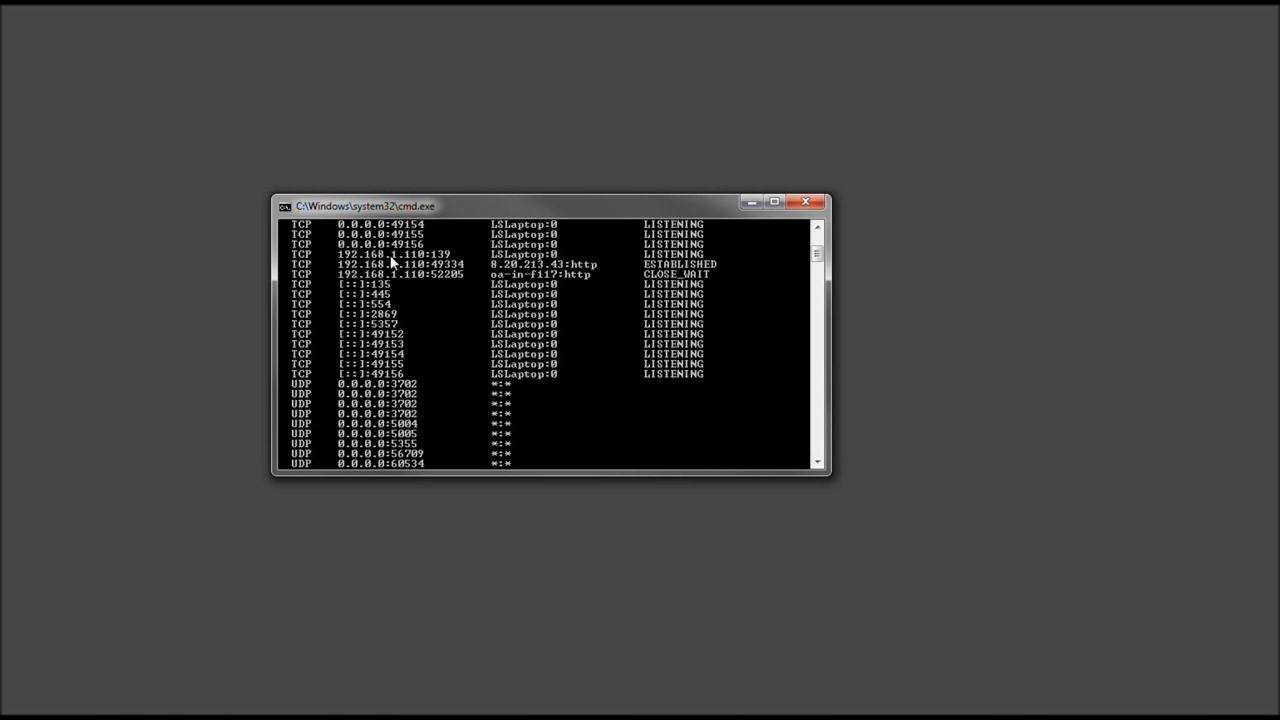
pyautogui.moveTo(430, 280)
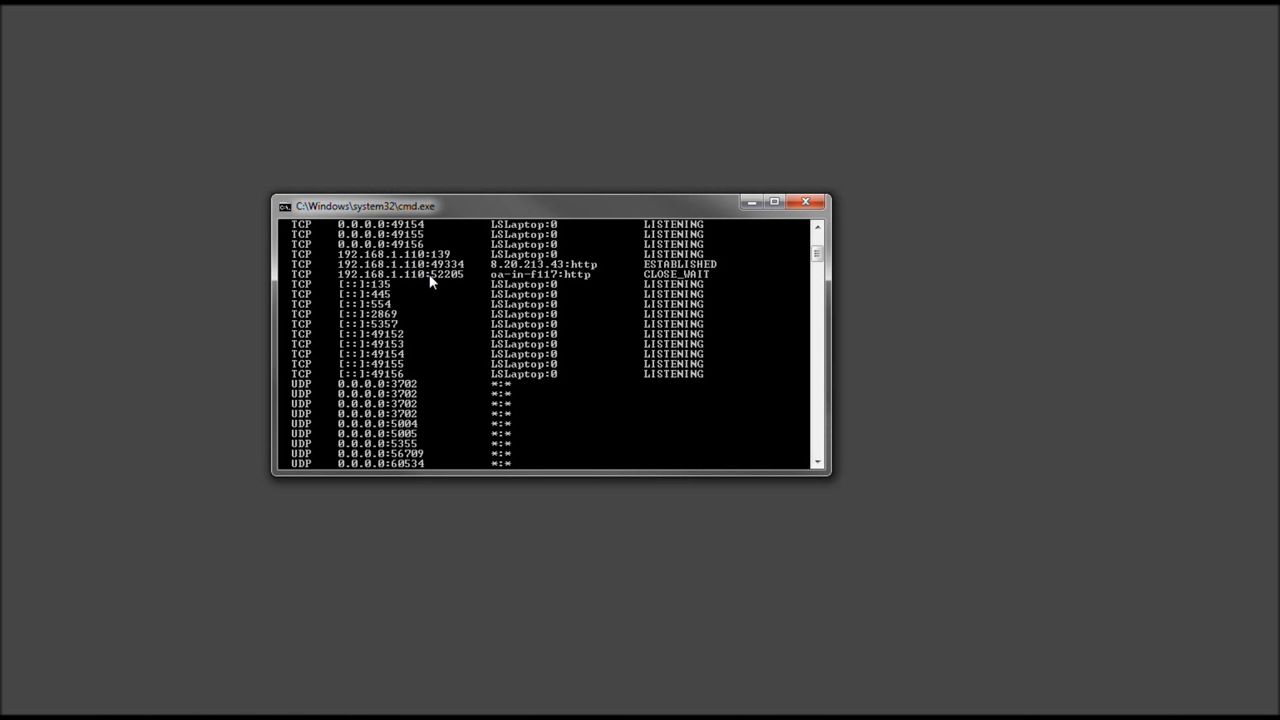
pyautogui.moveTo(392, 264)
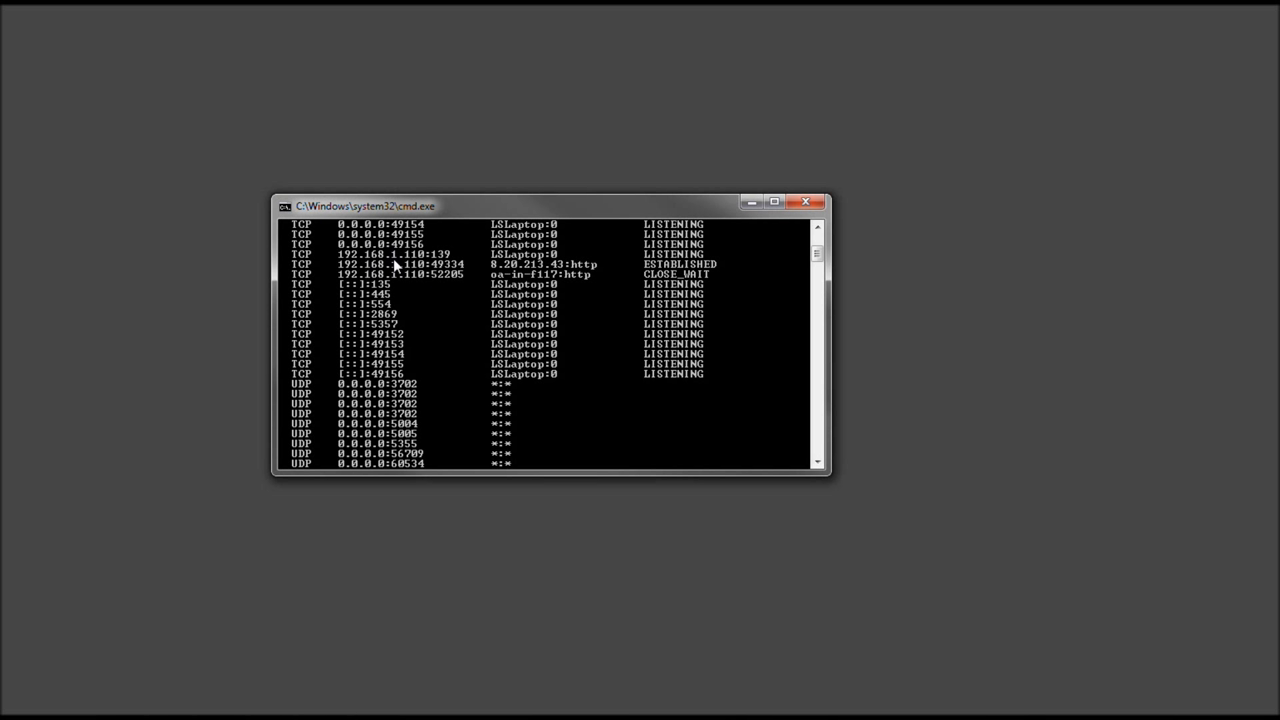
pyautogui.moveTo(400, 276)
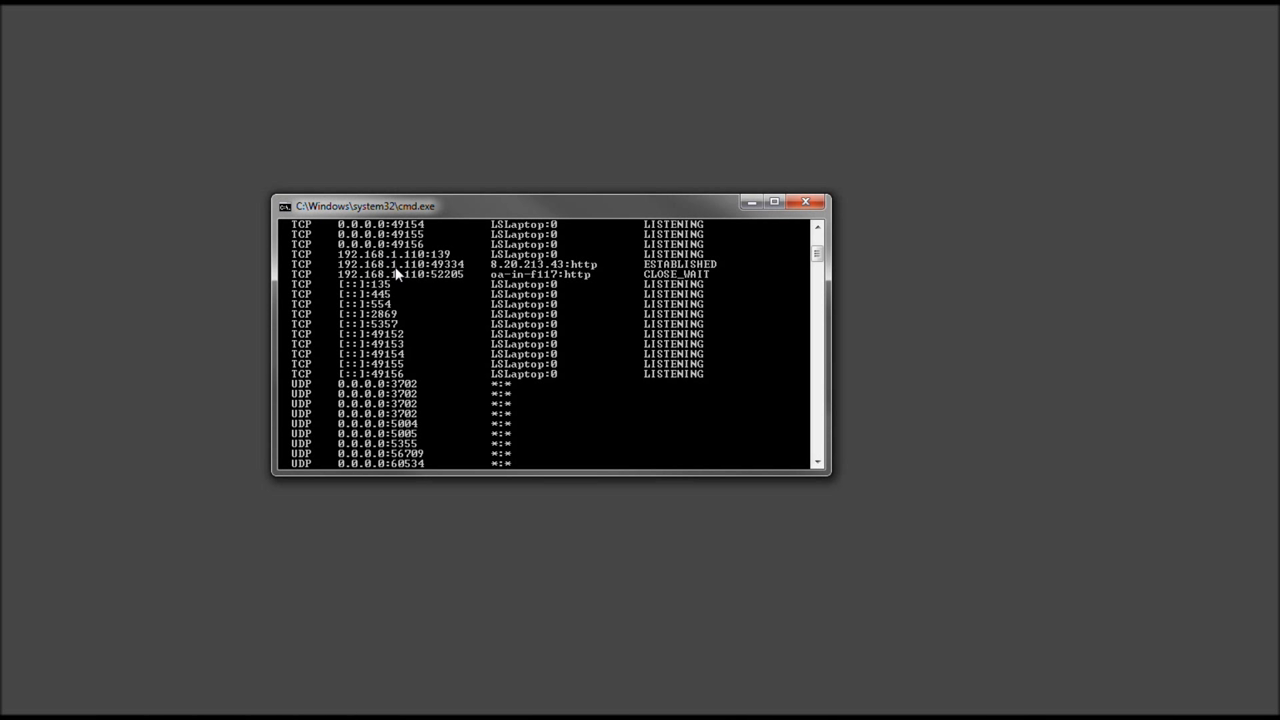
pyautogui.moveTo(400, 282)
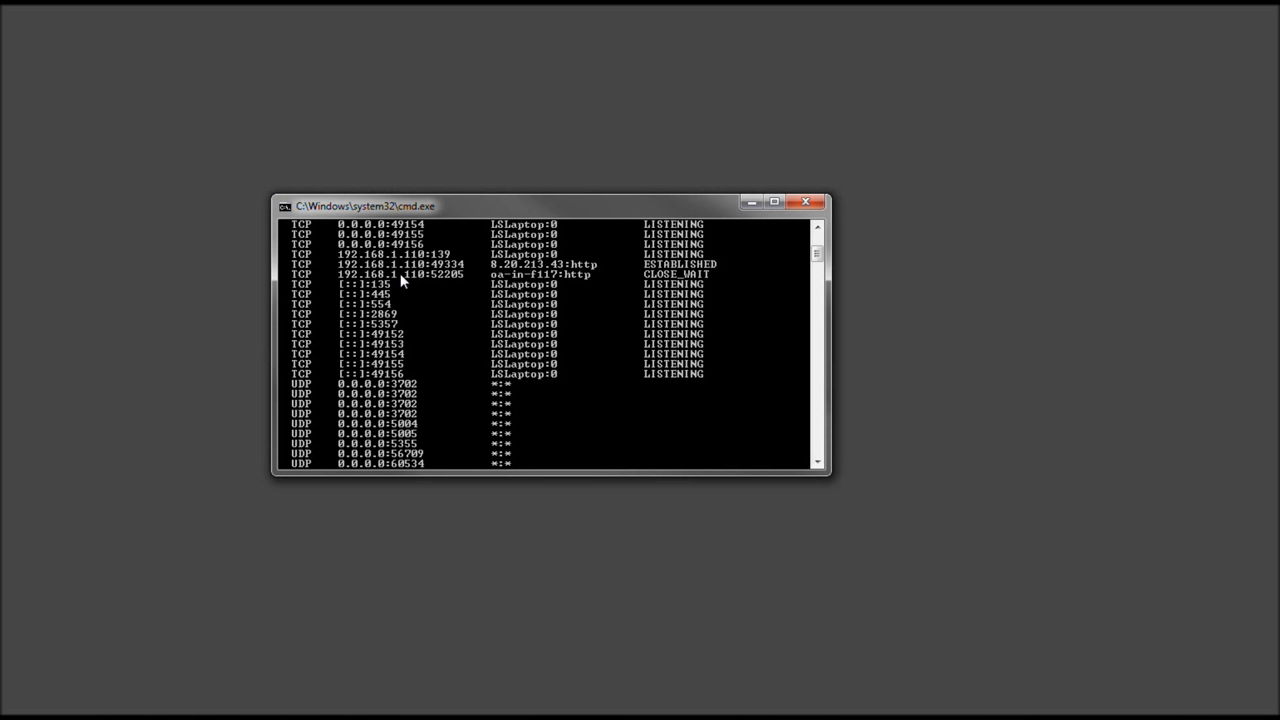
pyautogui.moveTo(572, 284)
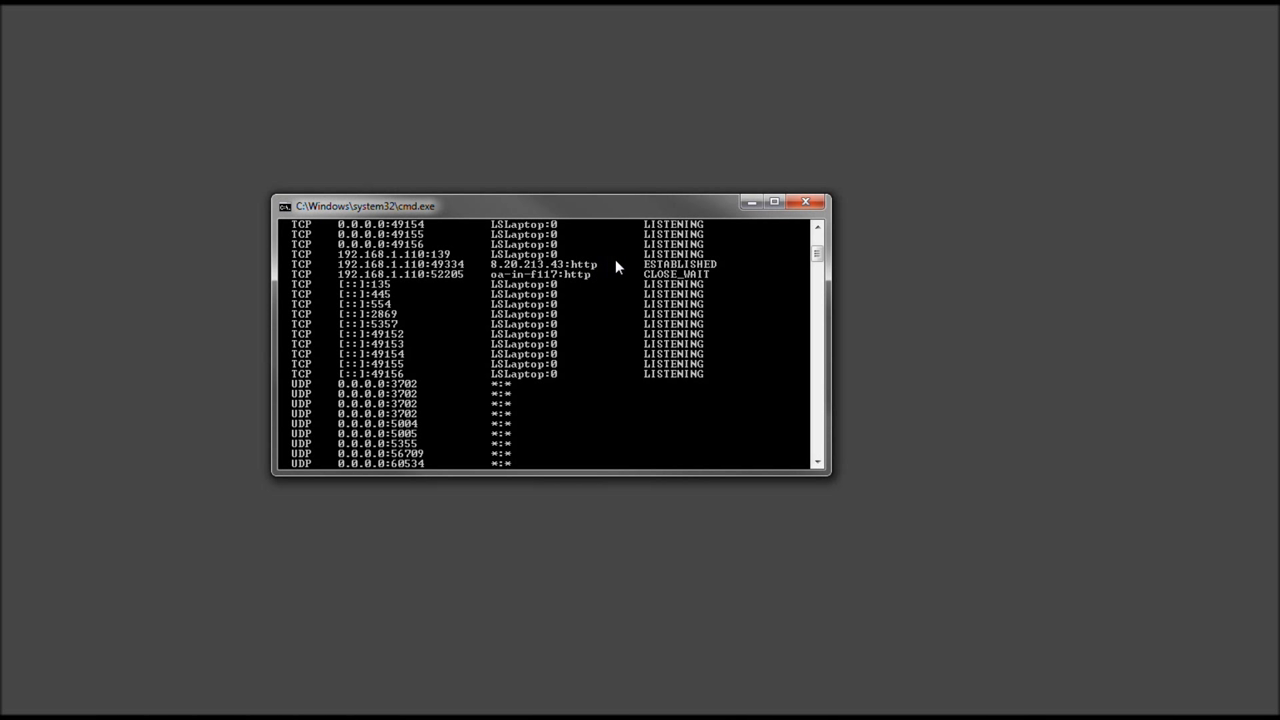
pyautogui.moveTo(676, 276)
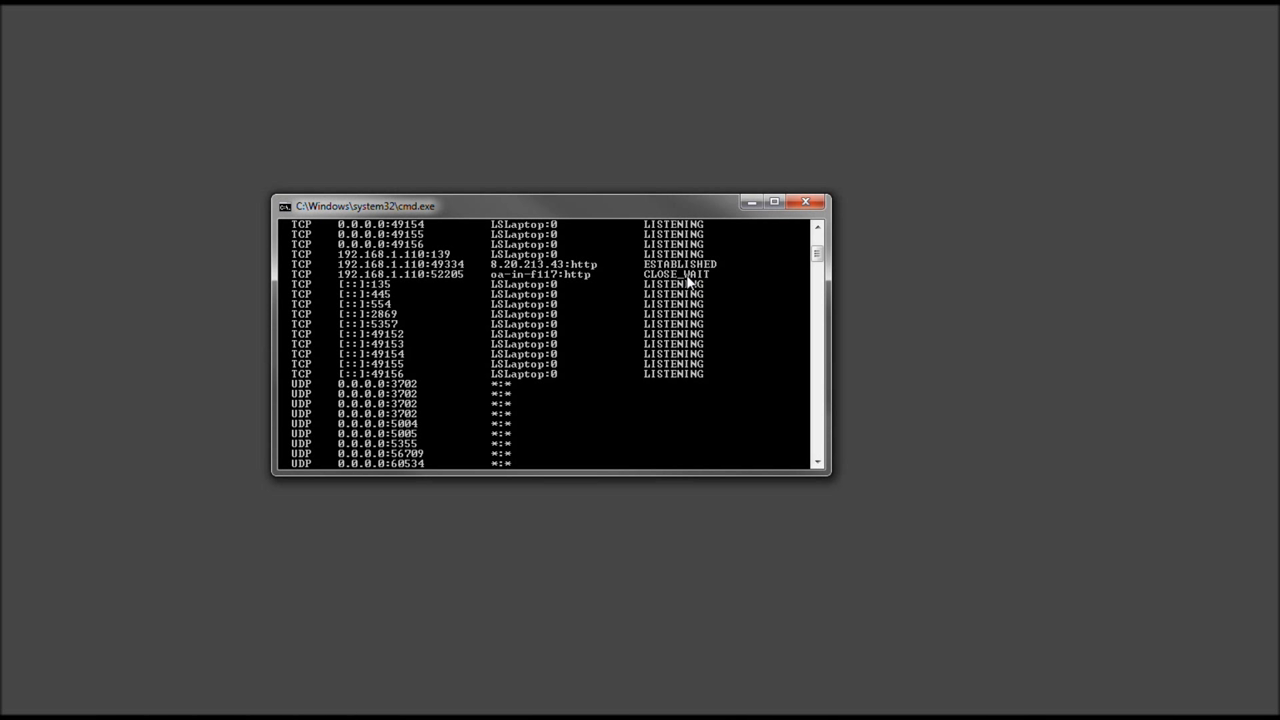
pyautogui.moveTo(700, 296)
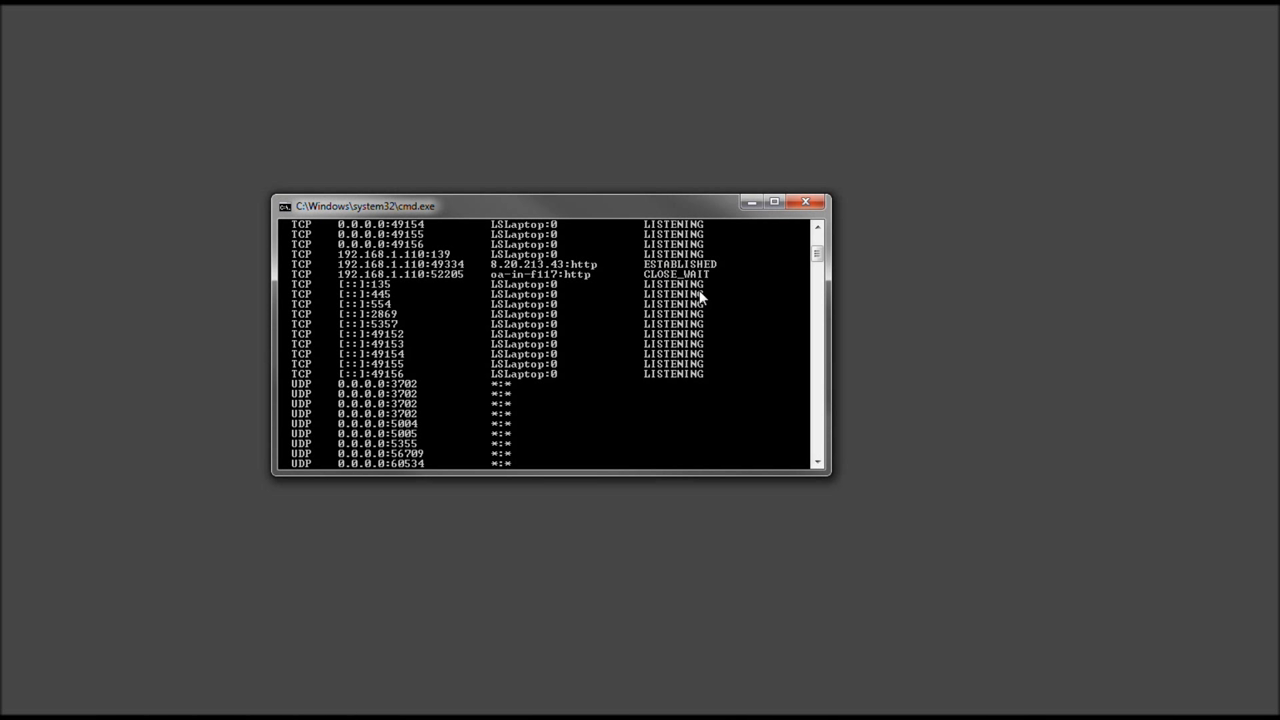
pyautogui.moveTo(700, 290)
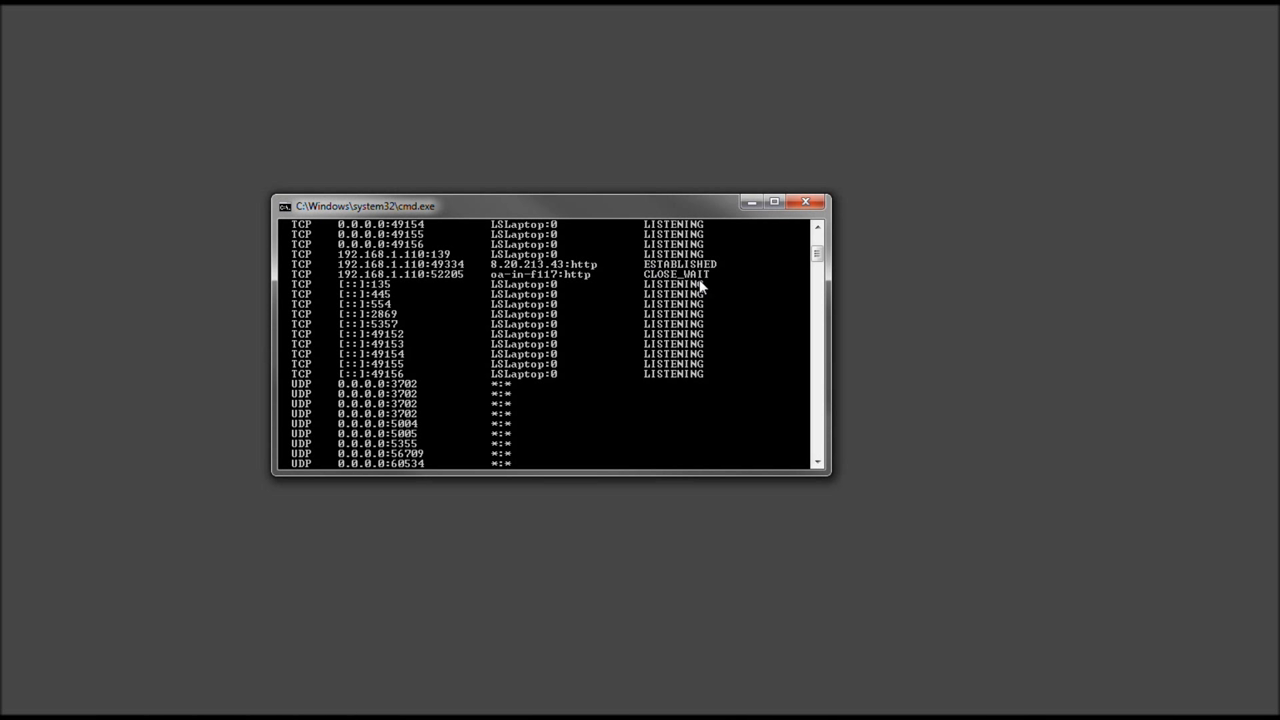
pyautogui.moveTo(690, 276)
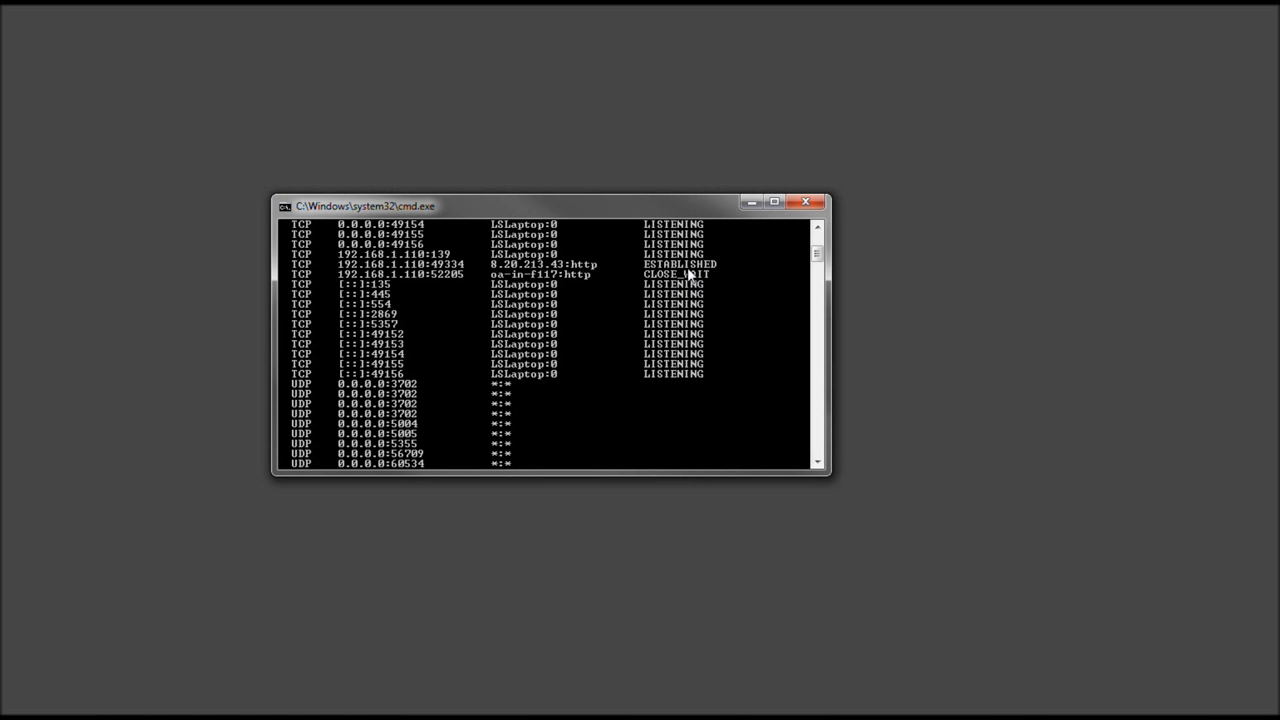
pyautogui.moveTo(688, 264)
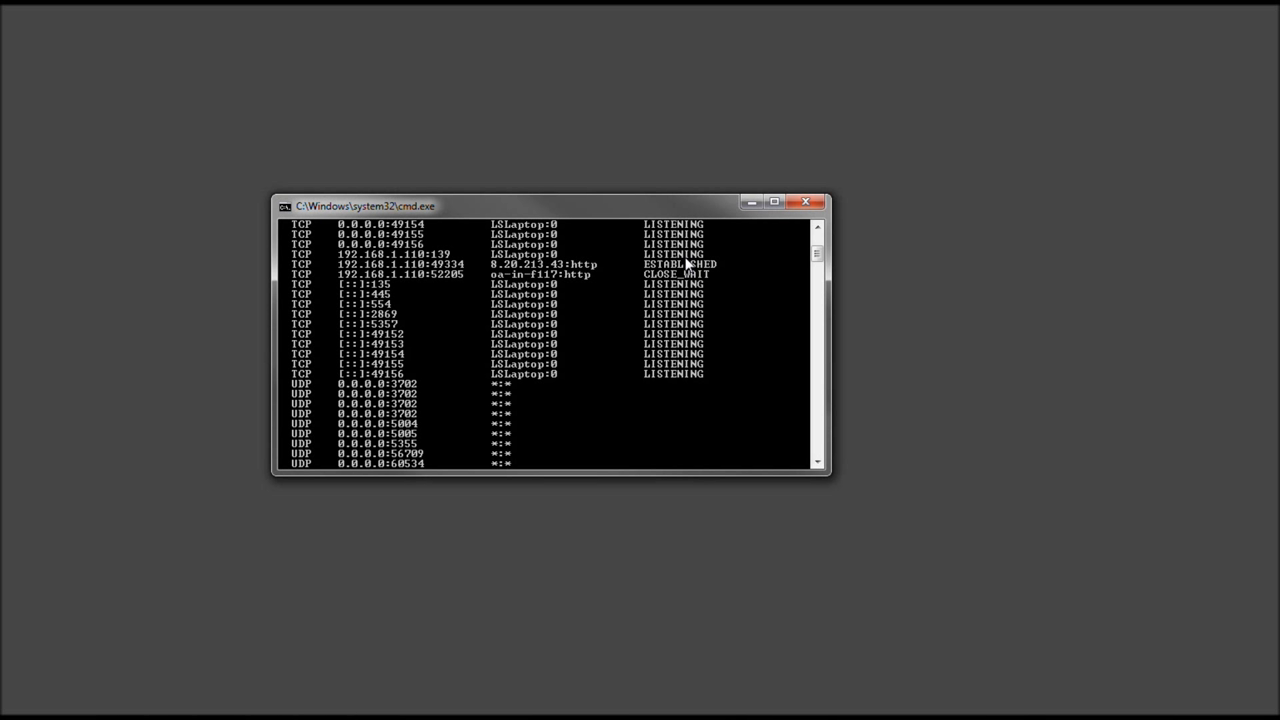
pyautogui.moveTo(688, 264)
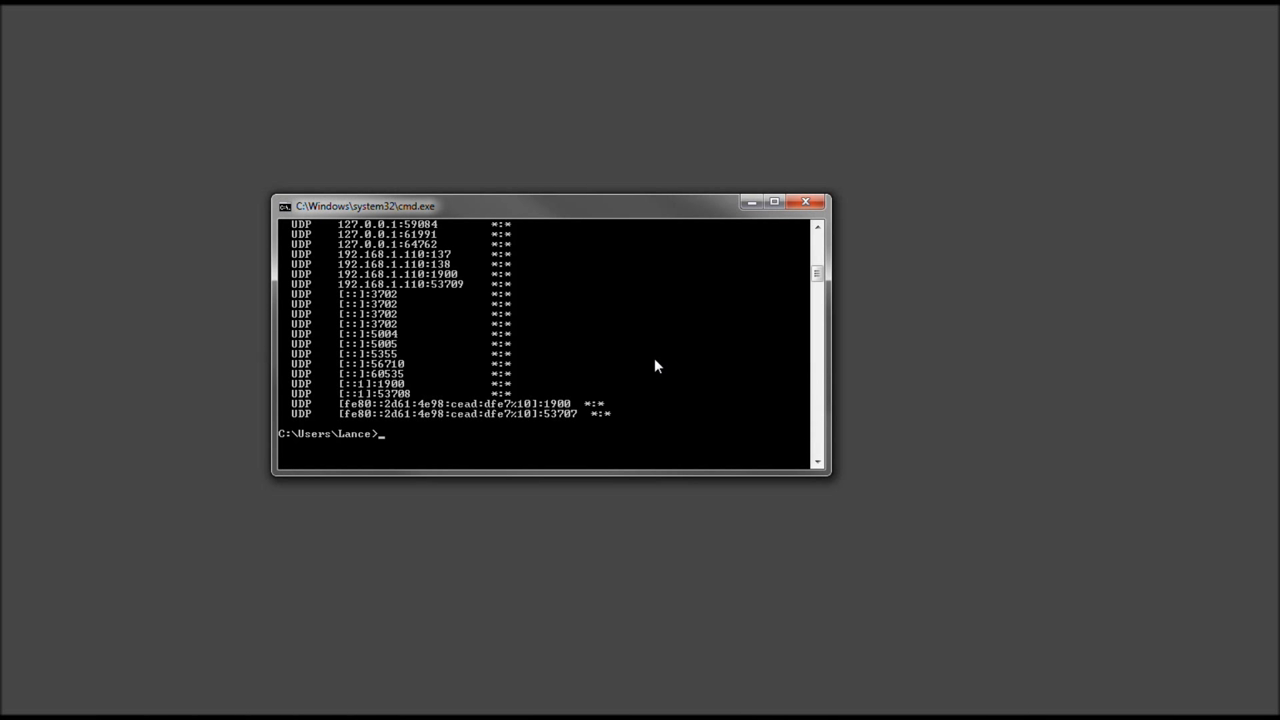
pyautogui.moveTo(412, 408)
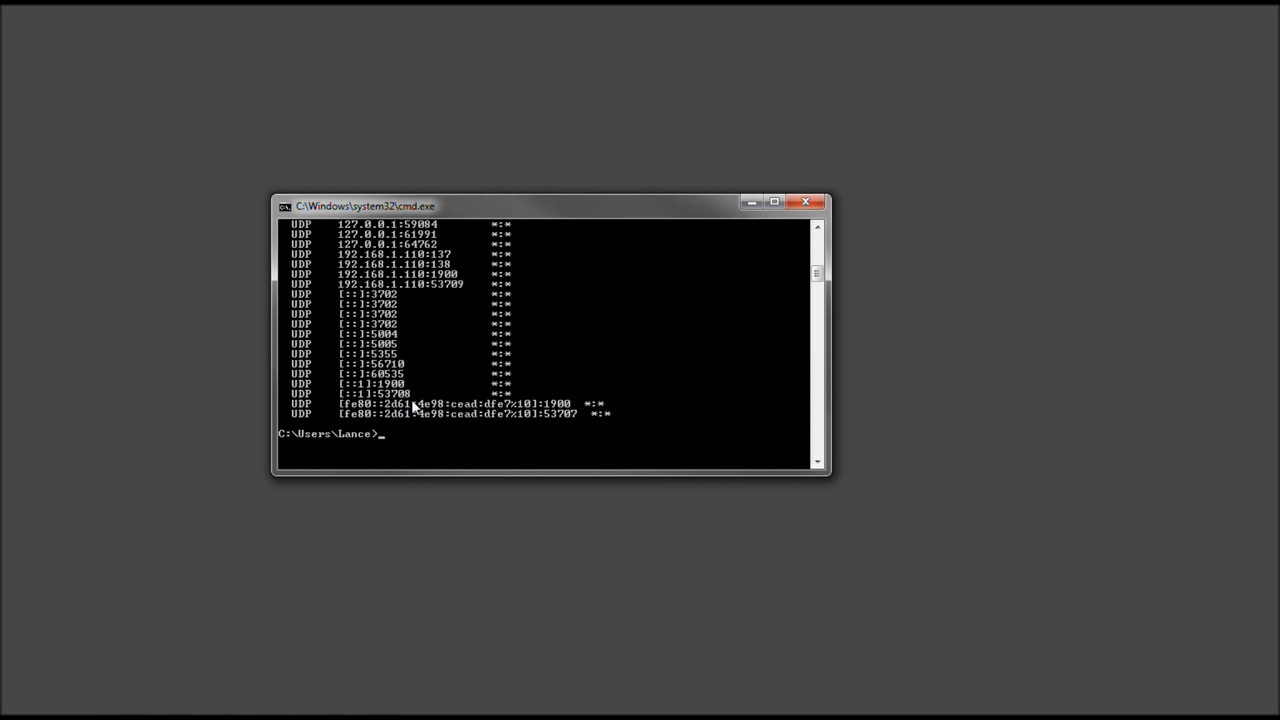
pyautogui.moveTo(490, 412)
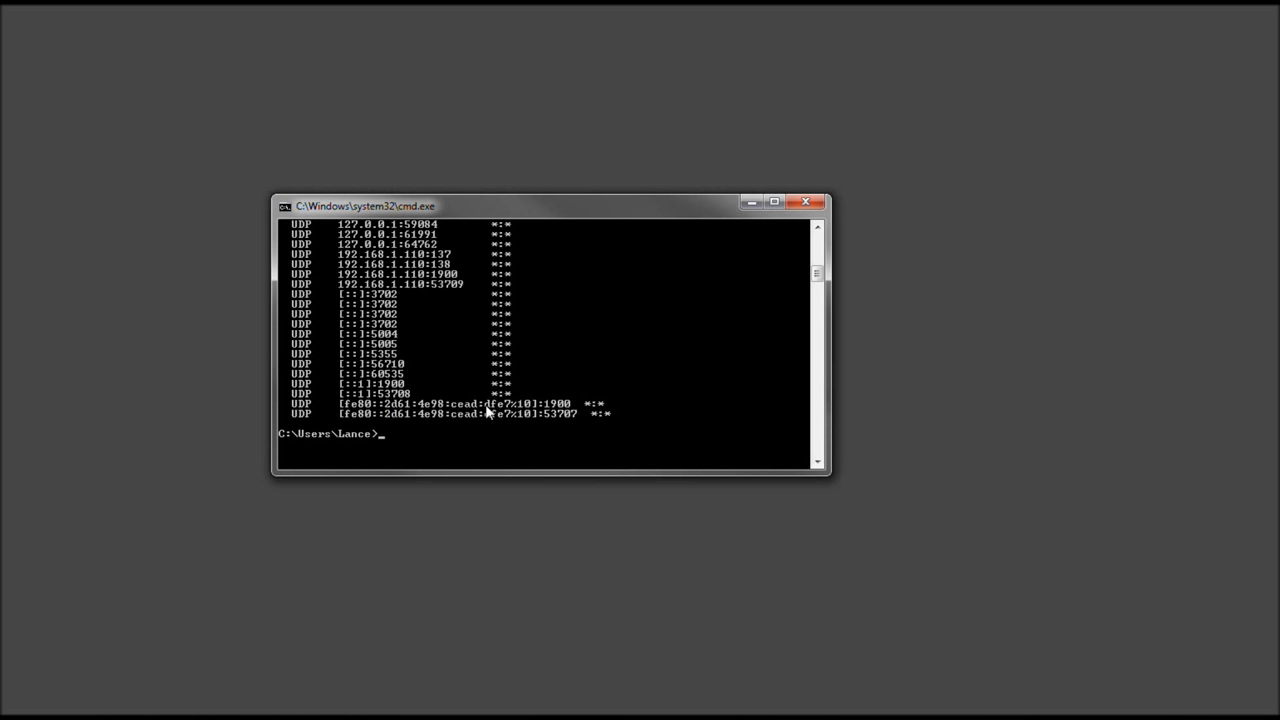
pyautogui.moveTo(556, 412)
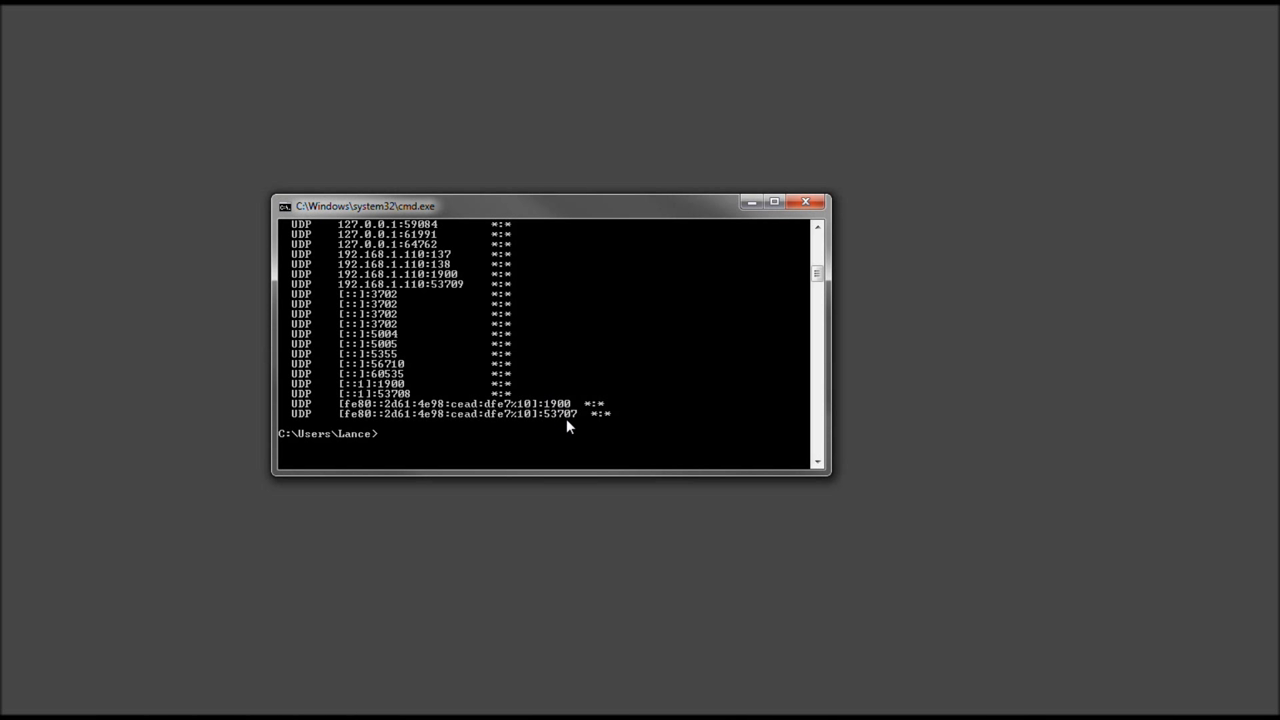
pyautogui.moveTo(568, 432)
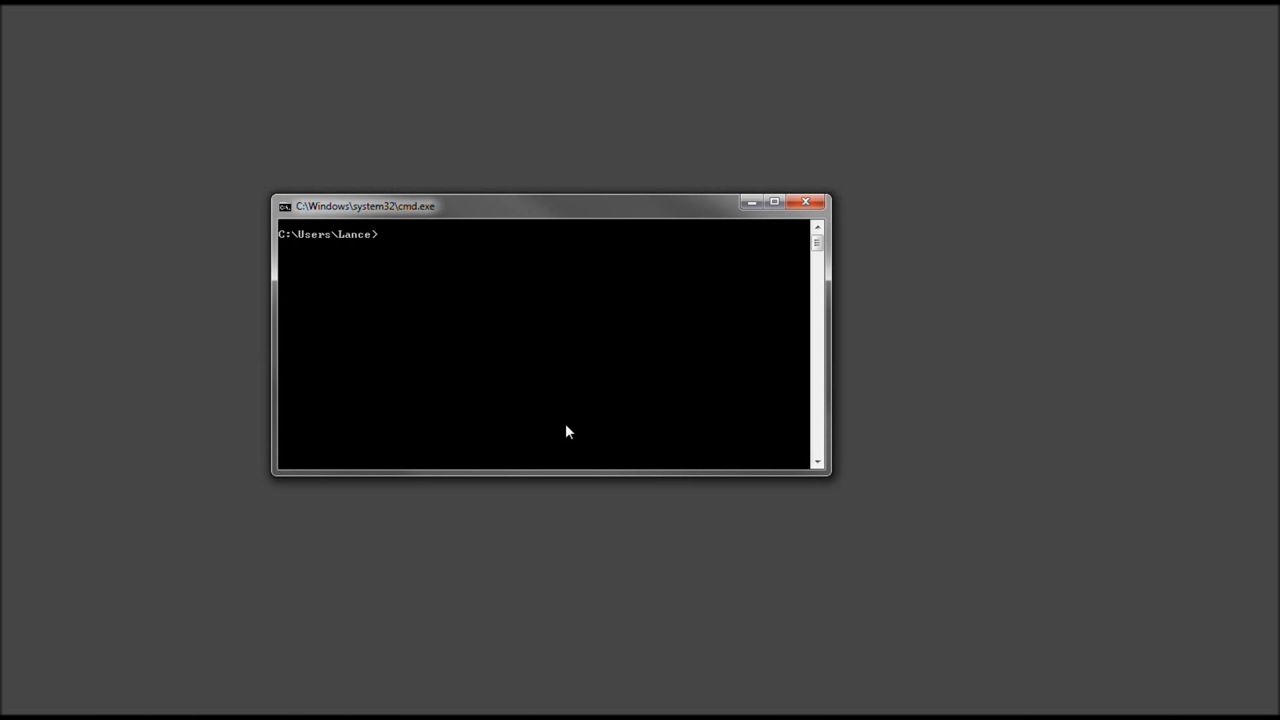
# Step: Run netstat -e to show interface byte and packet statistics, then nudge the window
pyautogui.write('netstat -')
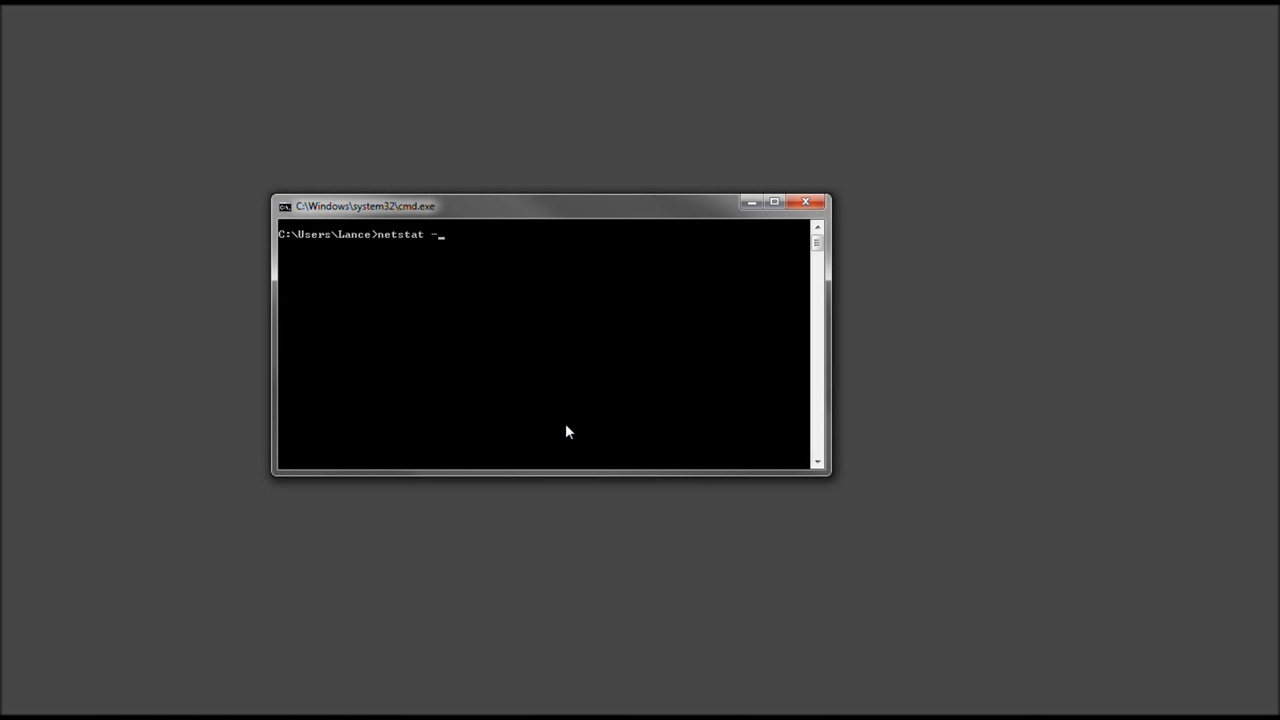
pyautogui.write('e')
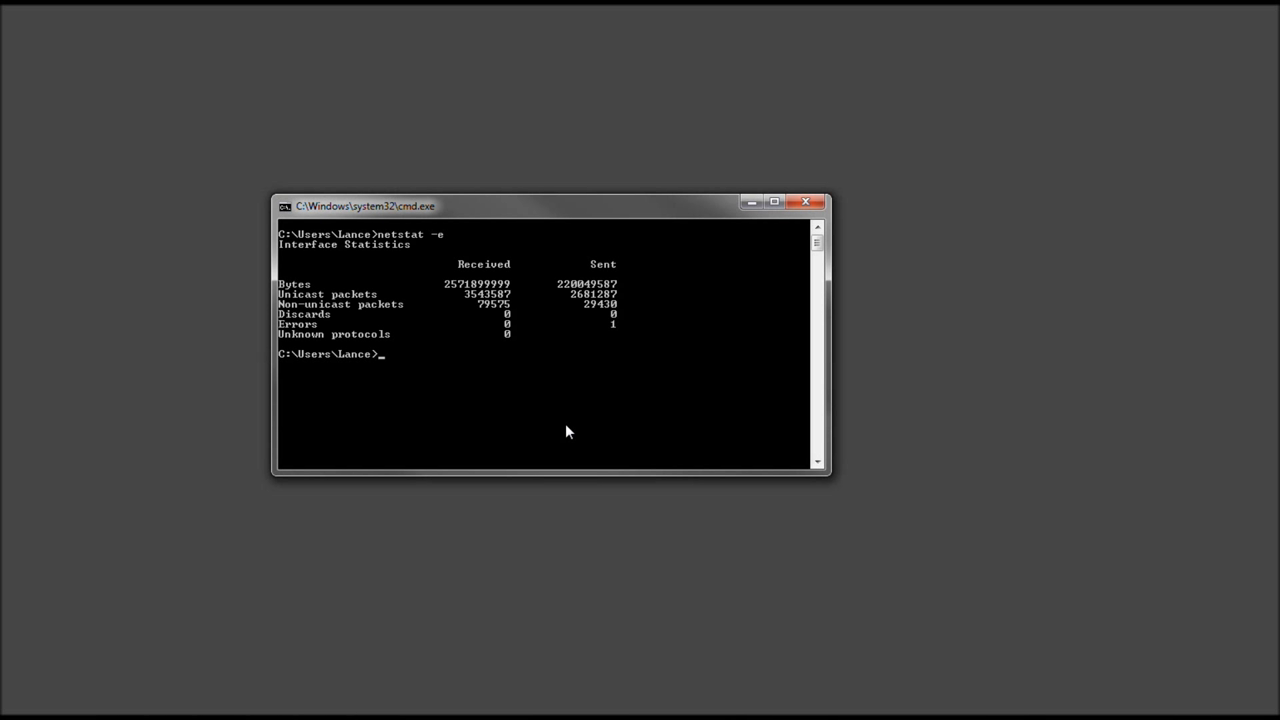
pyautogui.moveTo(538, 352)
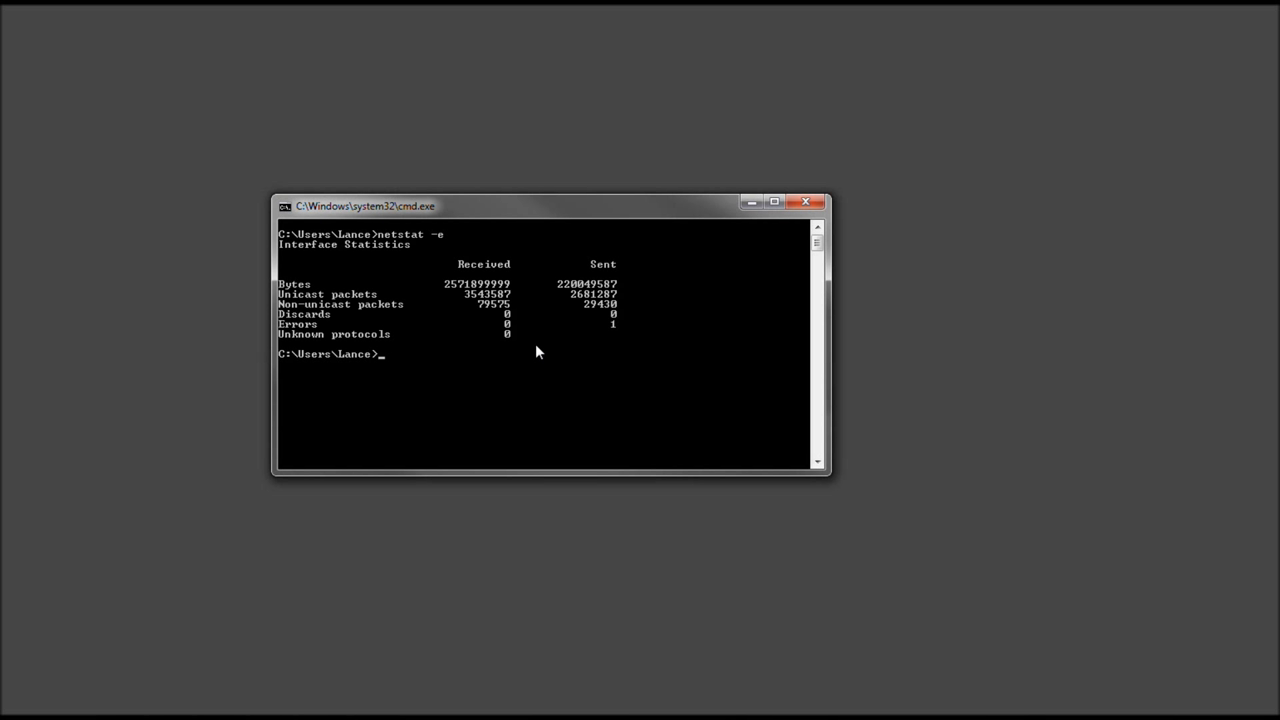
pyautogui.moveTo(548, 376)
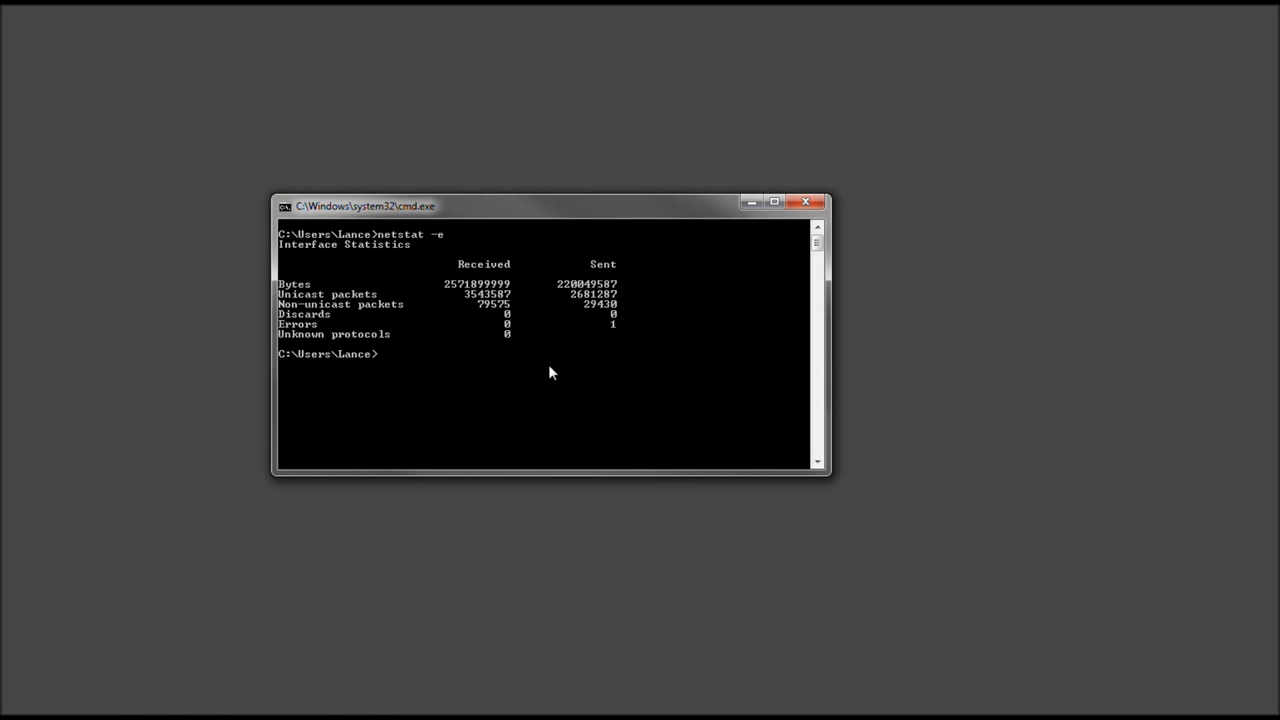
pyautogui.moveTo(512, 336)
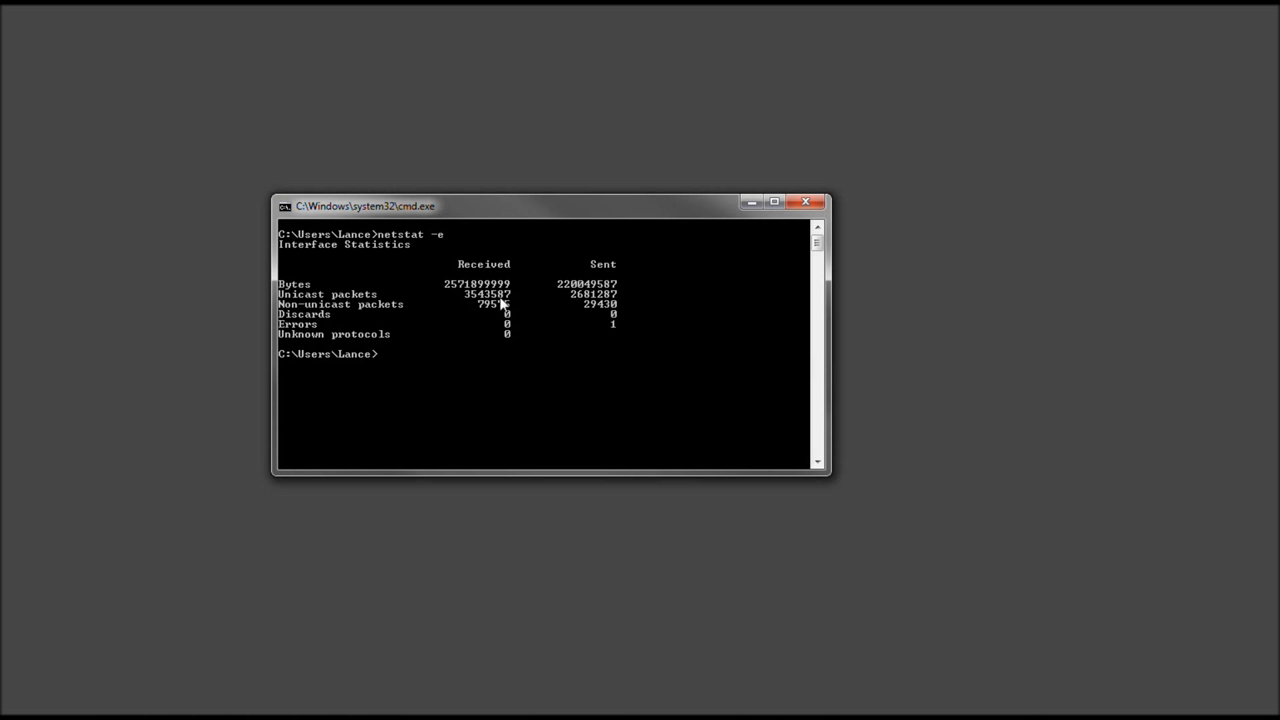
pyautogui.moveTo(576, 298)
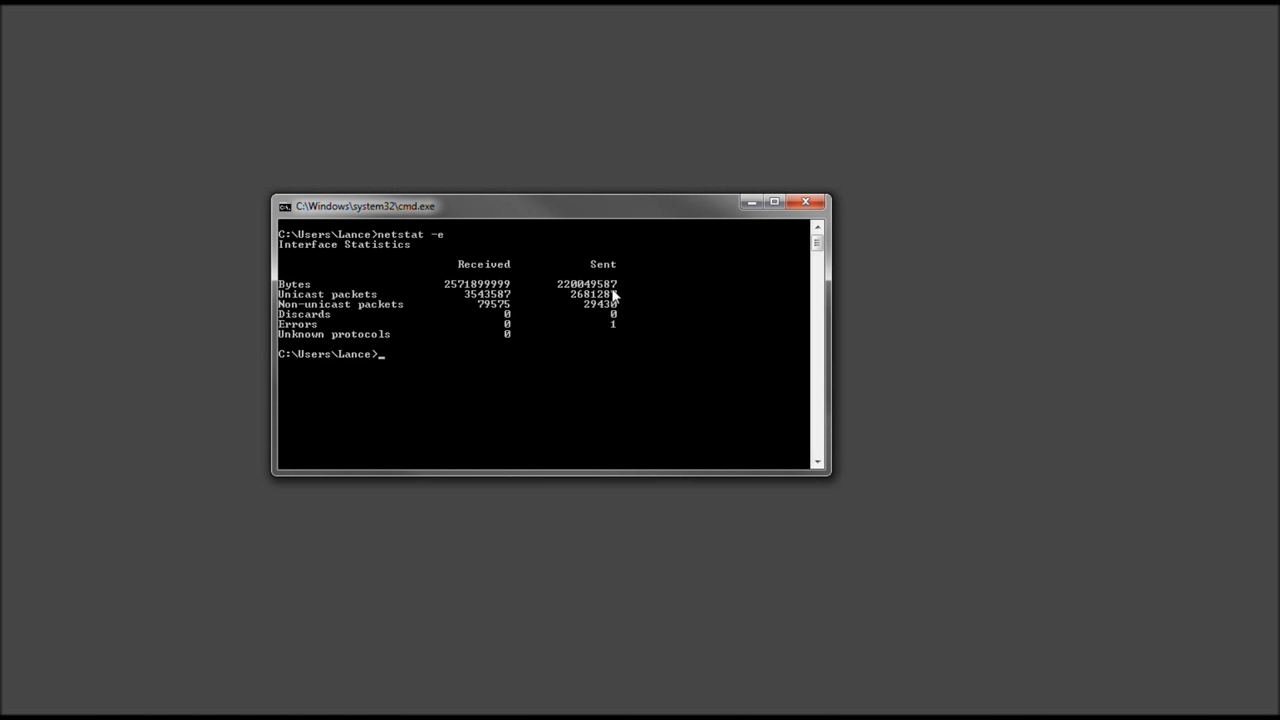
pyautogui.moveTo(544, 220)
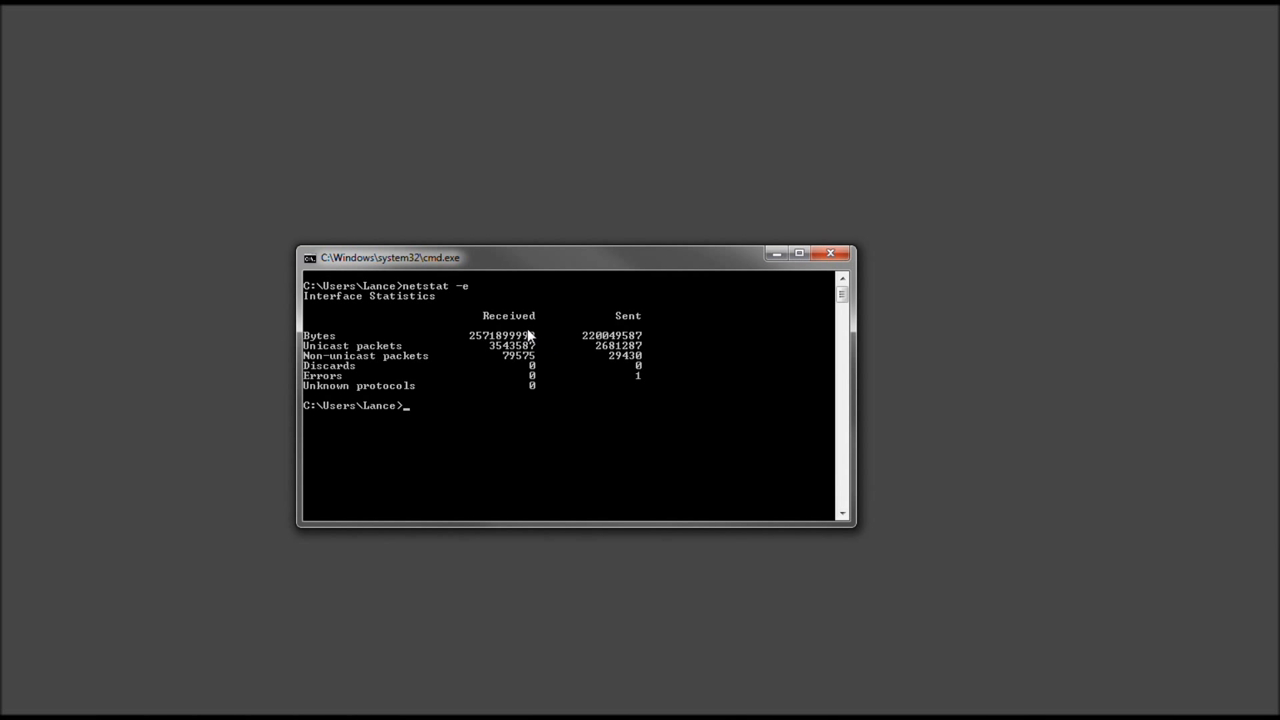
pyautogui.moveTo(528, 380)
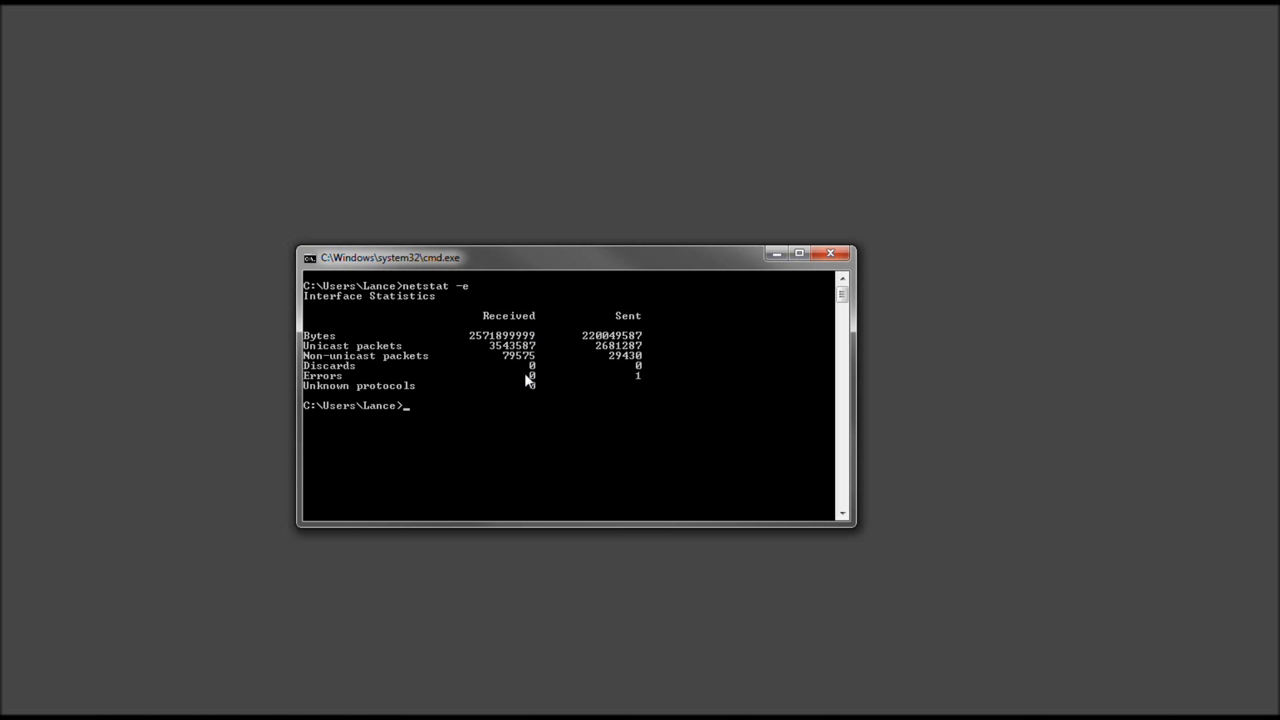
pyautogui.moveTo(448, 342)
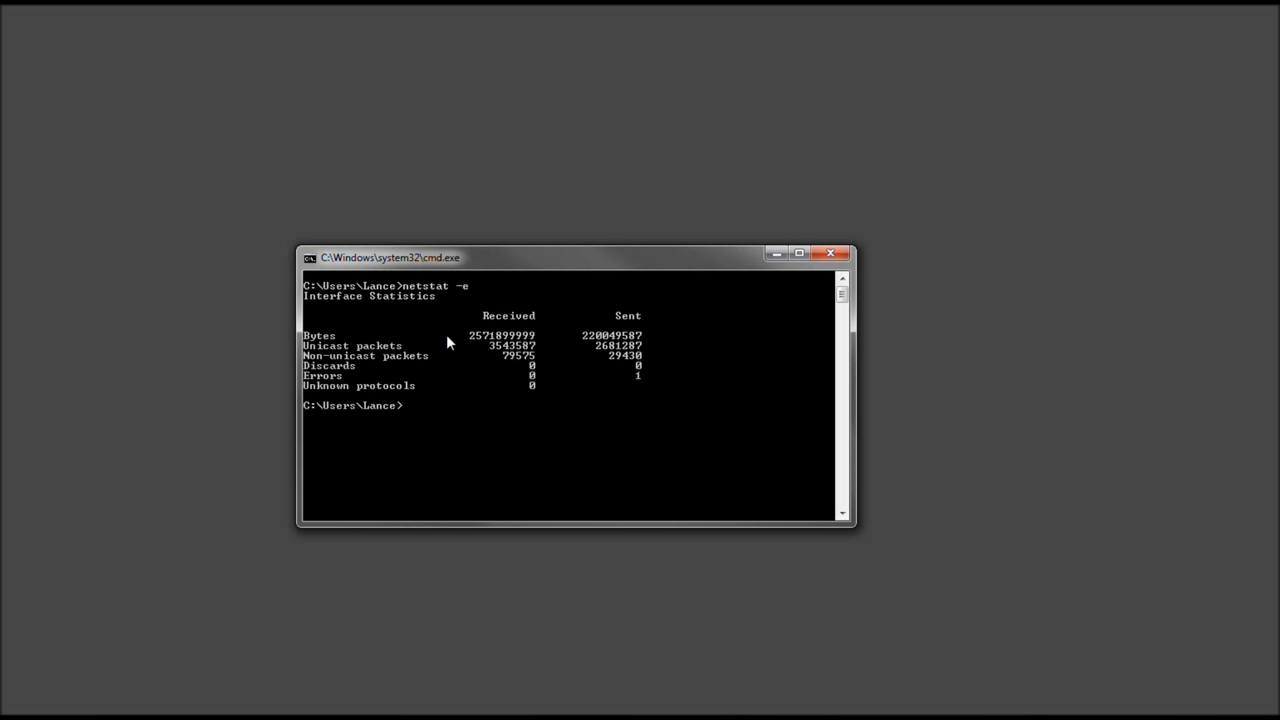
pyautogui.moveTo(612, 384)
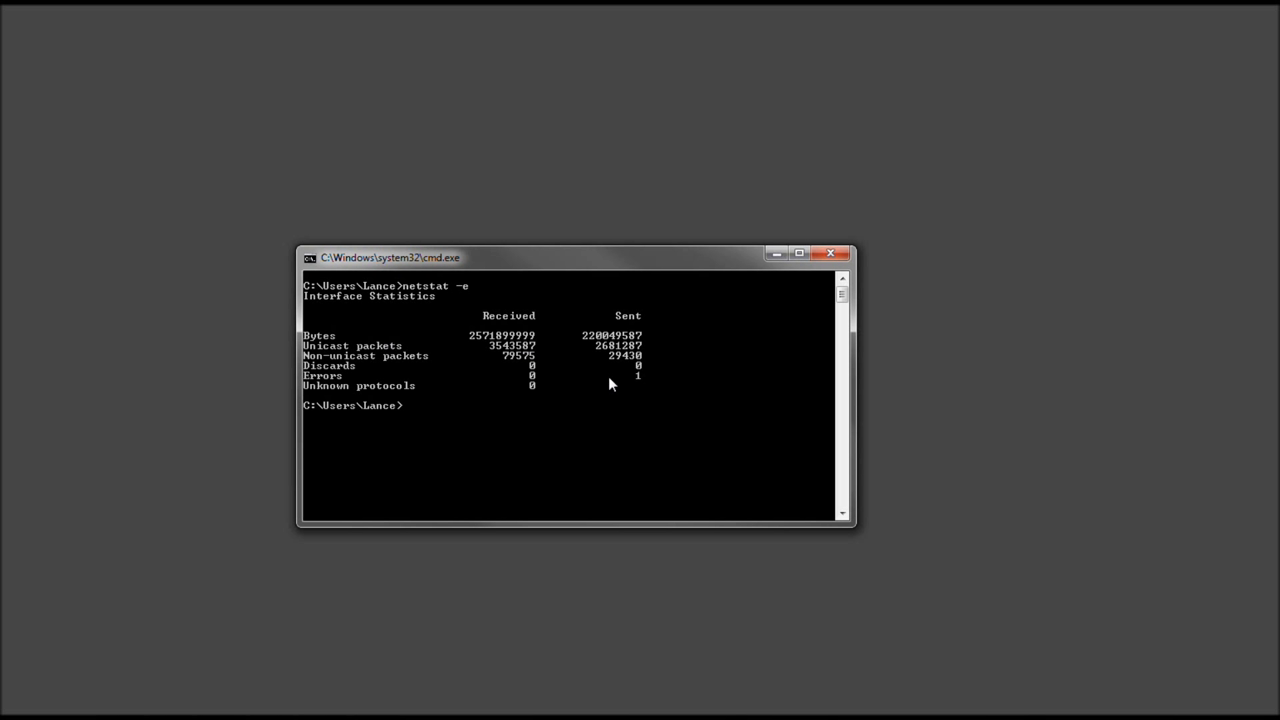
pyautogui.moveTo(542, 368)
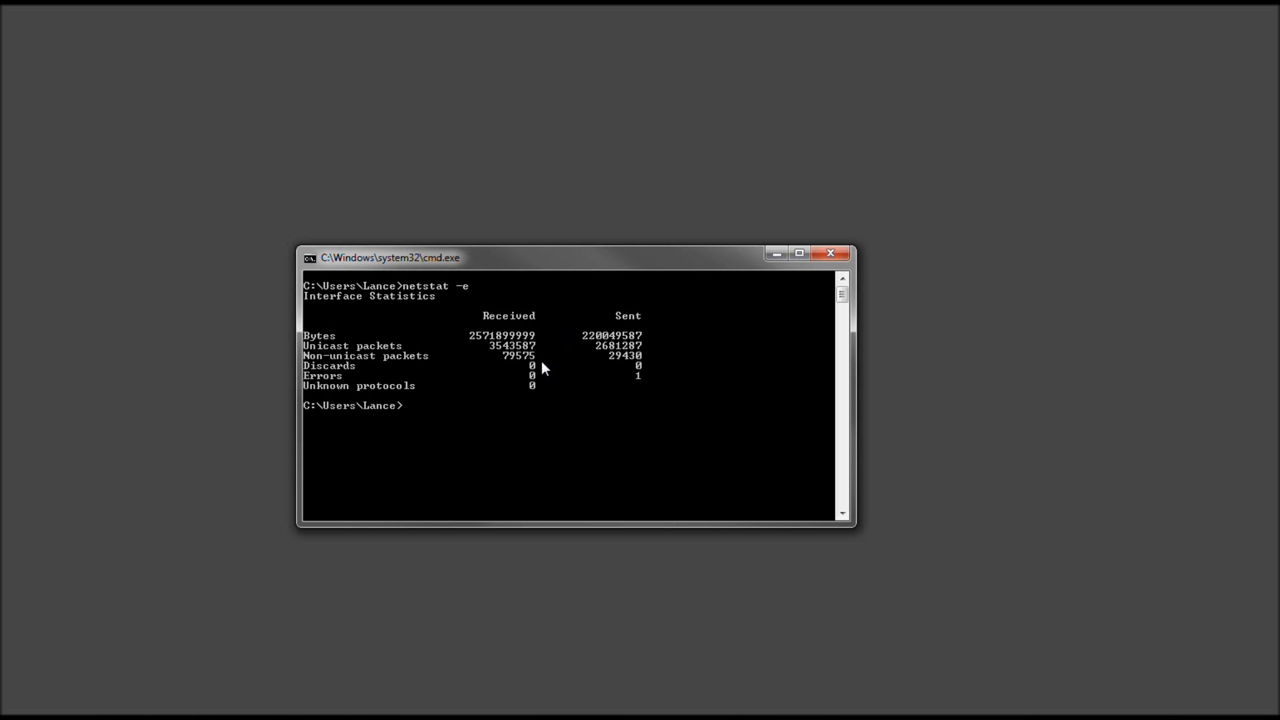
pyautogui.moveTo(548, 384)
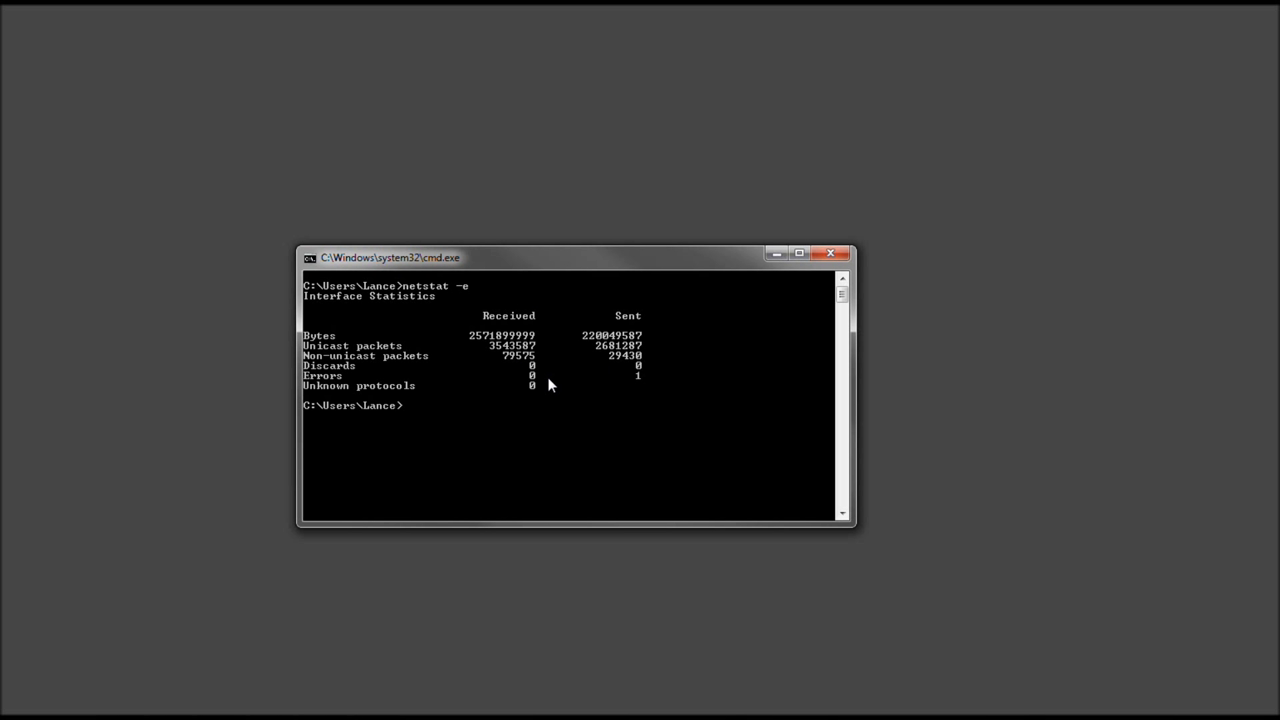
pyautogui.moveTo(576, 256); pyautogui.dragTo(576, 248)
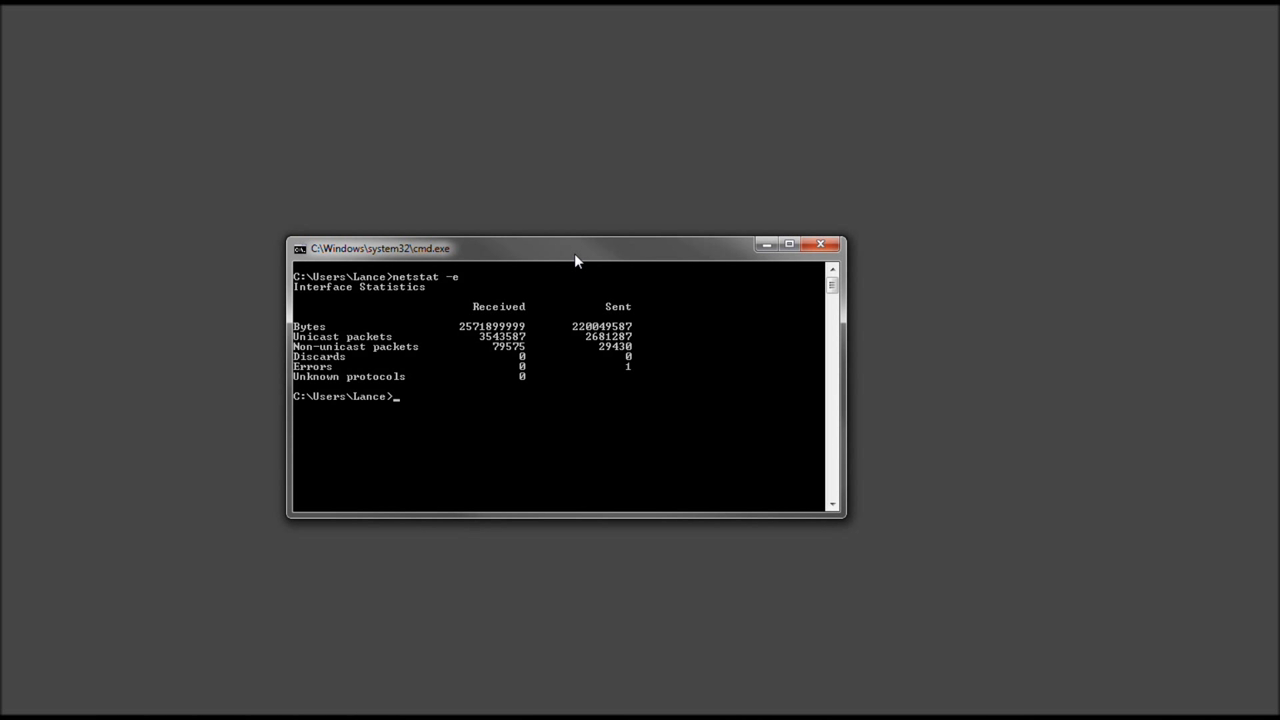
pyautogui.moveTo(628, 412)
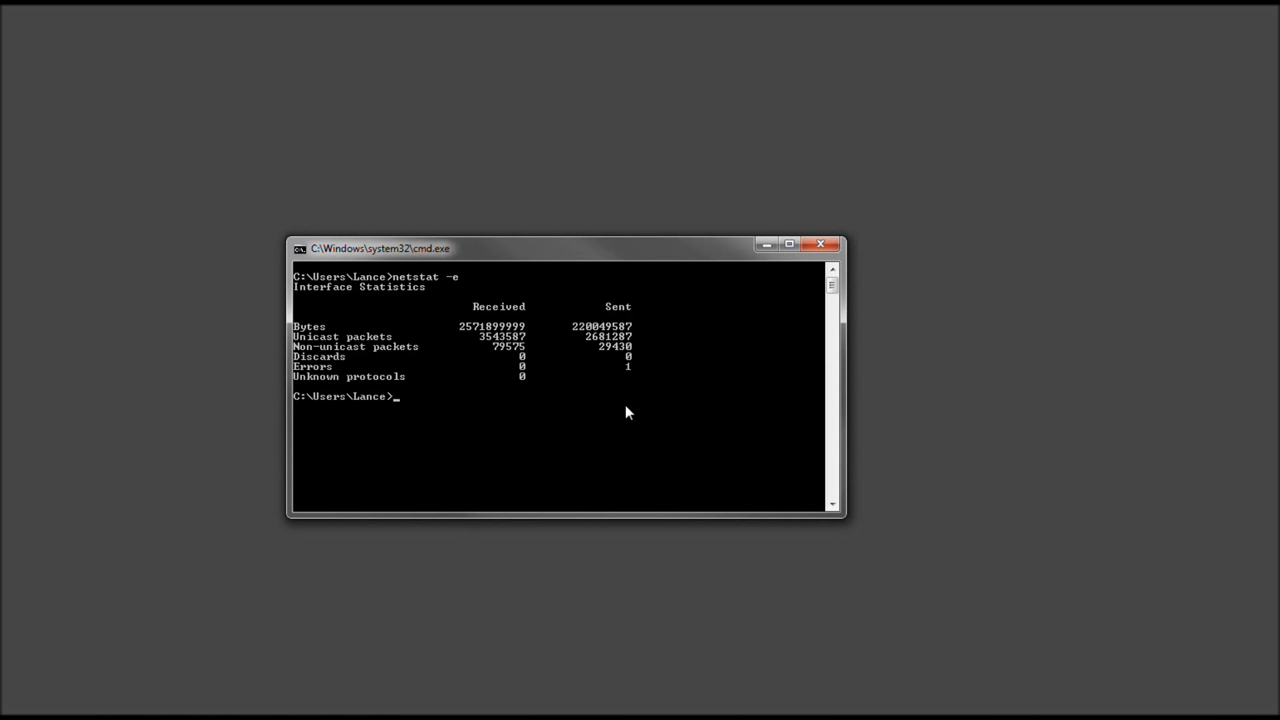
# Step: Clear the console with cls
pyautogui.write('cls')
pyautogui.write('cmd')
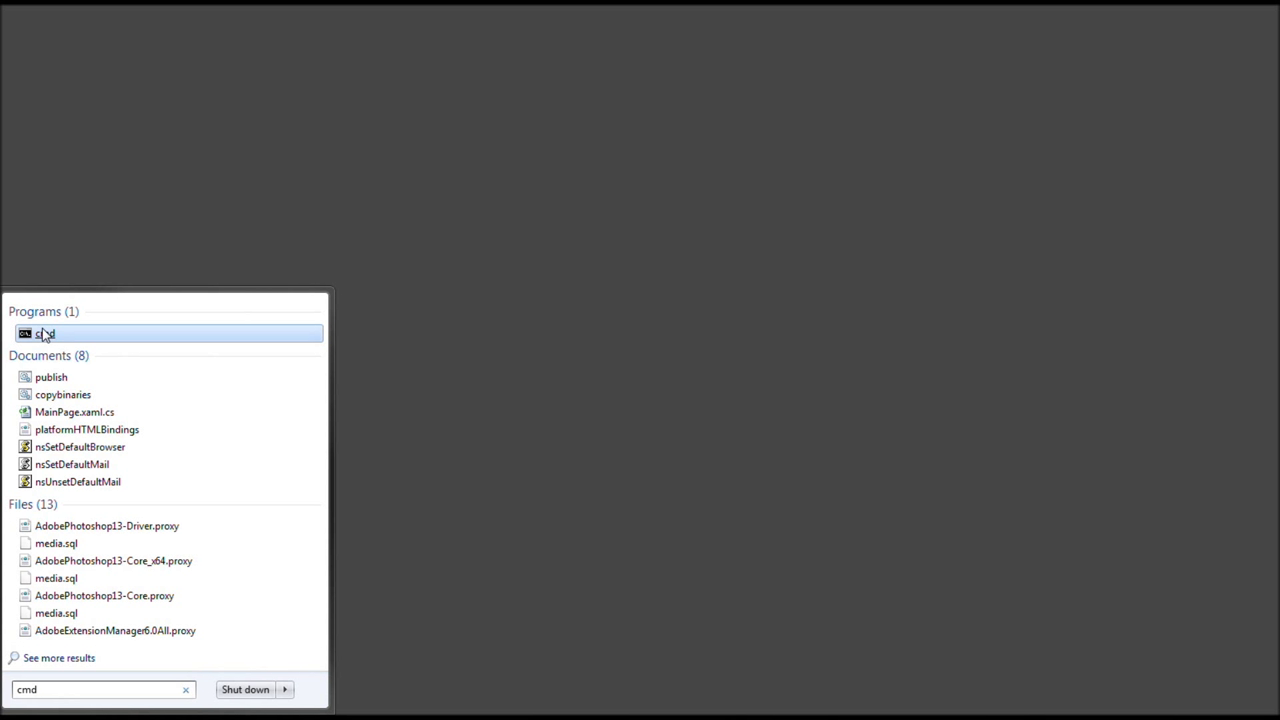
# Step: Launch Command Prompt as administrator from the search result and move it toward screen centre
pyautogui.rightClick(44, 332)
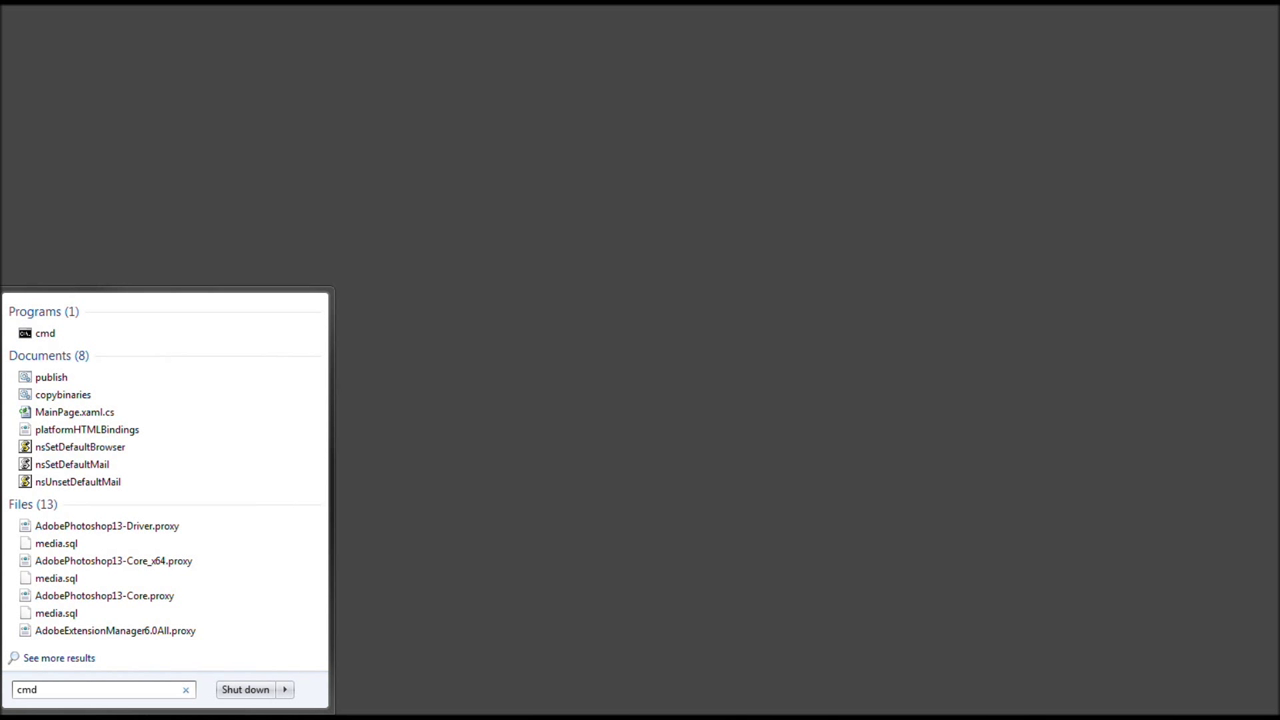
pyautogui.click(44, 332)
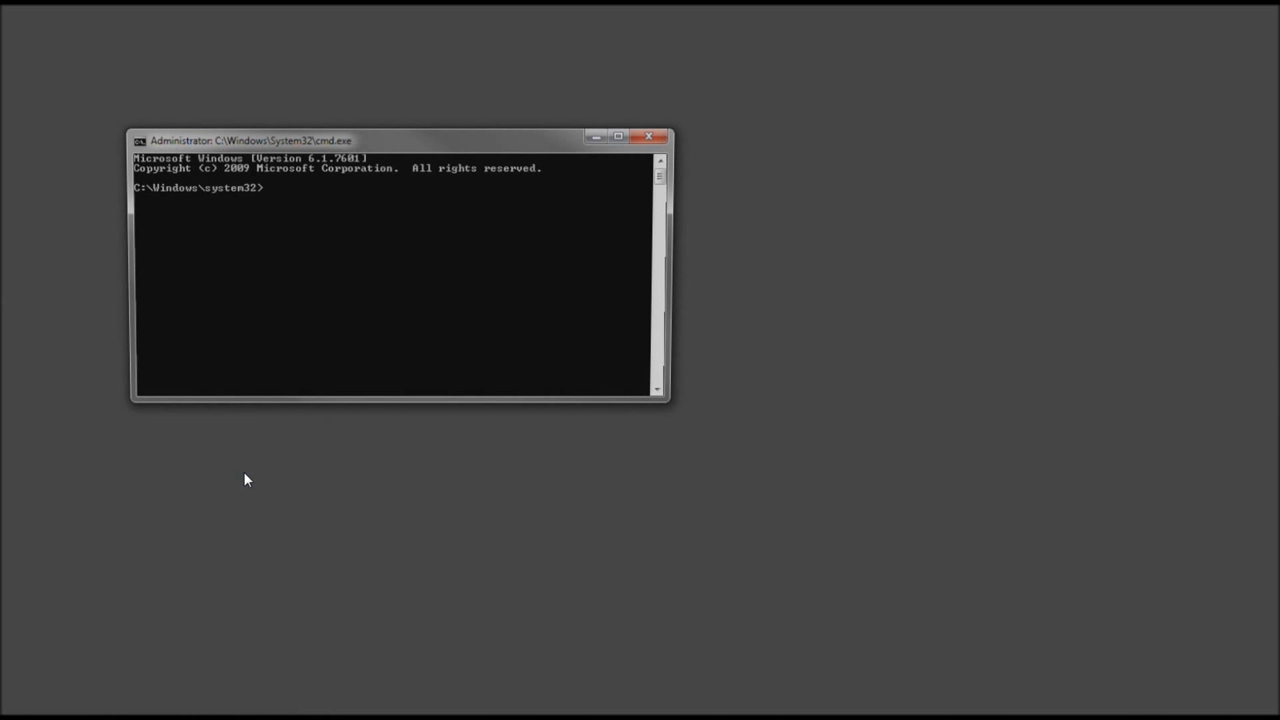
pyautogui.moveTo(250, 140); pyautogui.dragTo(350, 204)
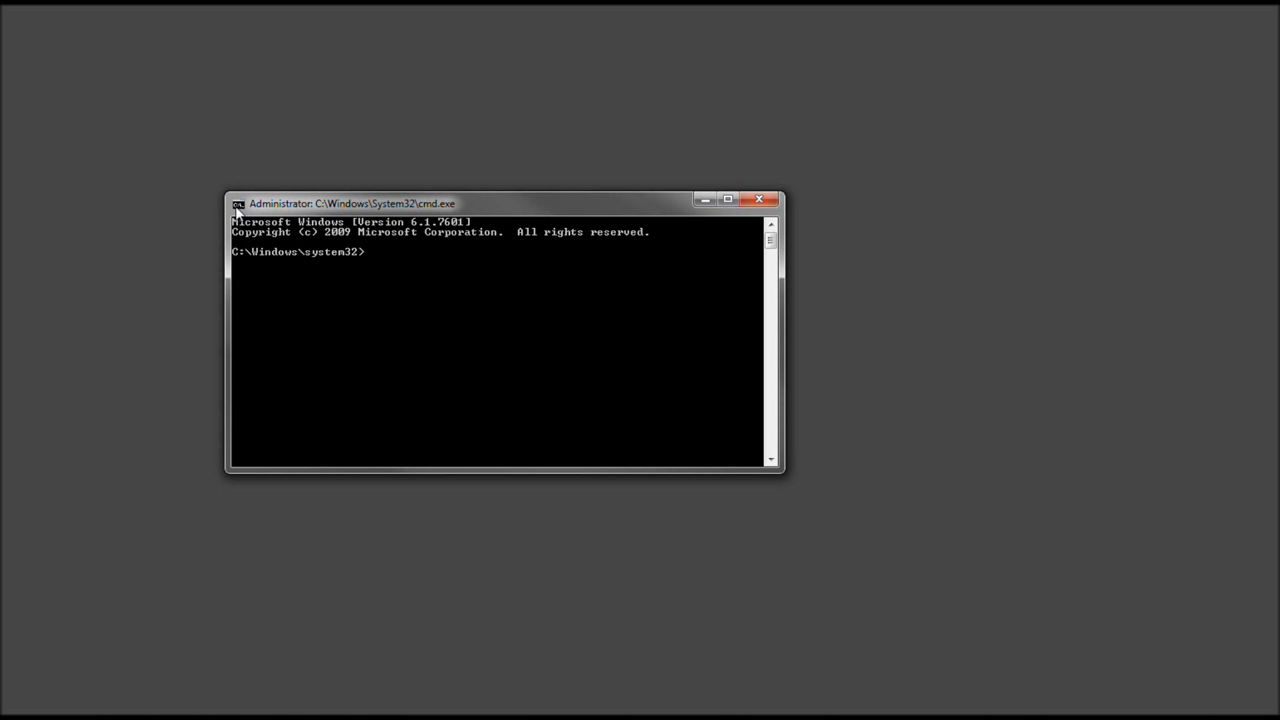
pyautogui.moveTo(426, 276)
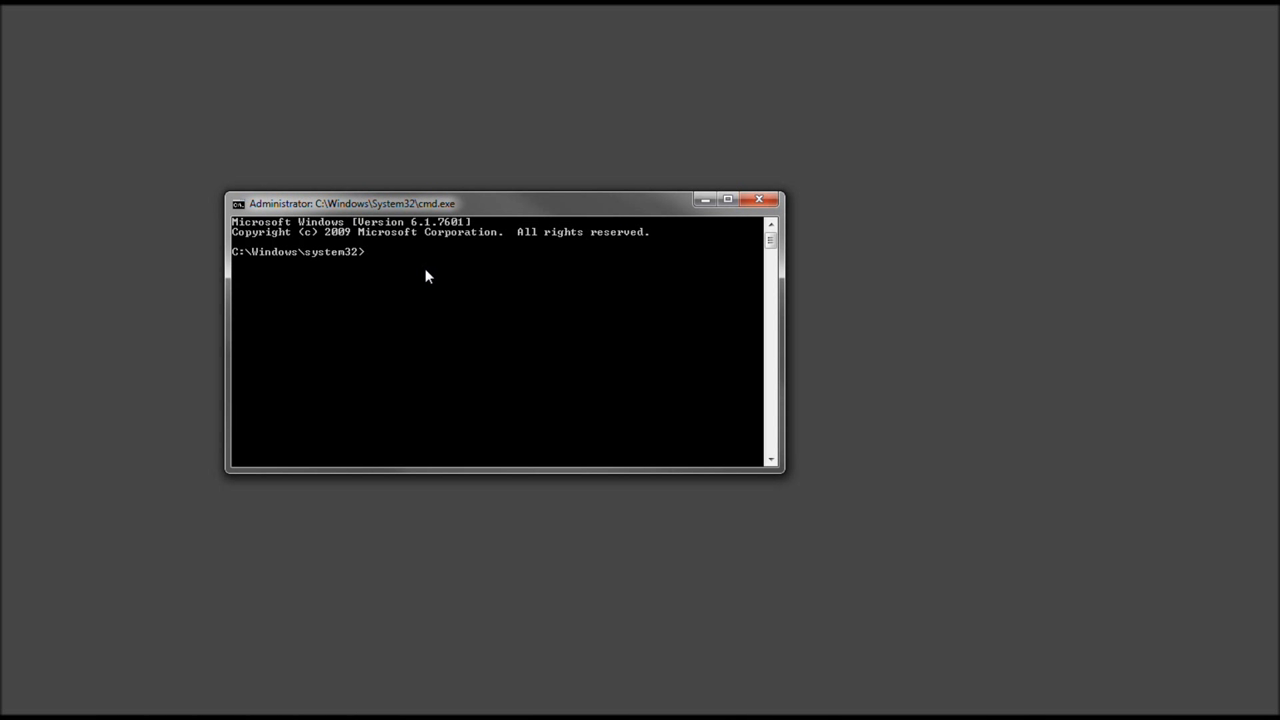
pyautogui.moveTo(430, 268)
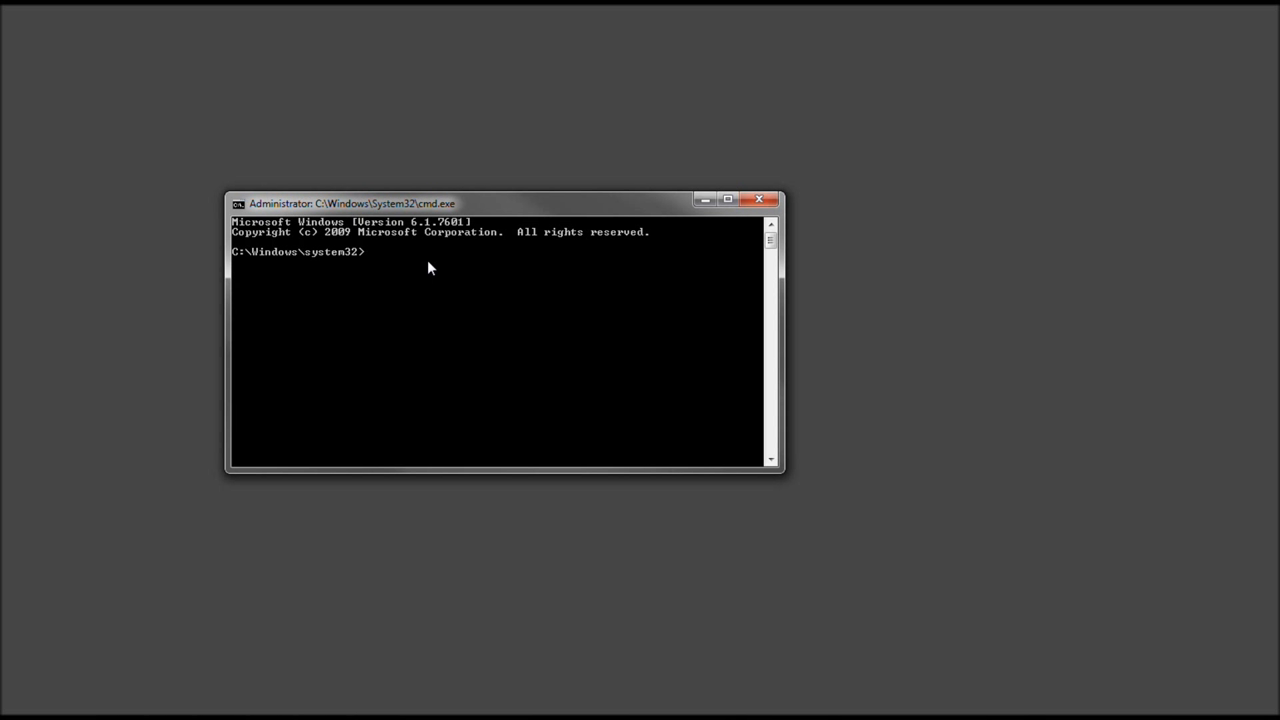
# Step: Run netstat -b to list active TCP connections with their owning executables
pyautogui.write('netstat')
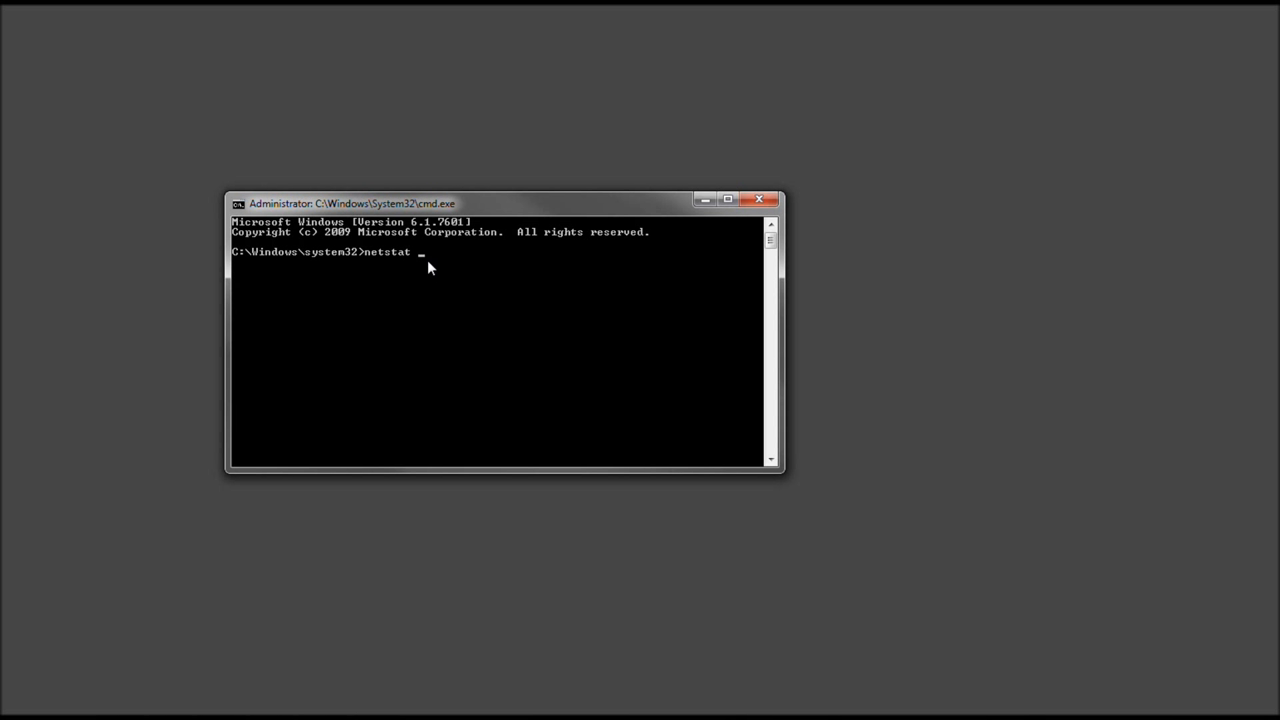
pyautogui.write('-')
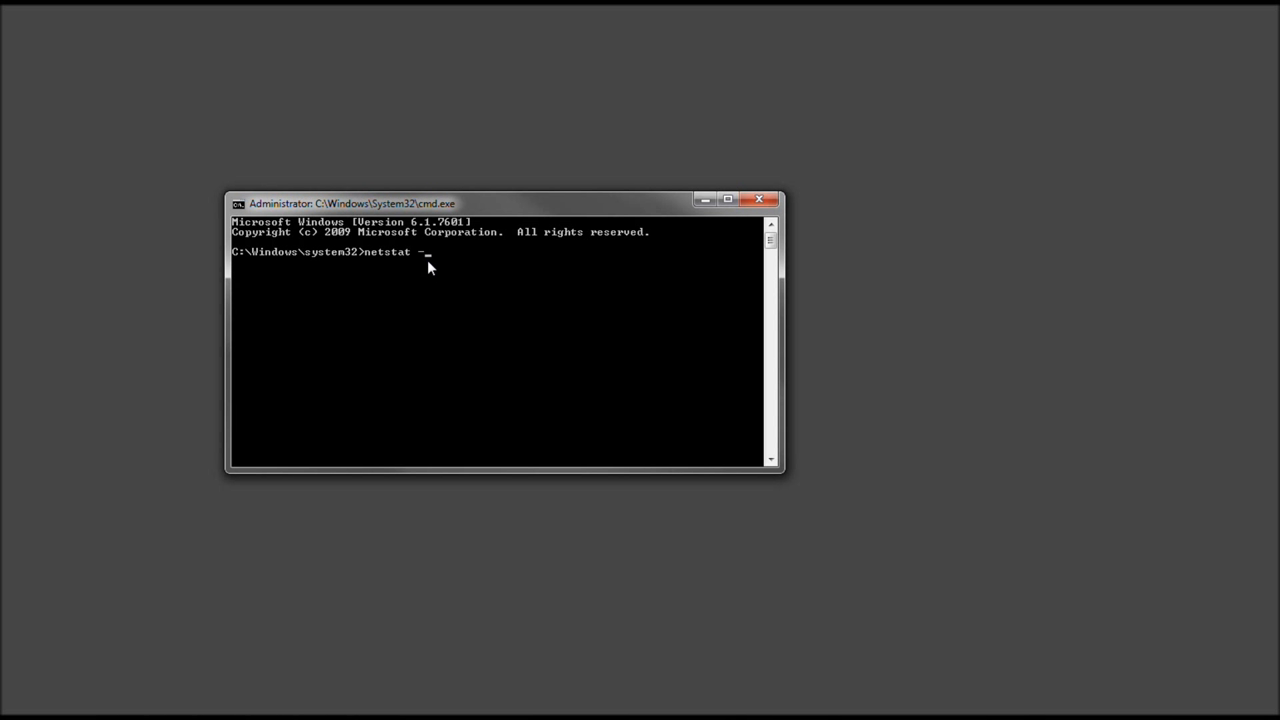
pyautogui.write('b')
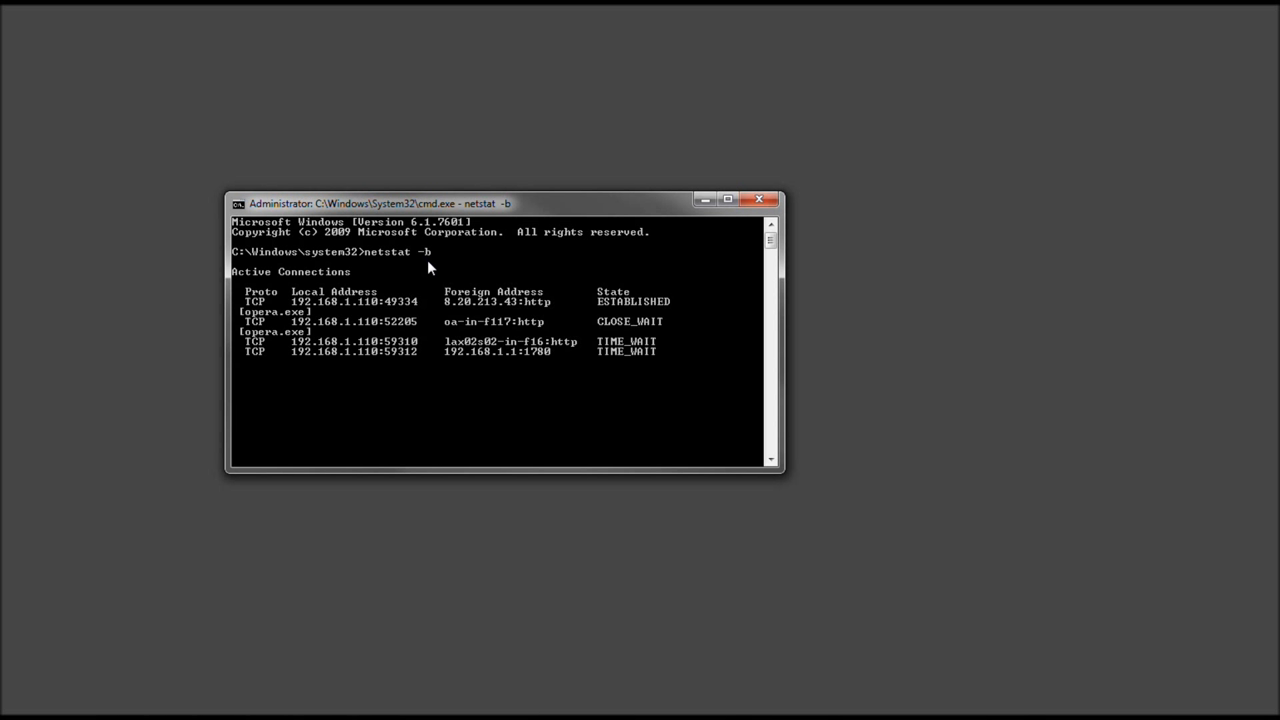
pyautogui.press('Return')
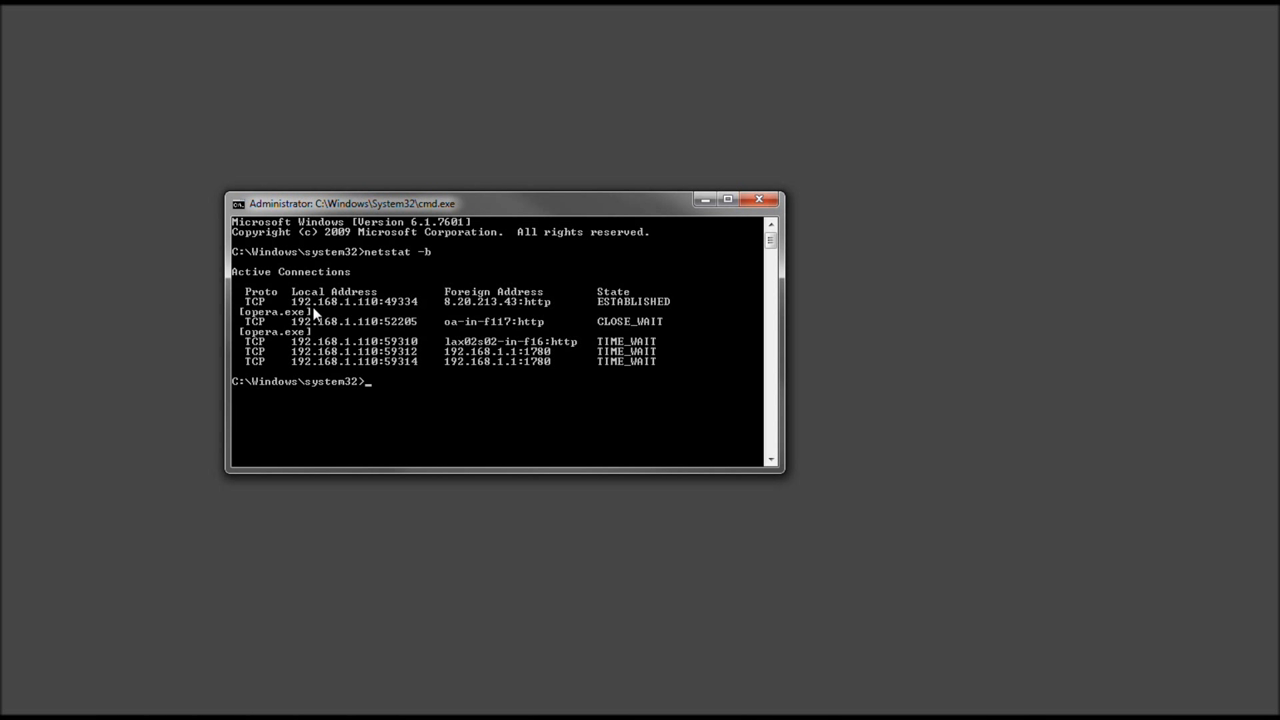
pyautogui.moveTo(496, 324)
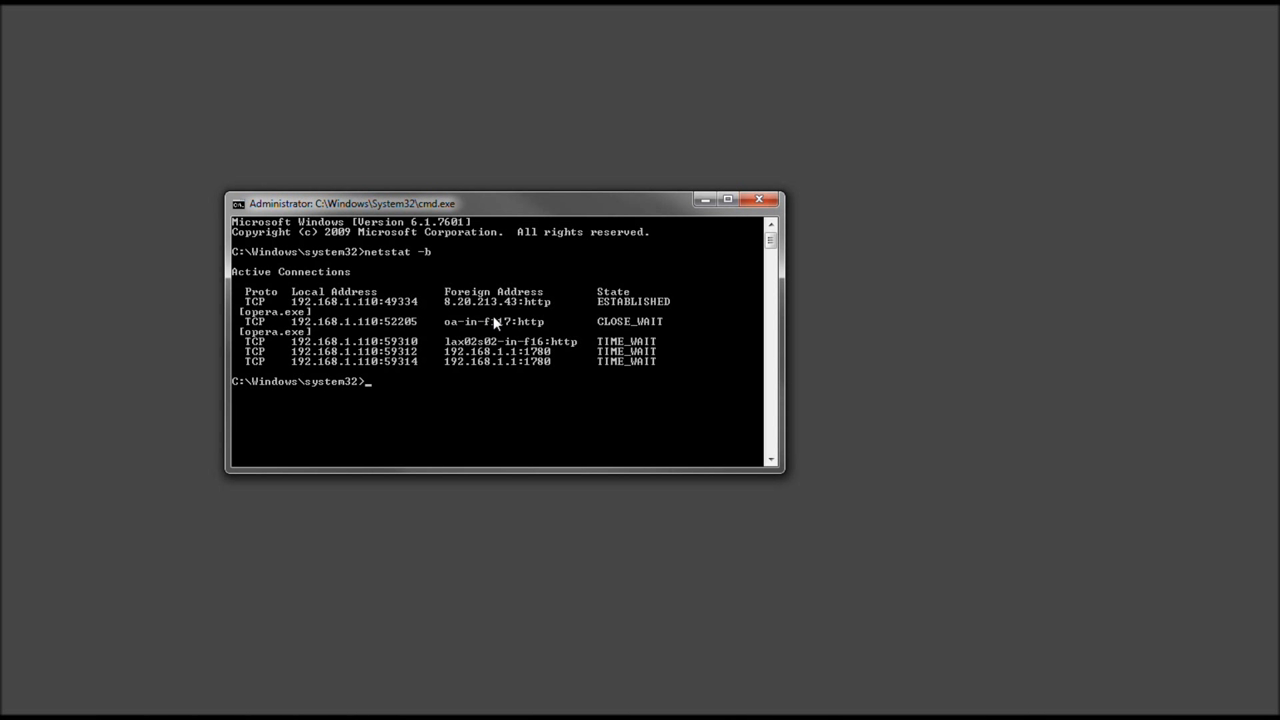
pyautogui.moveTo(544, 318)
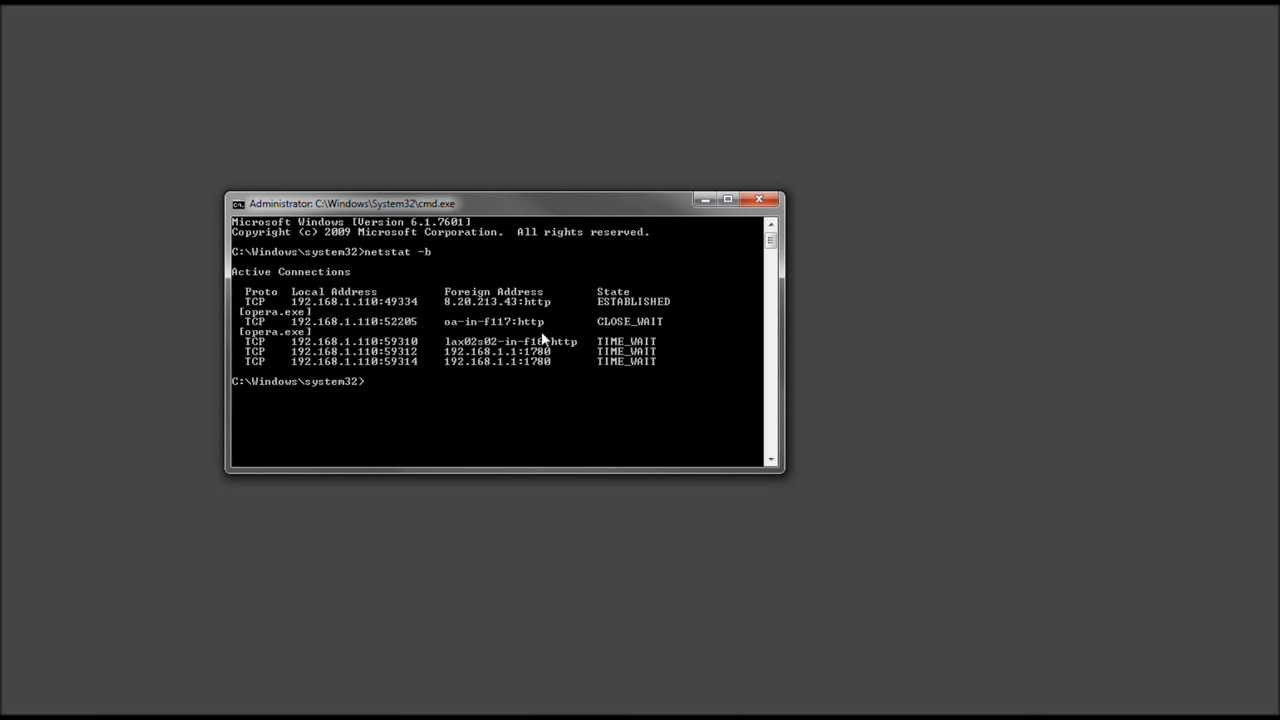
pyautogui.moveTo(538, 380)
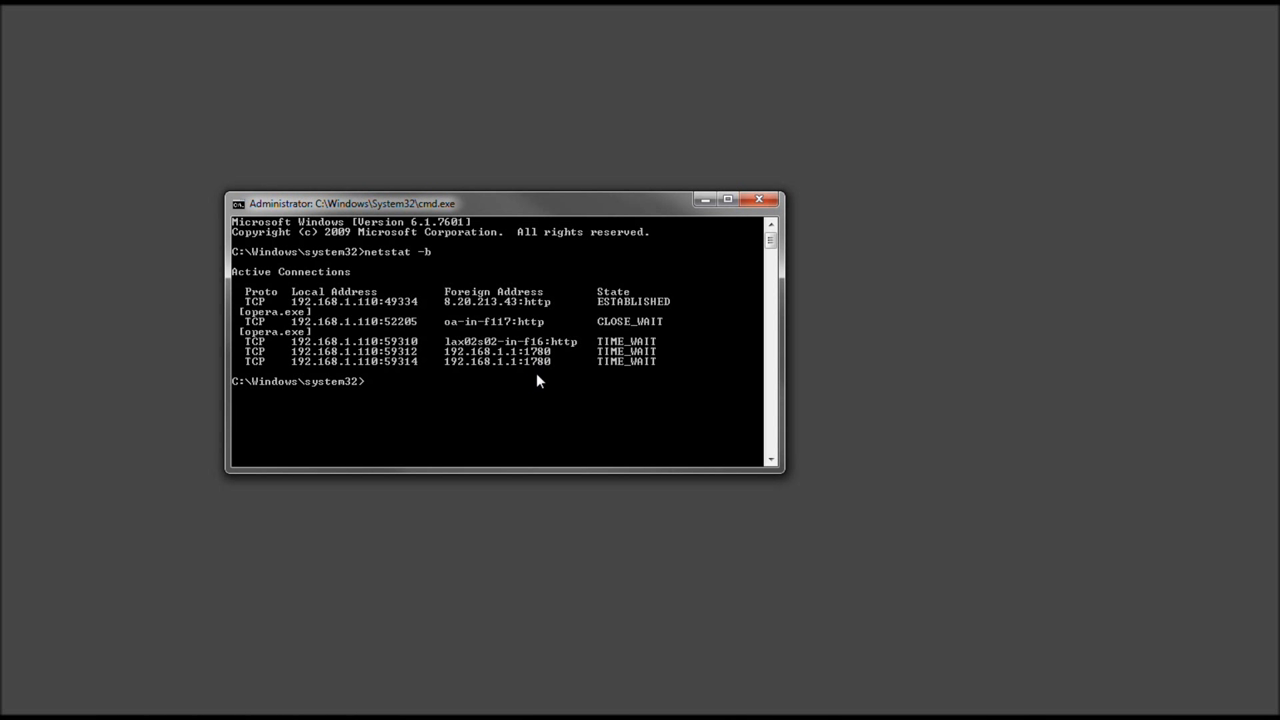
pyautogui.moveTo(478, 380)
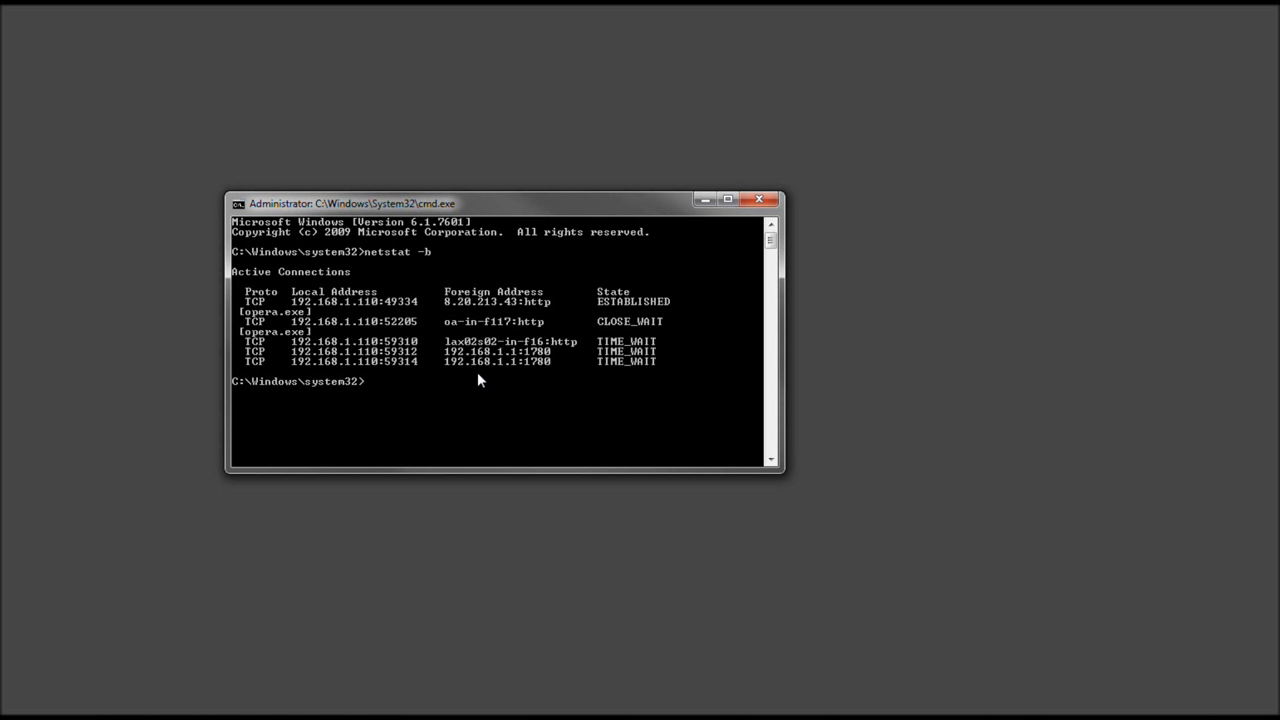
pyautogui.moveTo(480, 384)
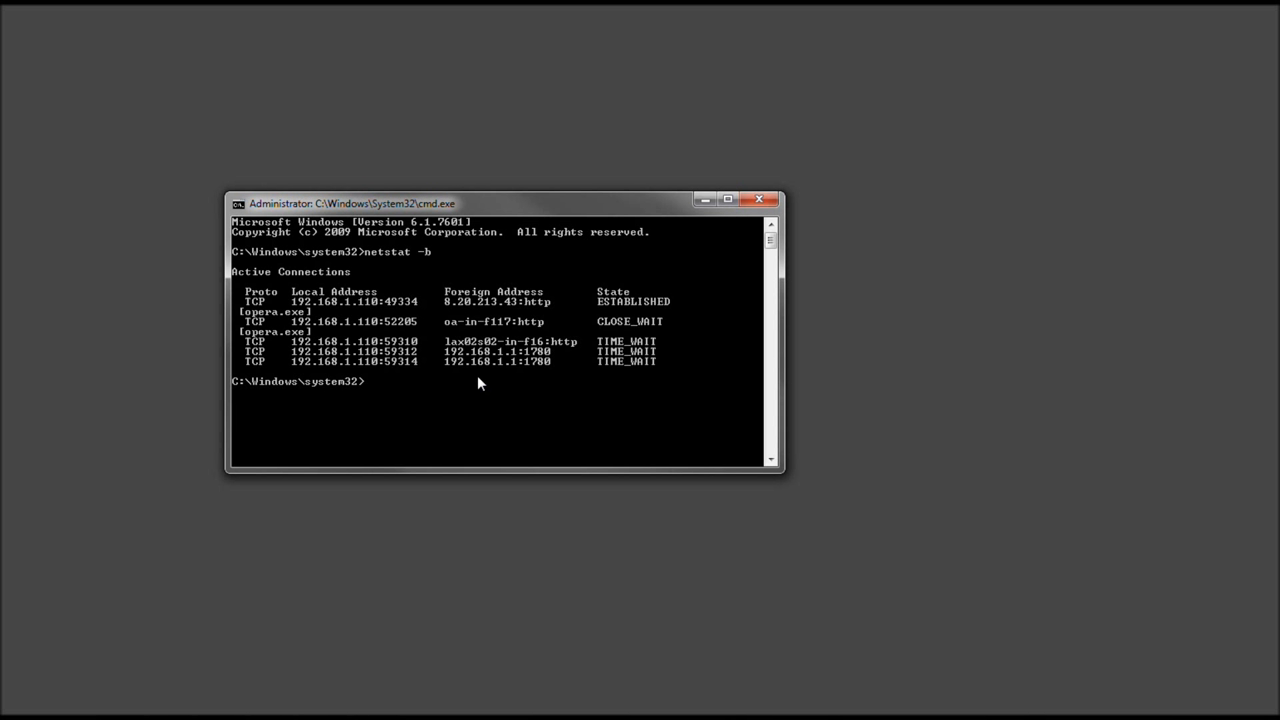
pyautogui.moveTo(404, 340)
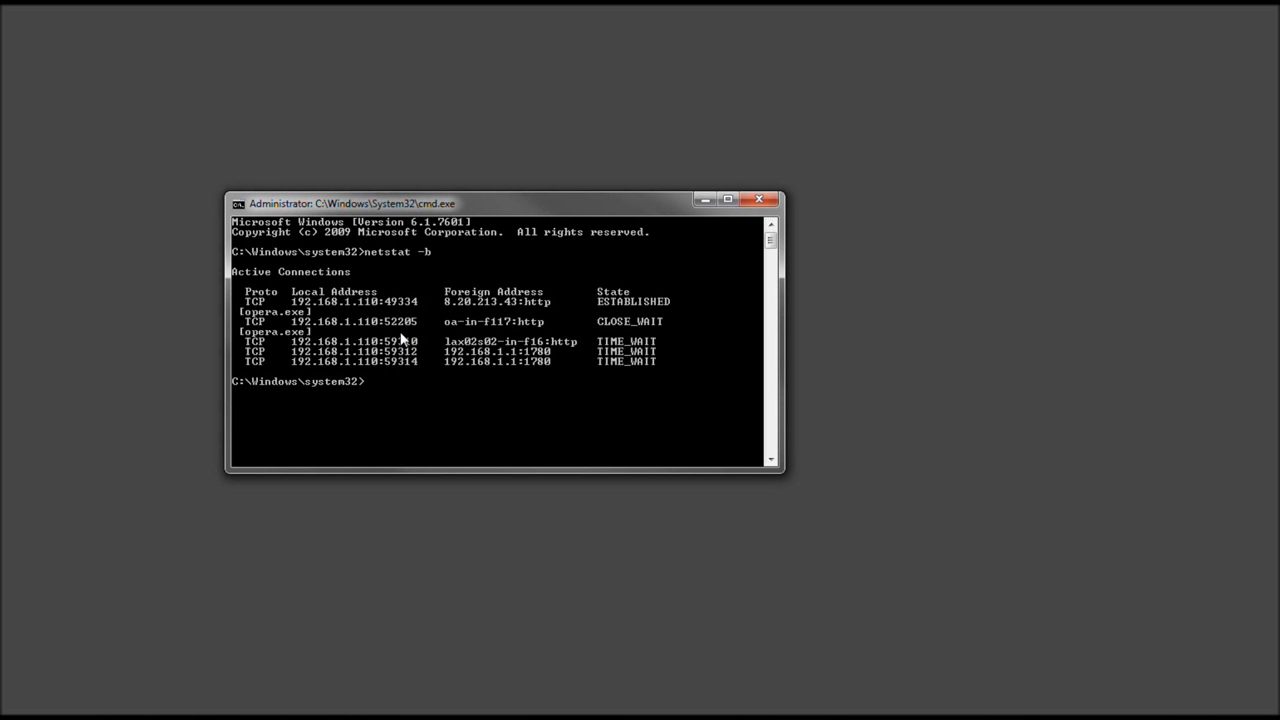
pyautogui.moveTo(444, 374)
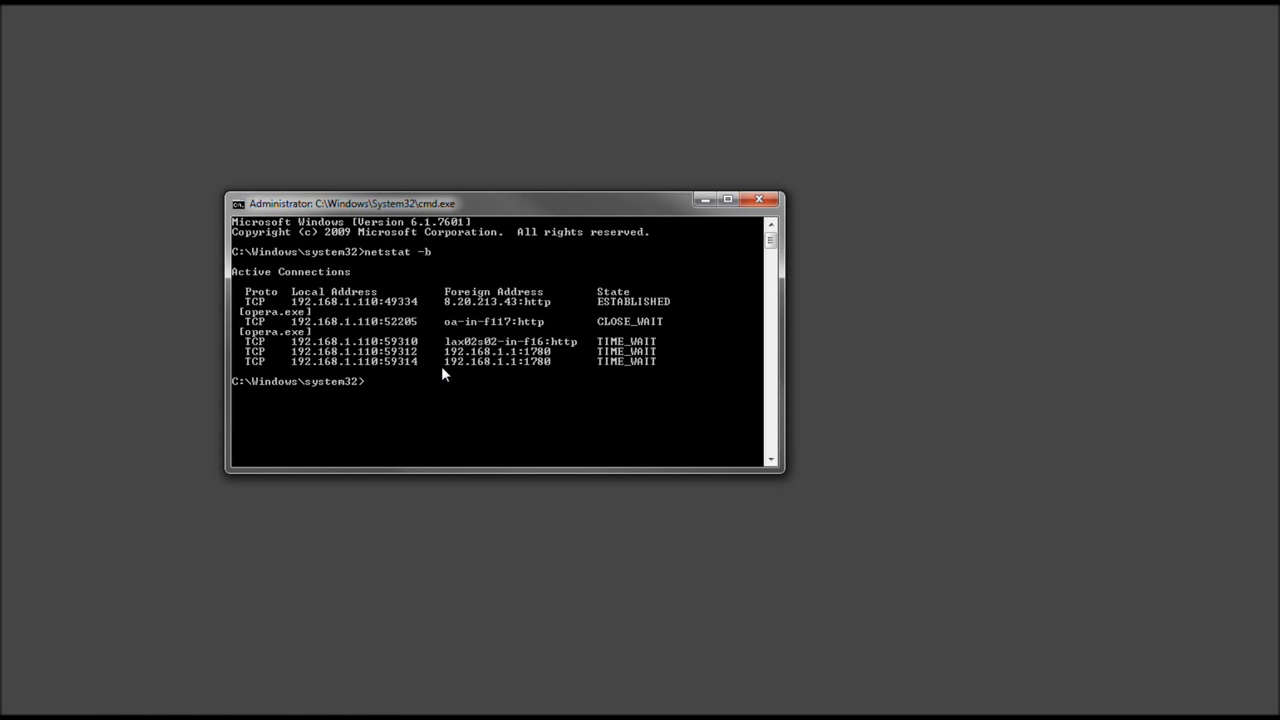
pyautogui.moveTo(452, 374)
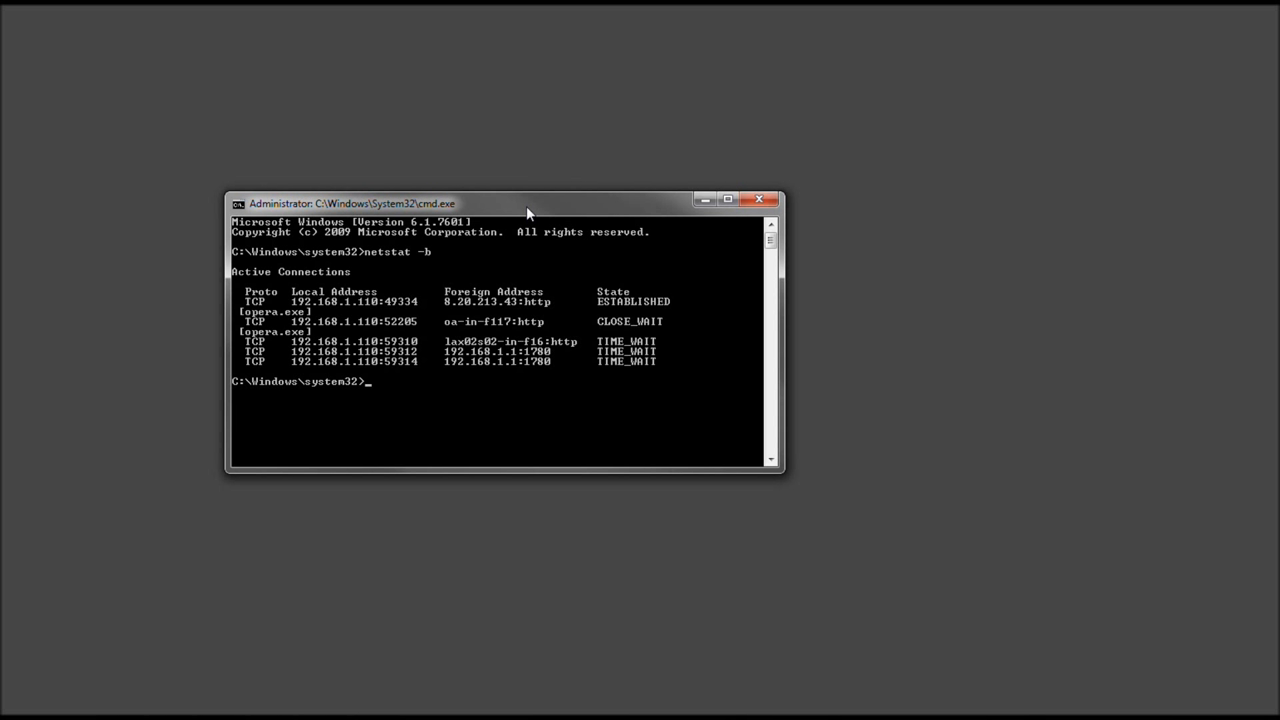
pyautogui.moveTo(504, 396)
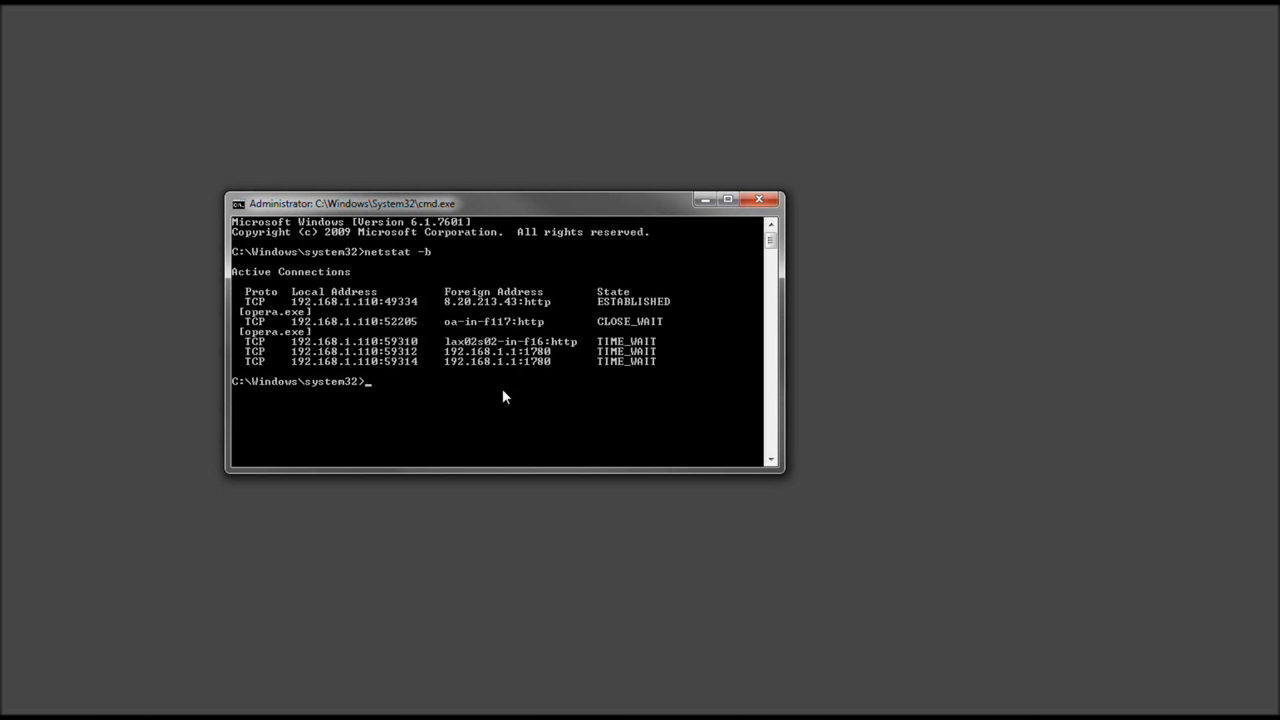
pyautogui.moveTo(496, 388)
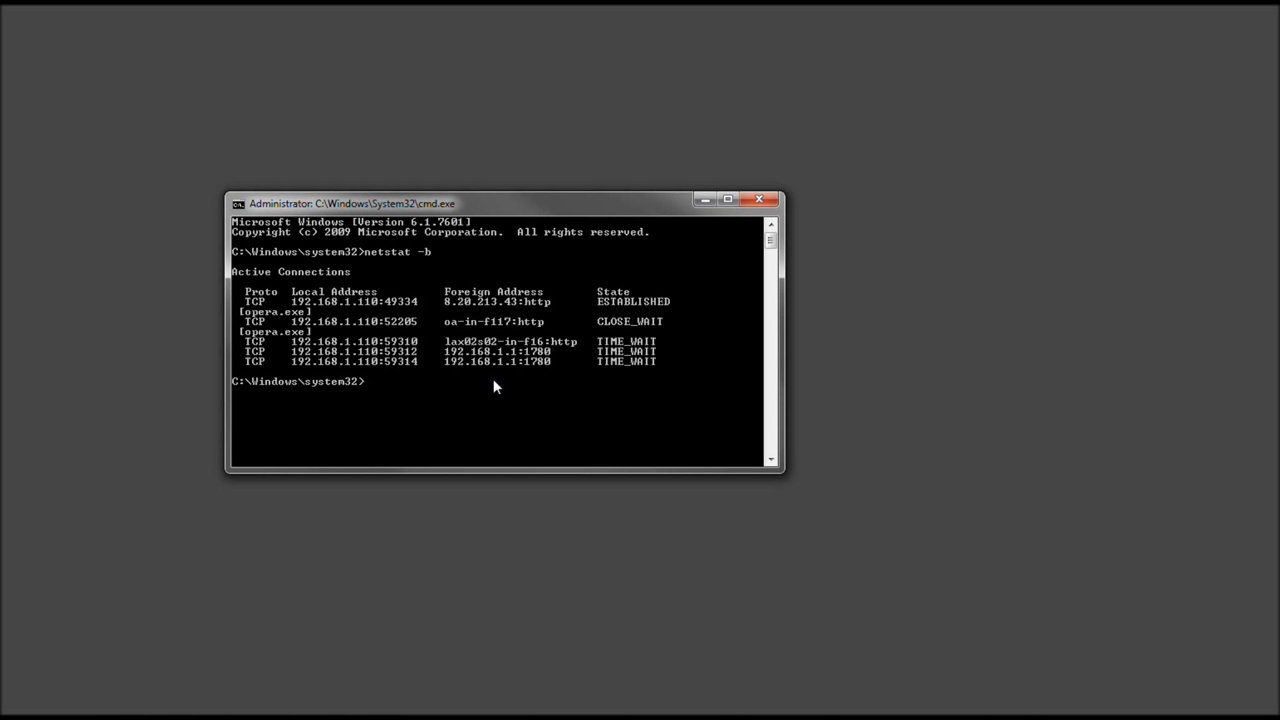
pyautogui.moveTo(480, 424)
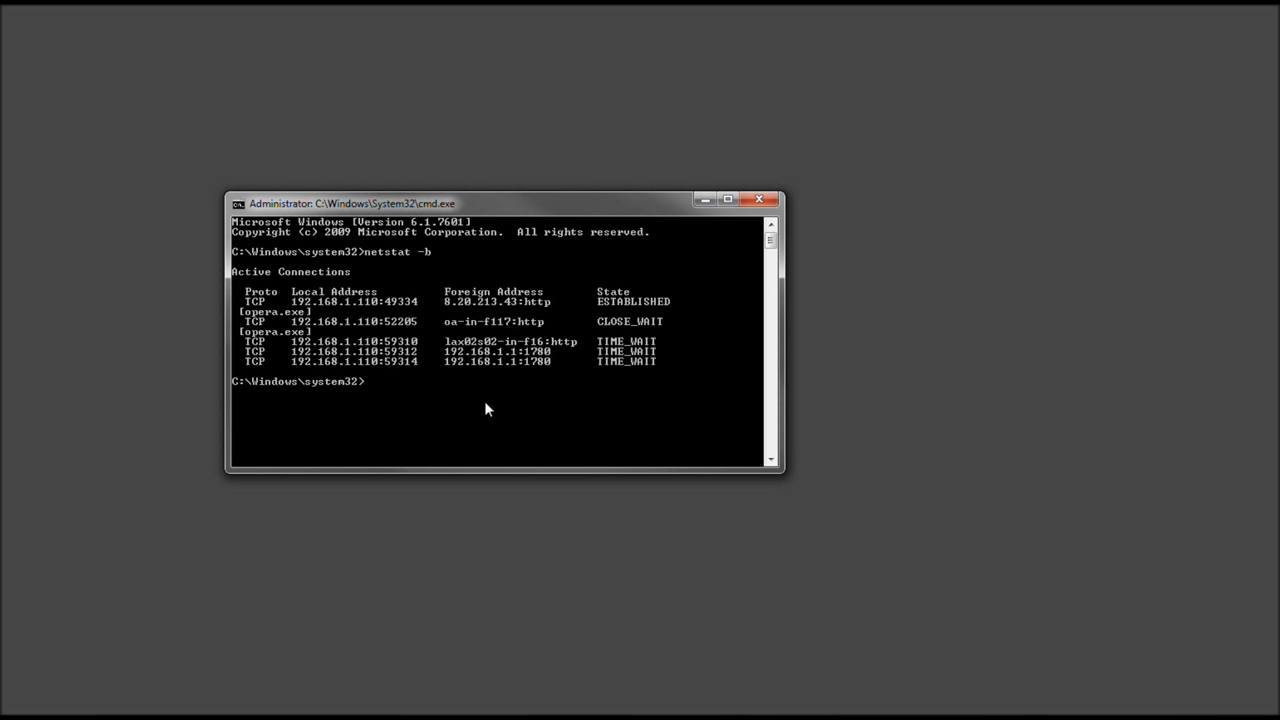
# Step: Enter netstat -b 5 >> C:\con.txt to repeat the listing every 5 seconds into a file
pyautogui.write('netstat -b')
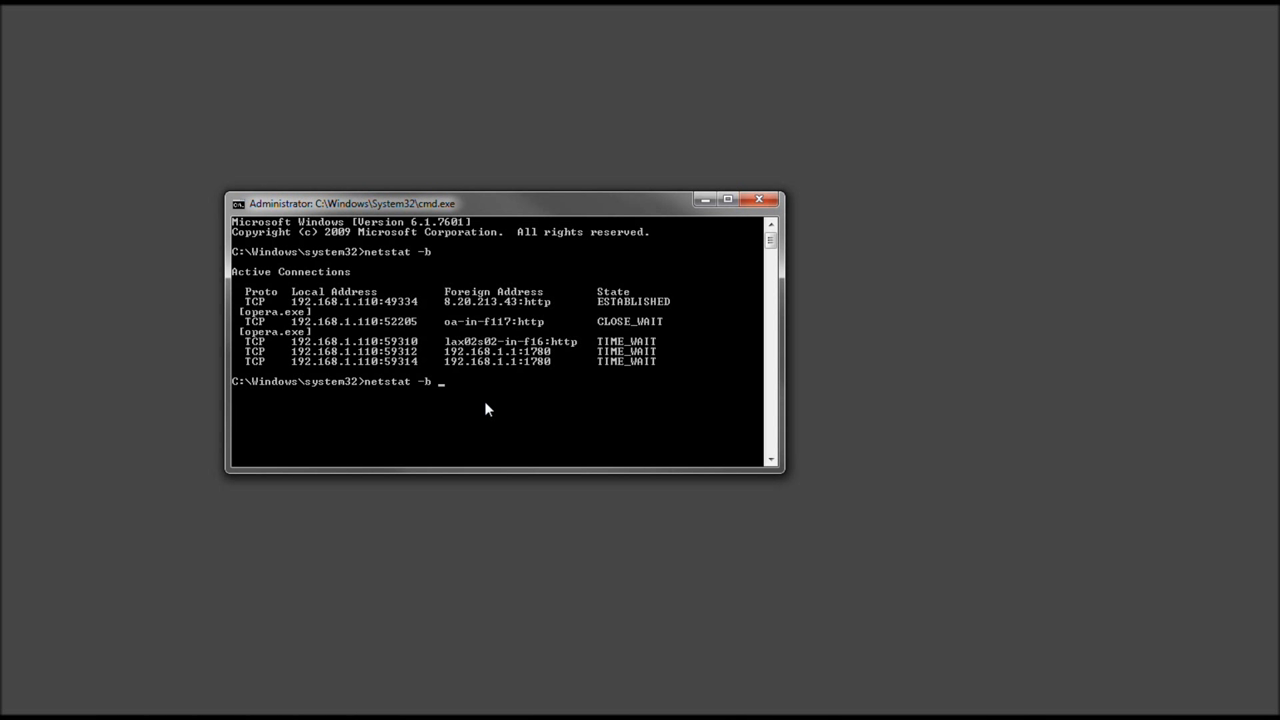
pyautogui.write('5')
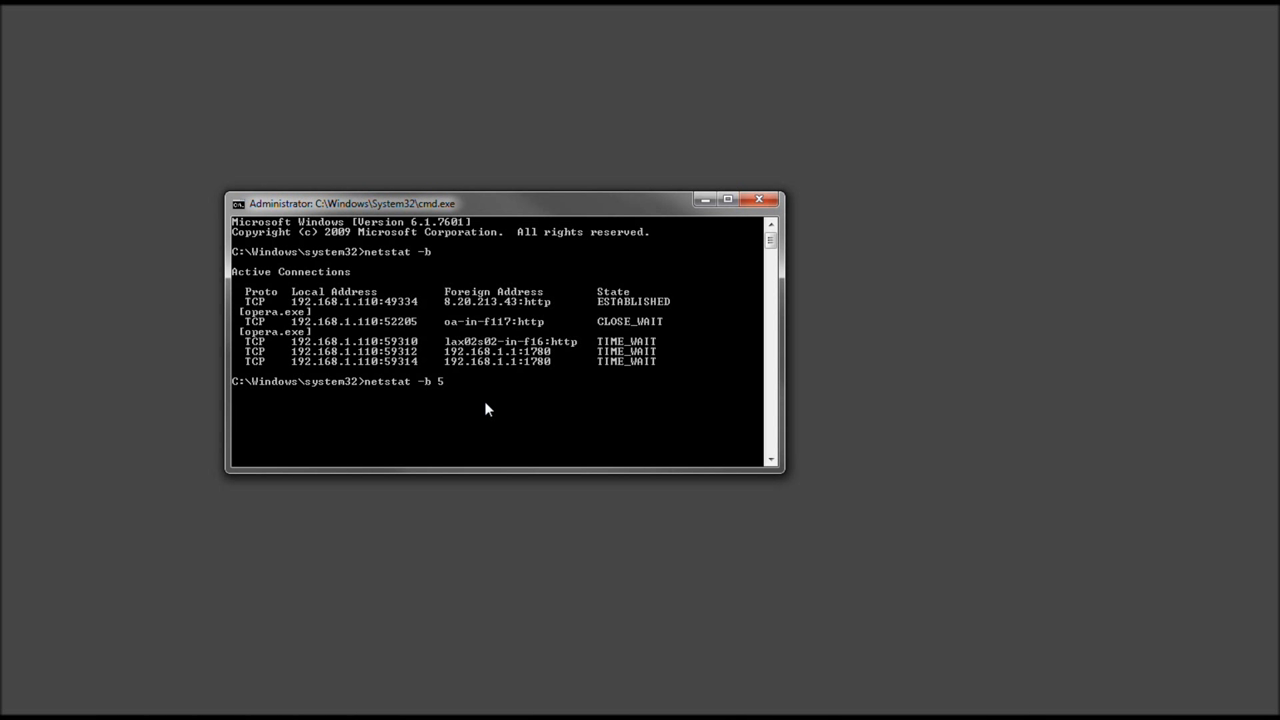
pyautogui.write('>>')
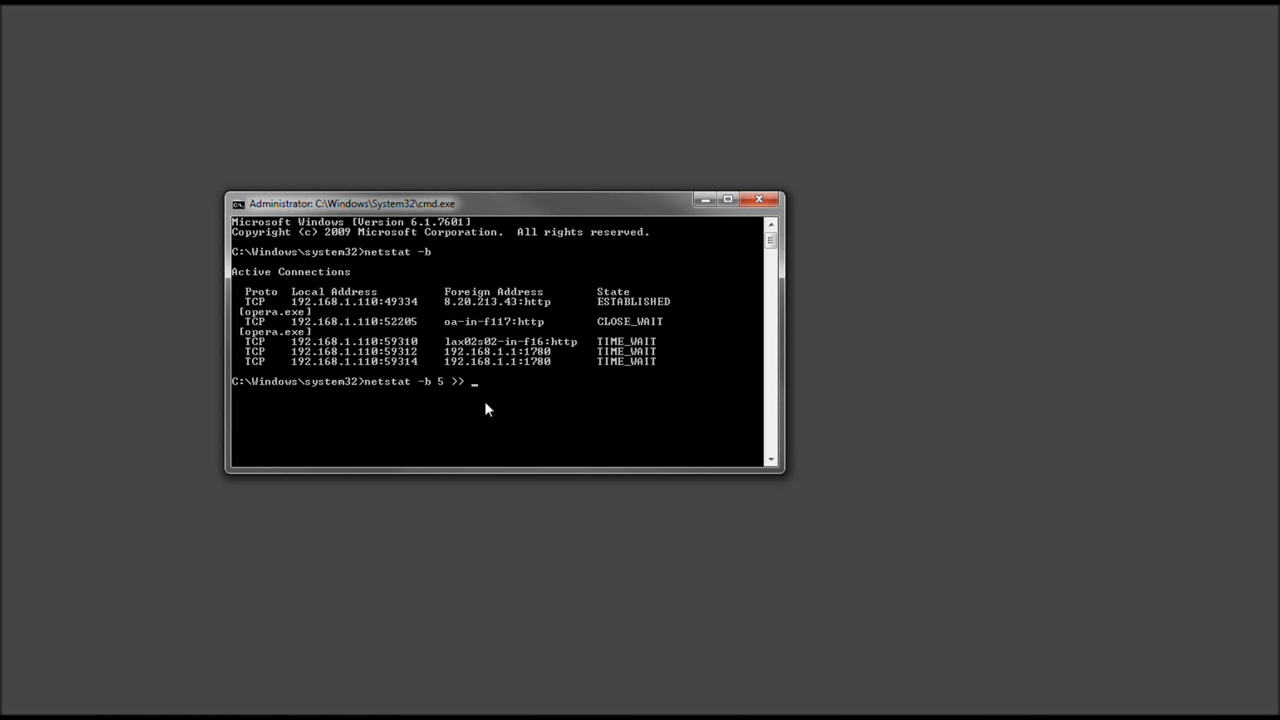
pyautogui.write('C:')
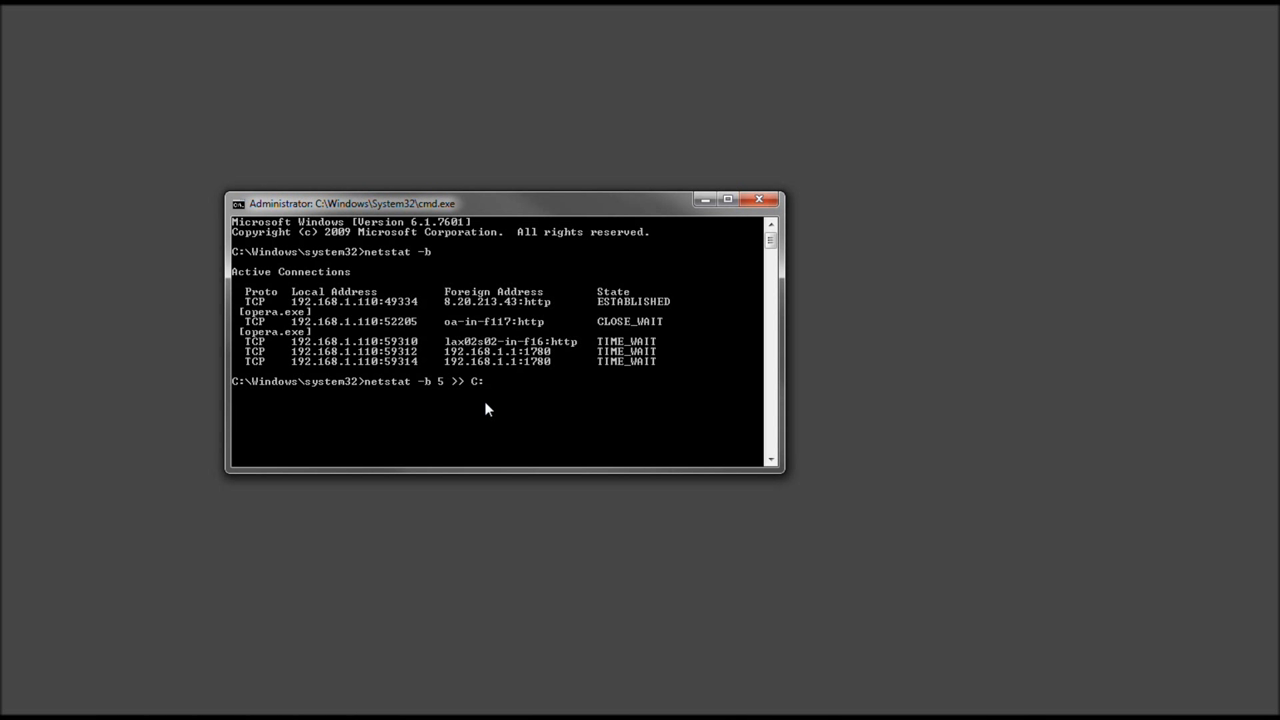
pyautogui.write('\\')
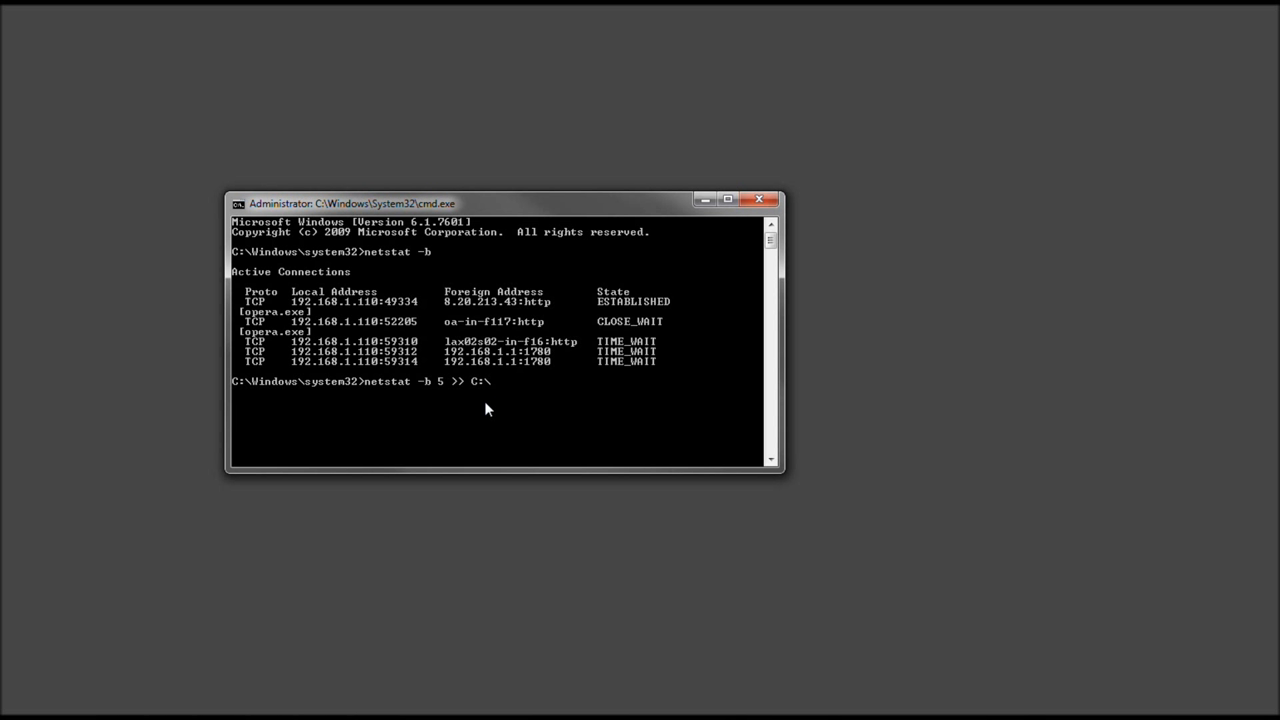
pyautogui.write('con')
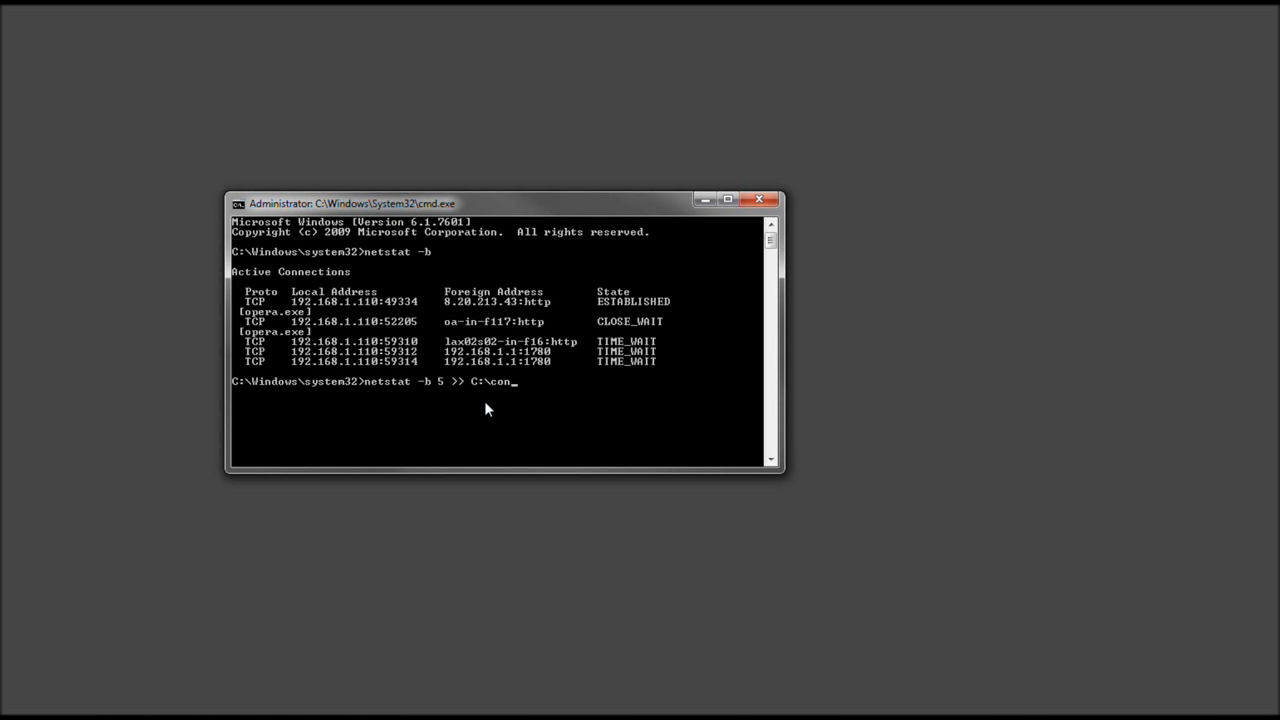
pyautogui.write('.txt')
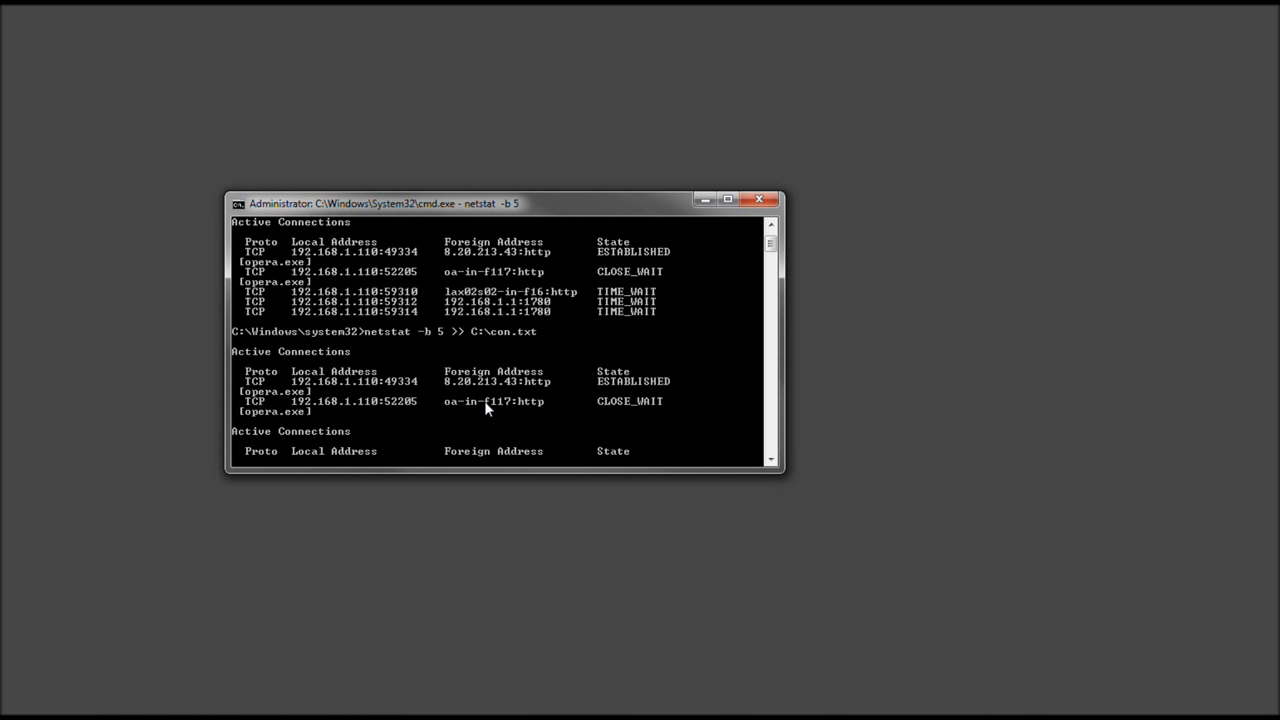
pyautogui.scroll(-3)
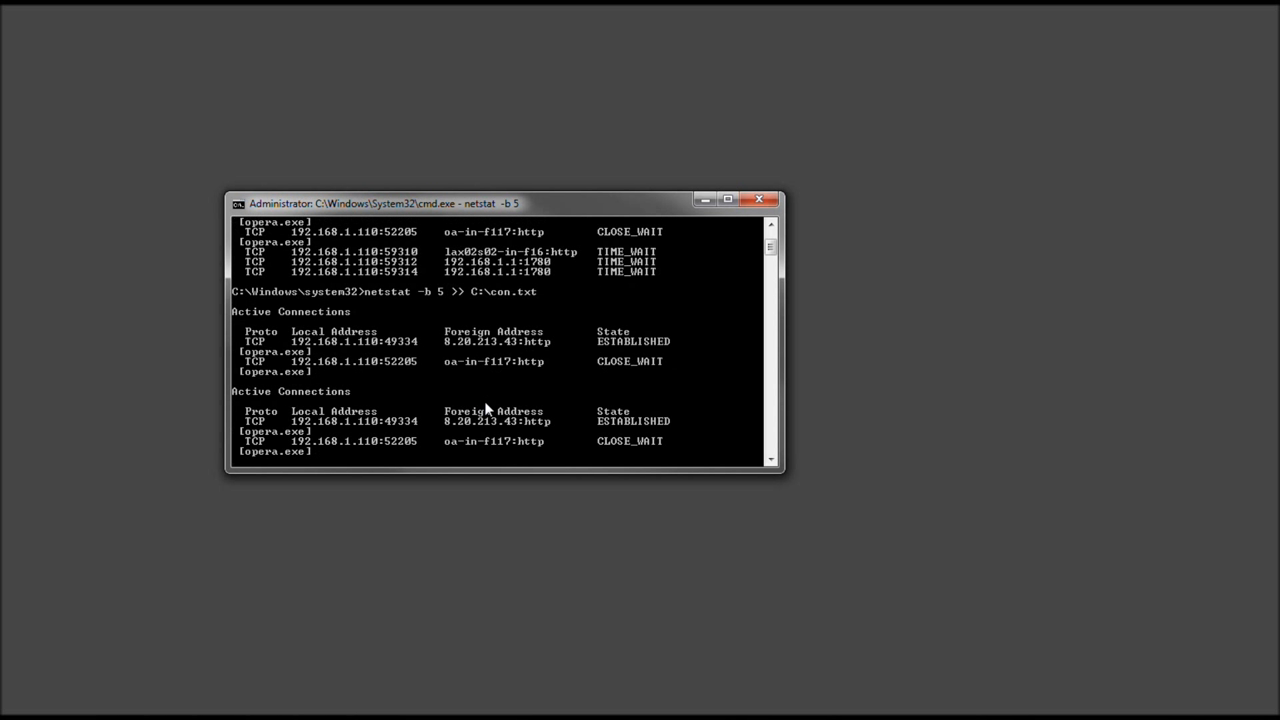